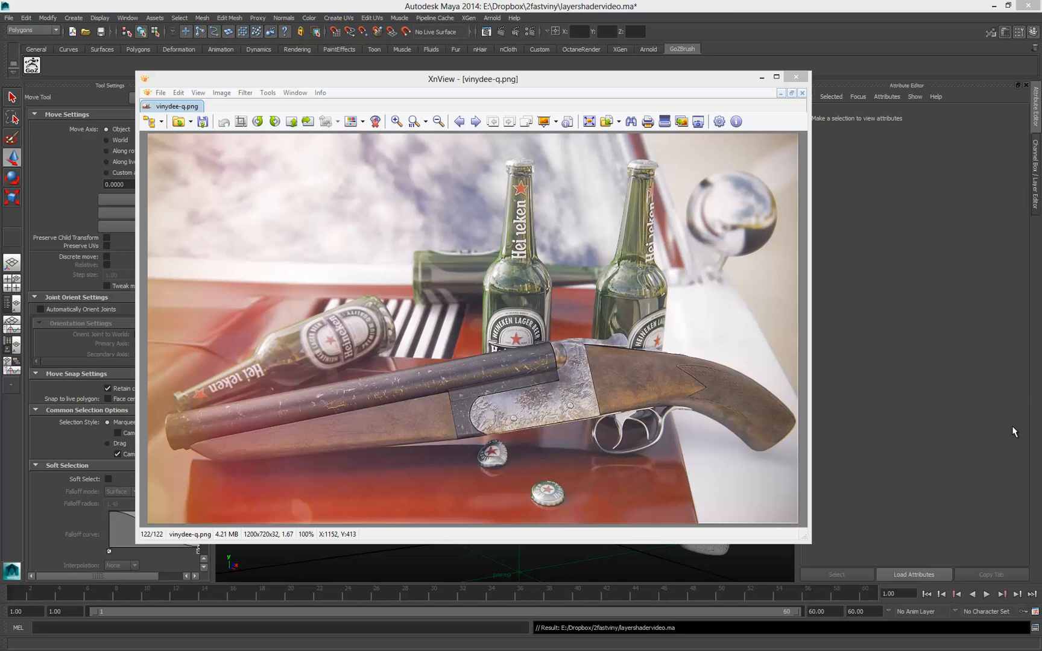
{"action": "mouse_move", "coordinate": [1038, 433]}
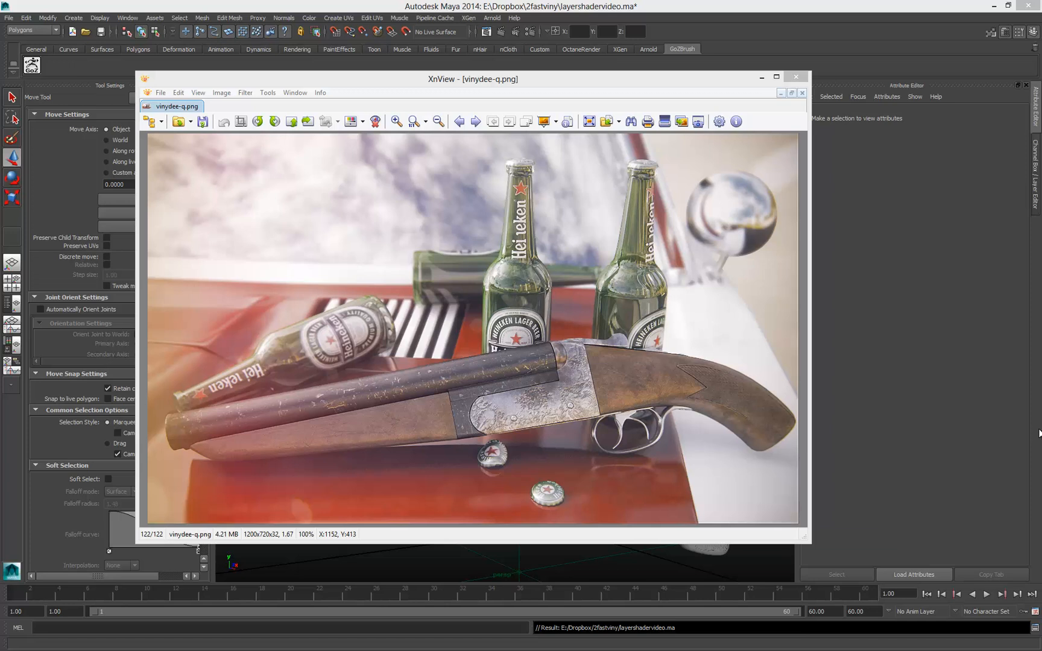
{"action": "mouse_move", "coordinate": [917, 436]}
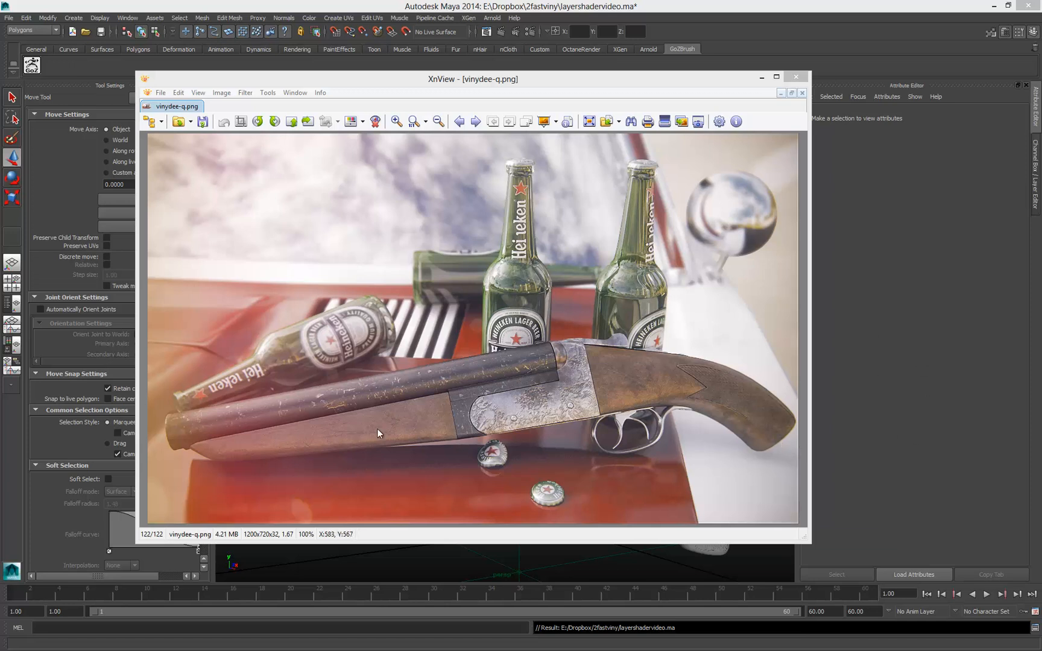
{"action": "mouse_move", "coordinate": [545, 441]}
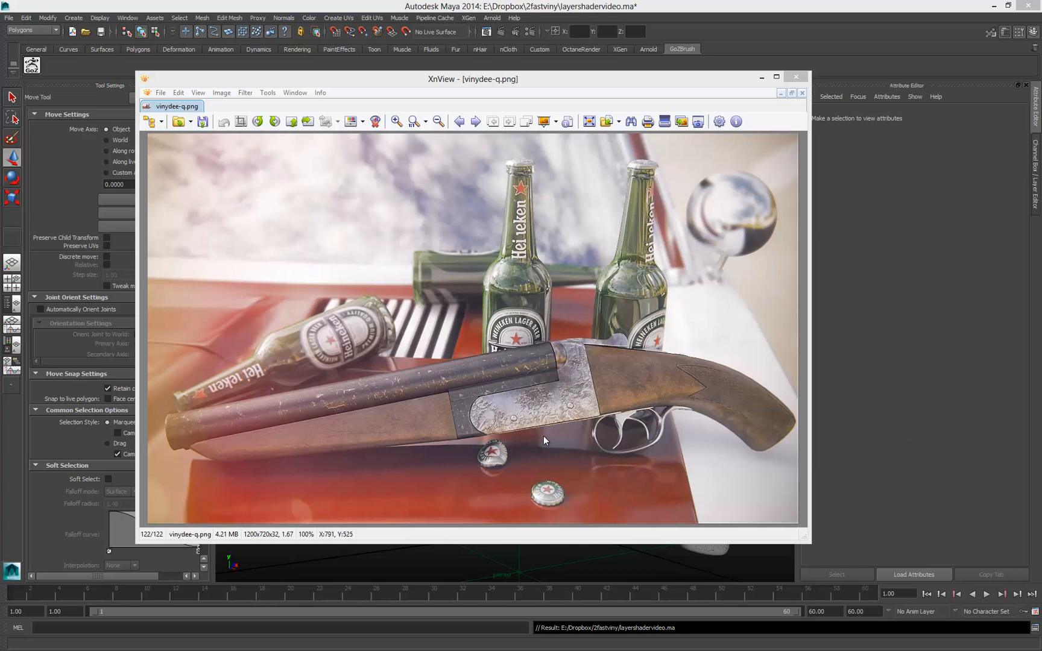
{"action": "mouse_move", "coordinate": [602, 405]}
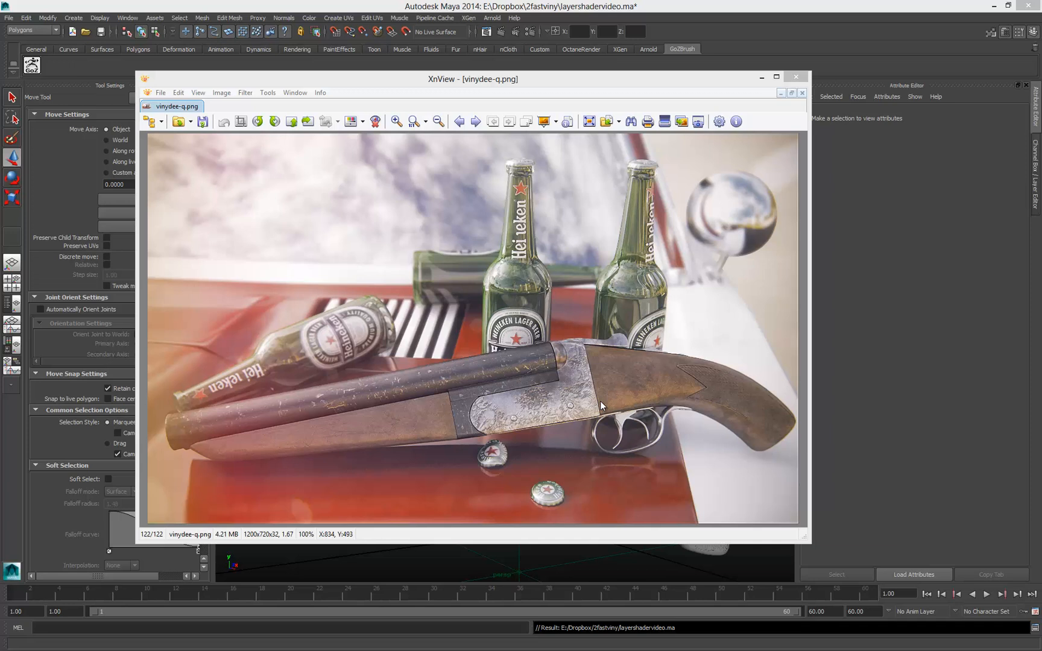
{"action": "mouse_move", "coordinate": [571, 378]}
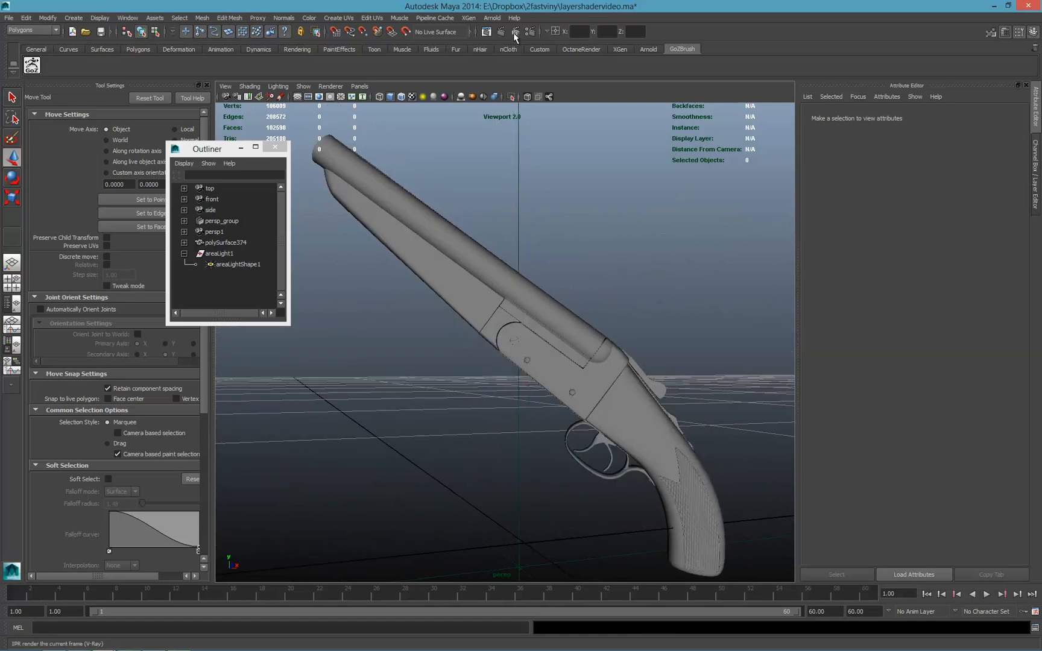
Start a V-Ray IPR render and load areaLightShape1 into the Attribute Editor.
{"action": "left_click", "coordinate": [238, 264]}
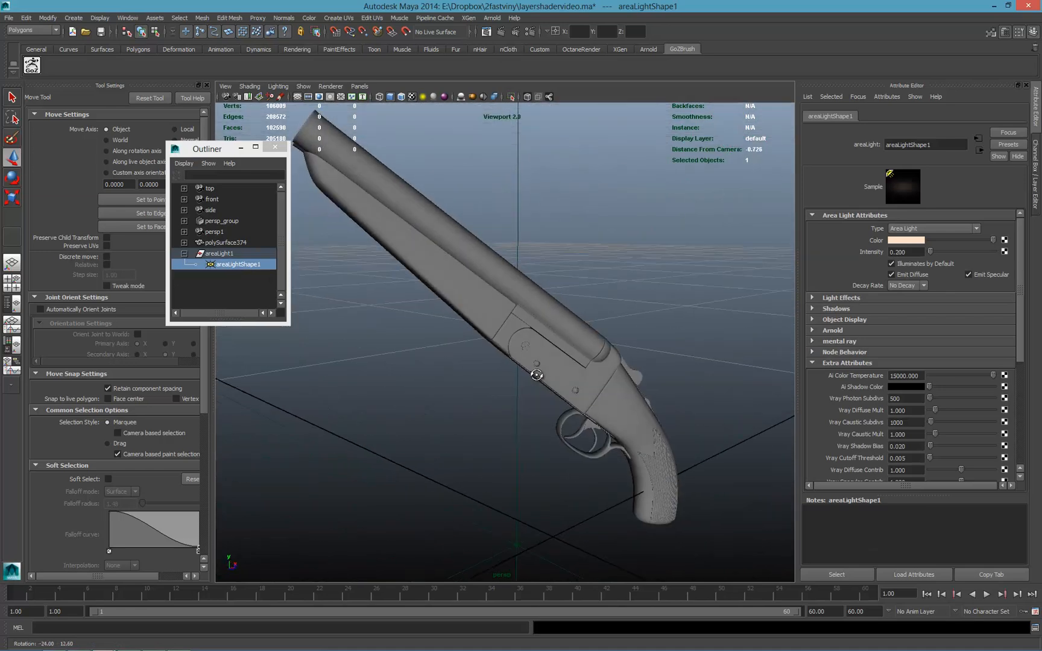
{"action": "left_click", "coordinate": [514, 31]}
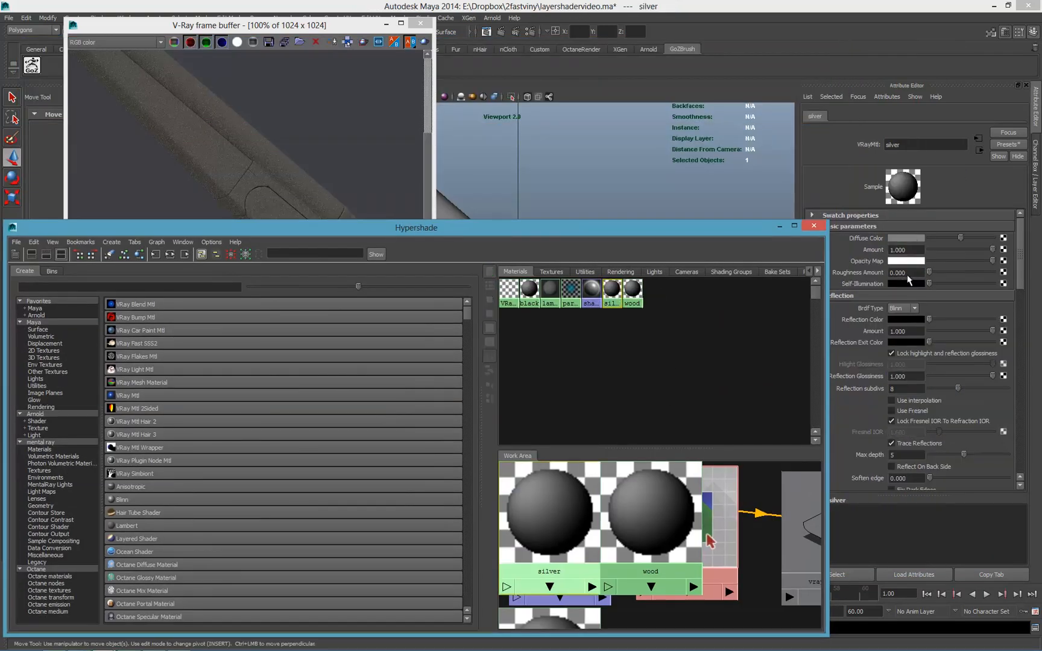
Set the silver material's diffuse colour to white and the wood material's to bright orange.
{"action": "left_click", "coordinate": [906, 238]}
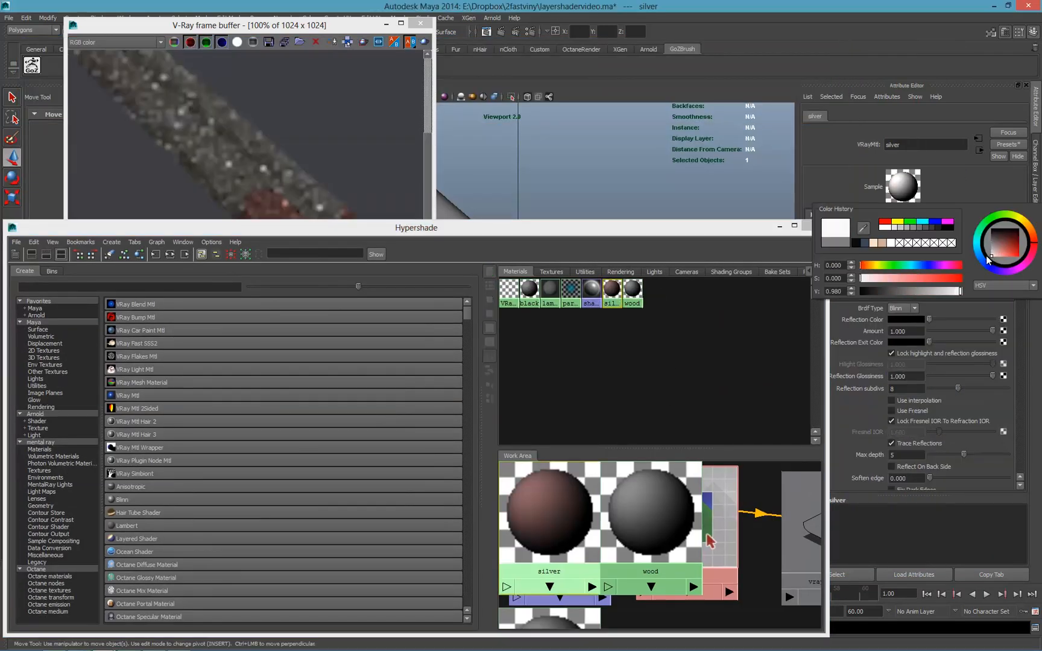
{"action": "left_click", "coordinate": [651, 519]}
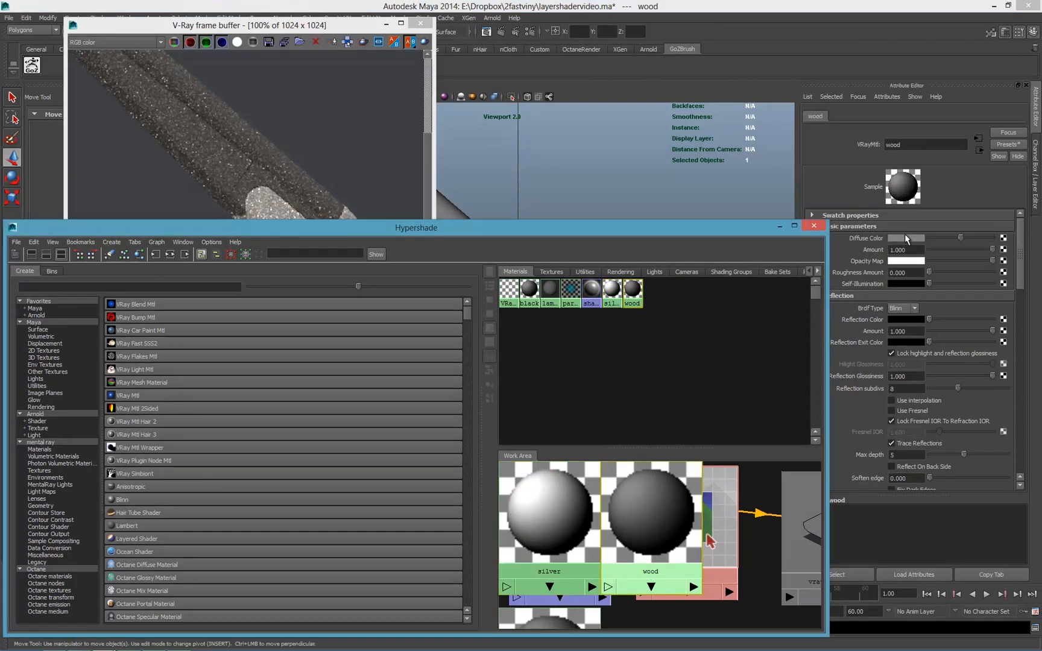
{"action": "left_click", "coordinate": [918, 239]}
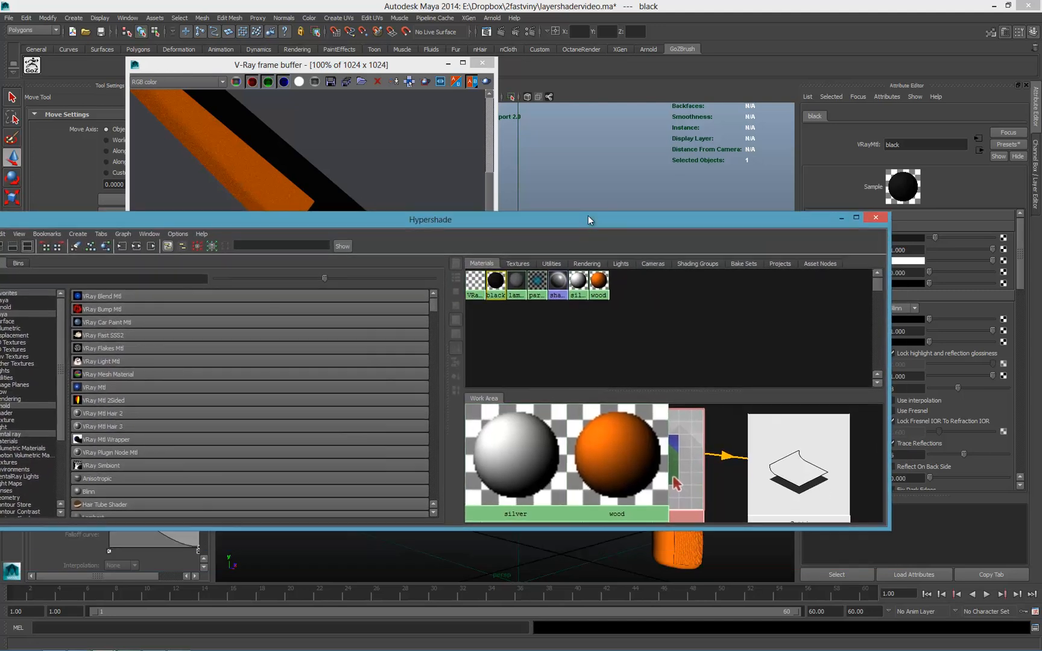
{"action": "left_click", "coordinate": [657, 445]}
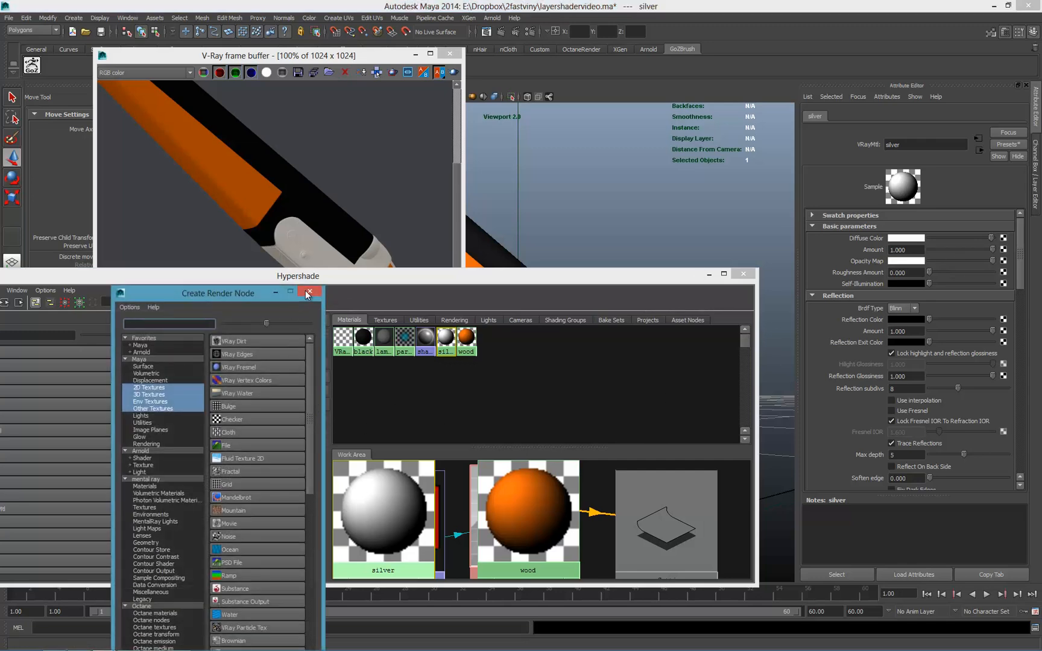
Add a File texture node and pick a sawoff image from E: > Dropbox > 2fastviny.
{"action": "left_click", "coordinate": [309, 292]}
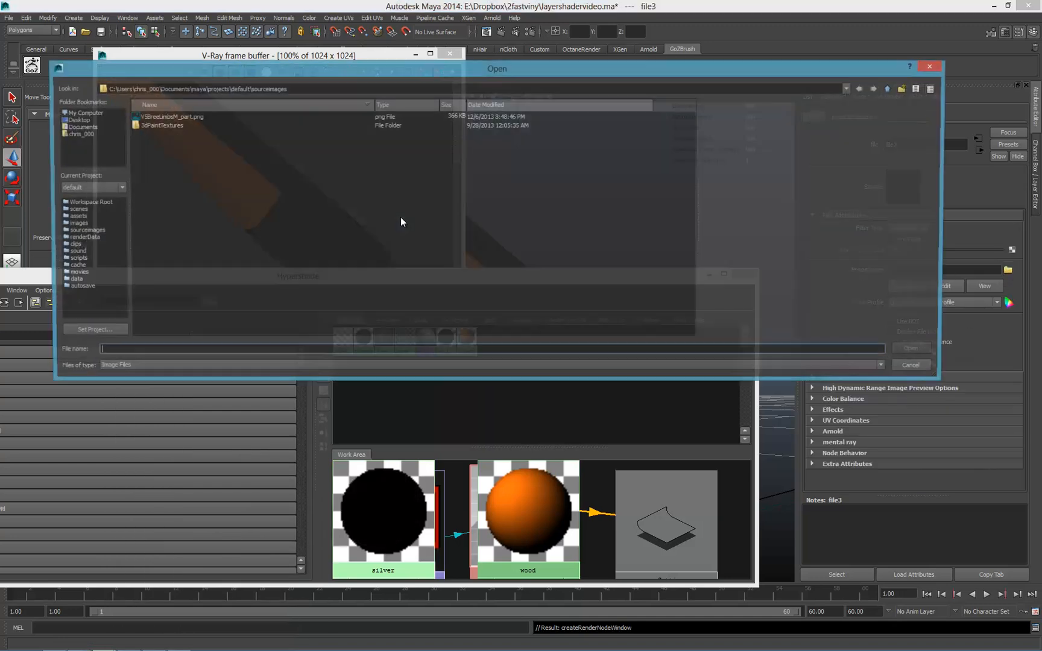
{"action": "left_click", "coordinate": [82, 112]}
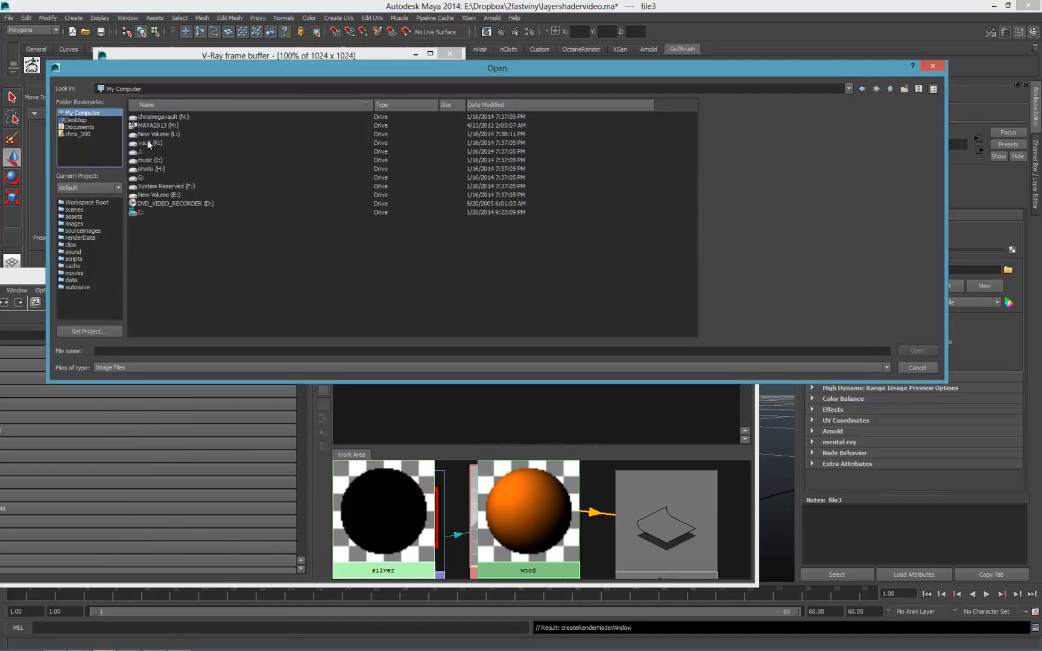
{"action": "mouse_move", "coordinate": [157, 195]}
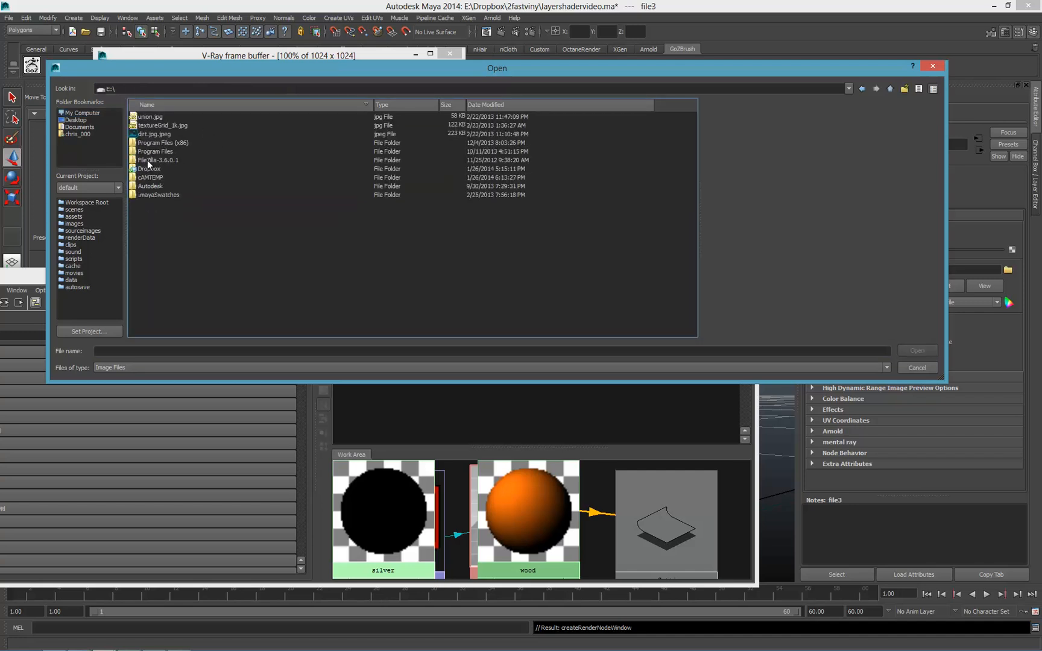
{"action": "double_click", "coordinate": [148, 168]}
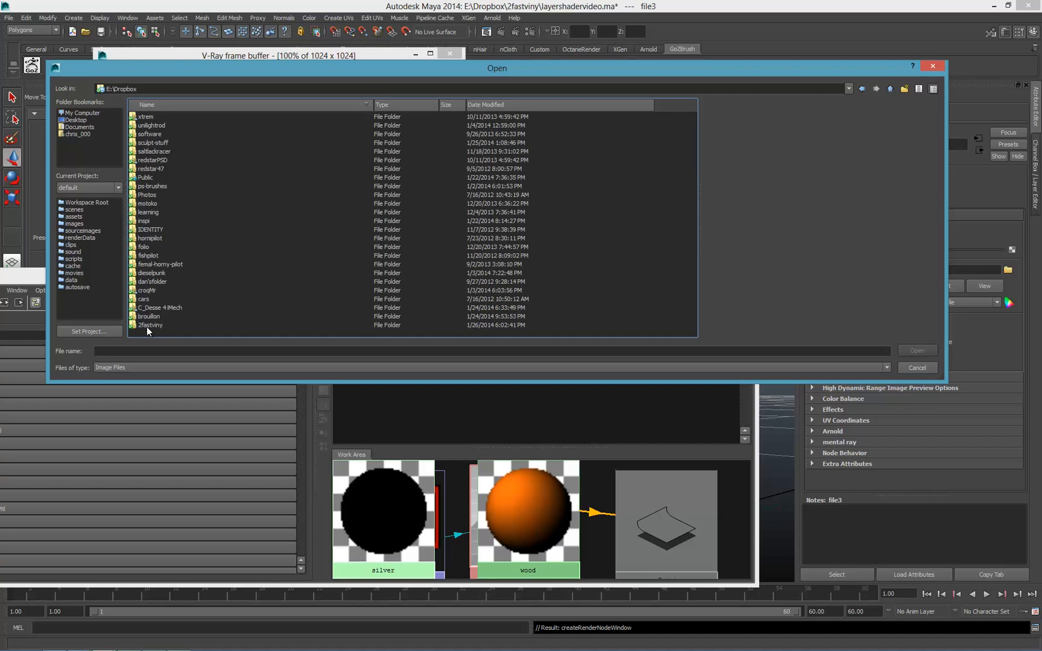
{"action": "double_click", "coordinate": [149, 325]}
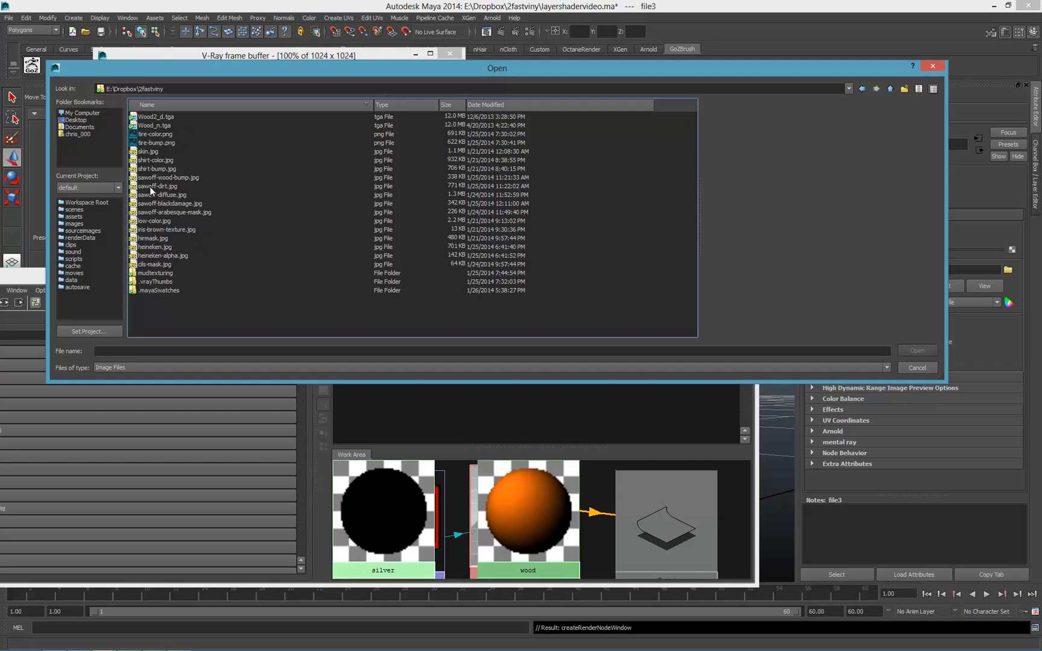
{"action": "left_click", "coordinate": [162, 195]}
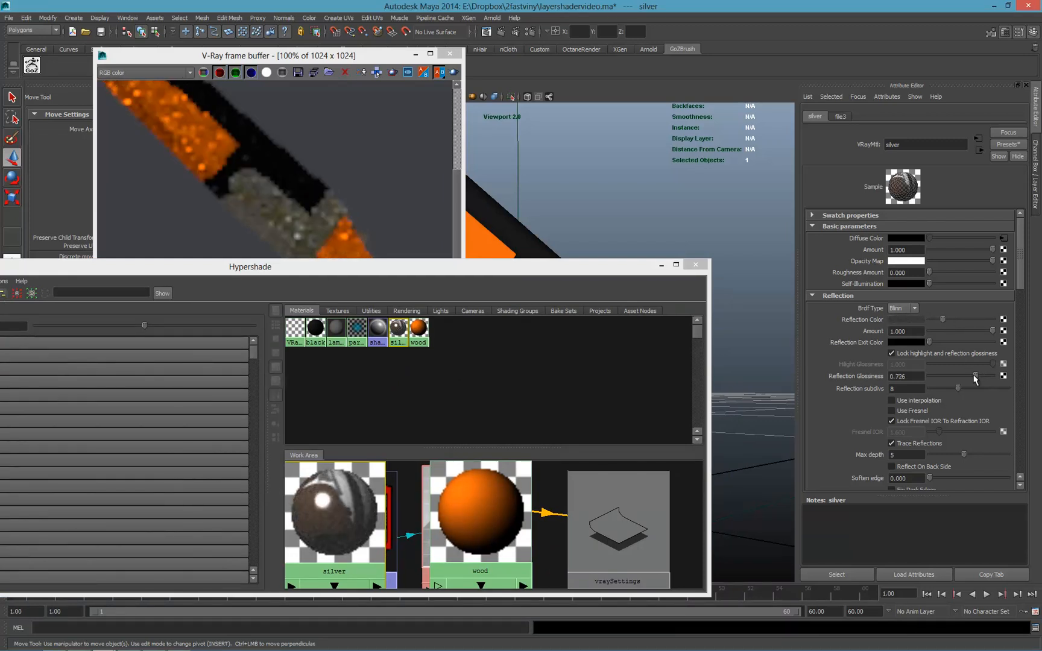
Set the silver VRayMtl's Reflection Glossiness to about 0.769.
{"action": "left_click_drag", "start_coordinate": [991, 376], "coordinate": [973, 376]}
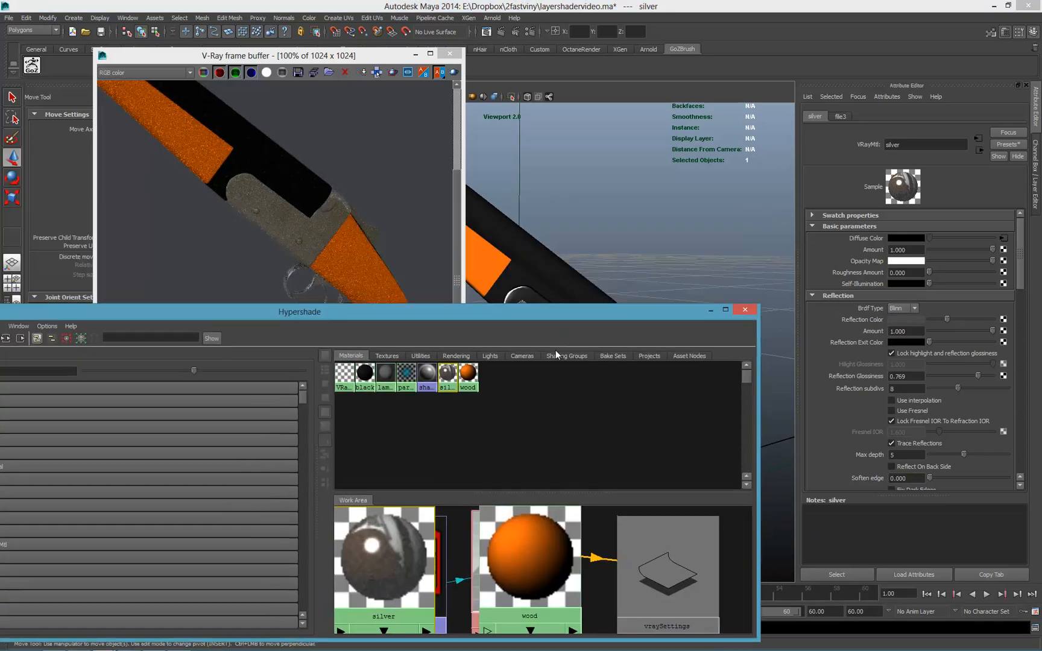
{"action": "left_click_drag", "start_coordinate": [300, 311], "coordinate": [260, 291]}
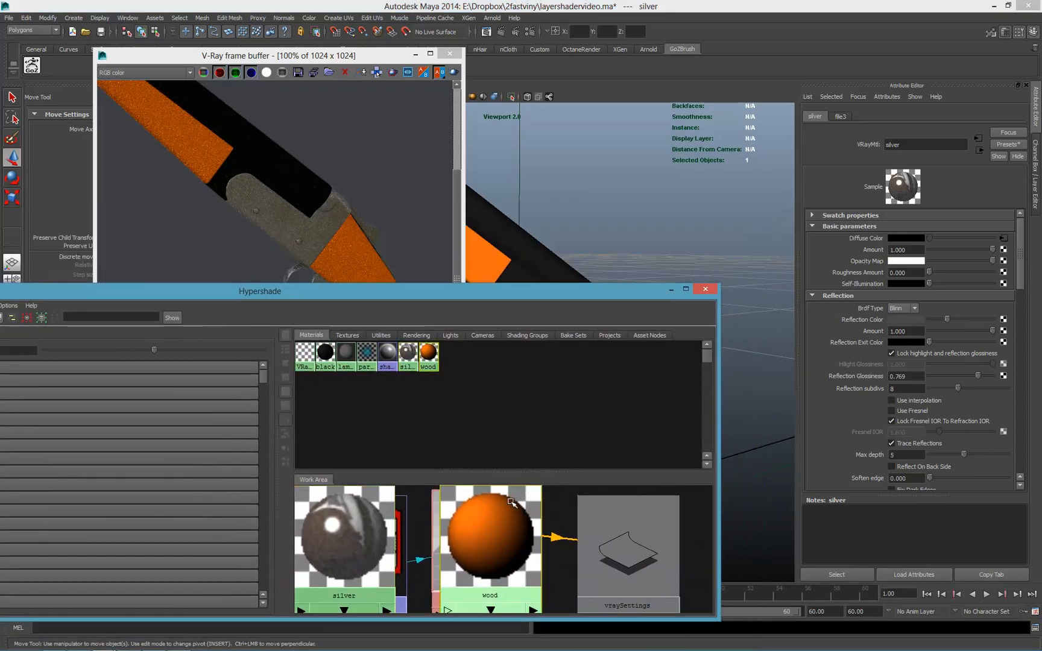
Lower Reflection Glossiness to about 0.48 on wood and 0.61 on black.
{"action": "left_click", "coordinate": [325, 354]}
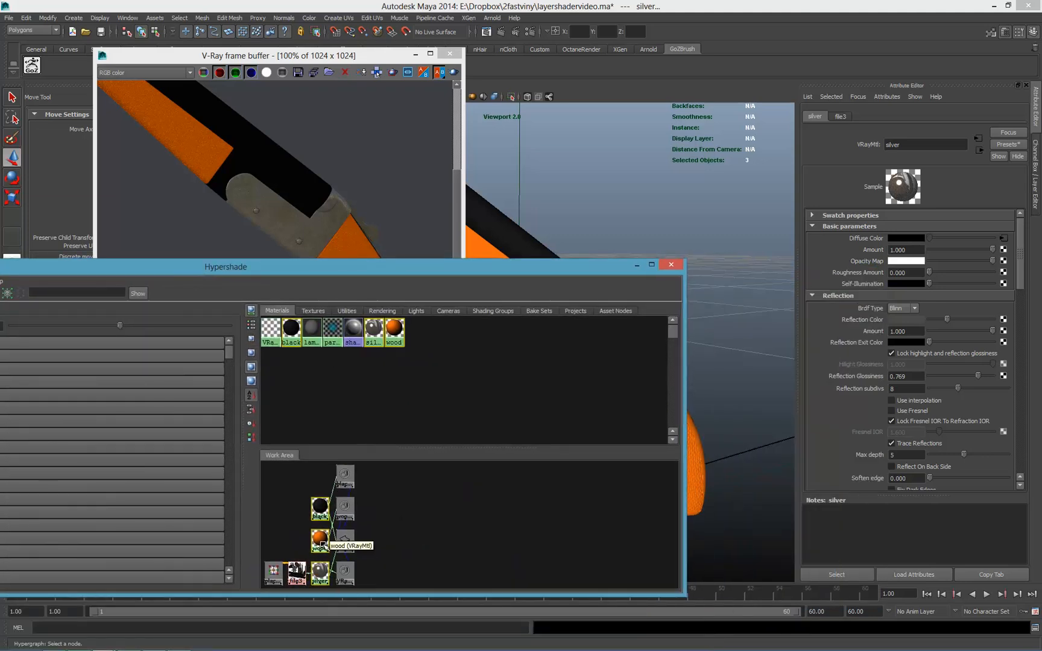
{"action": "left_click", "coordinate": [320, 508]}
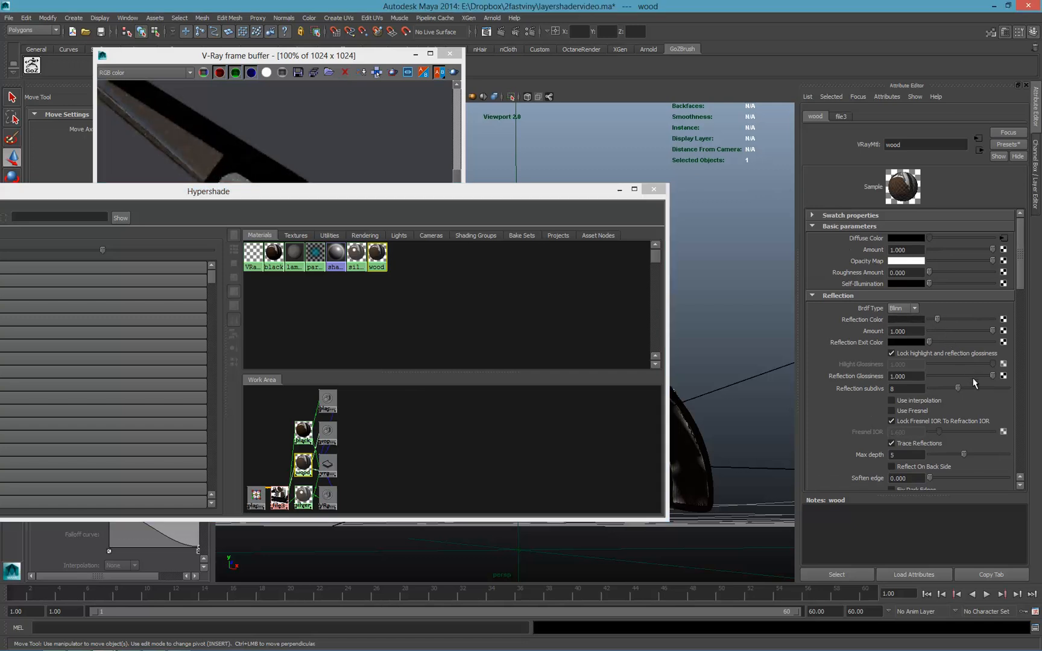
{"action": "left_click_drag", "start_coordinate": [992, 377], "coordinate": [964, 377]}
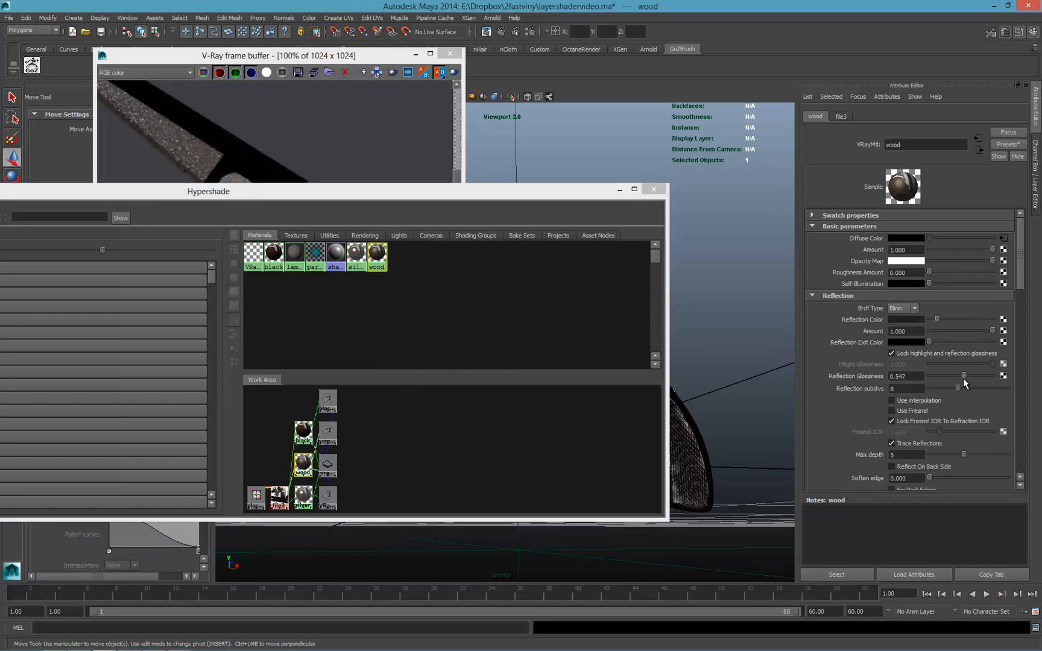
{"action": "left_click_drag", "start_coordinate": [964, 376], "coordinate": [944, 375]}
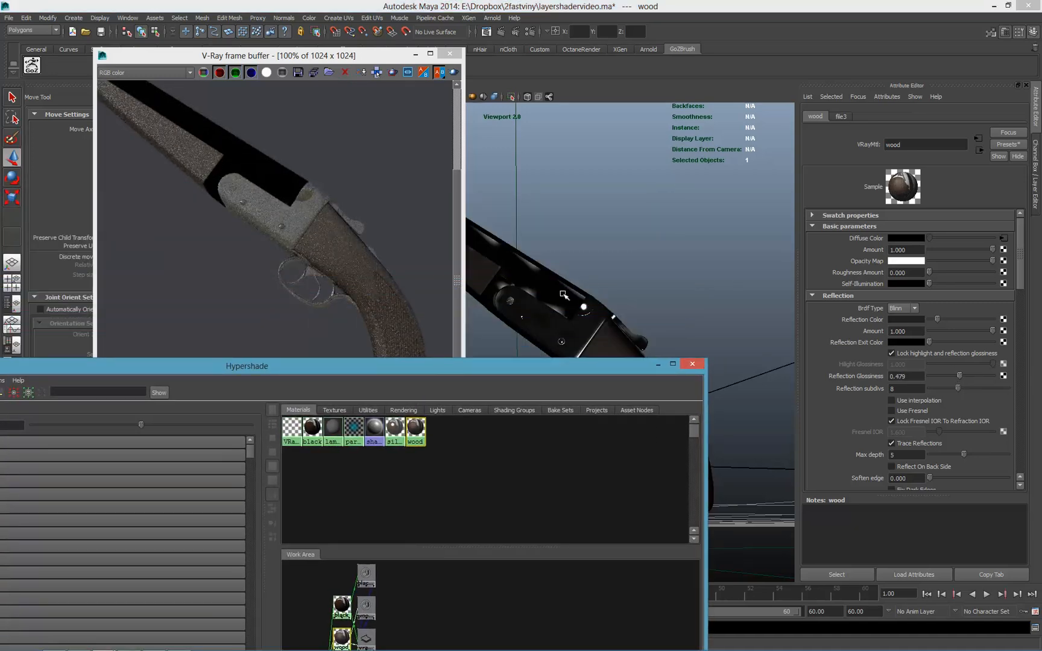
{"action": "mouse_move", "coordinate": [529, 289]}
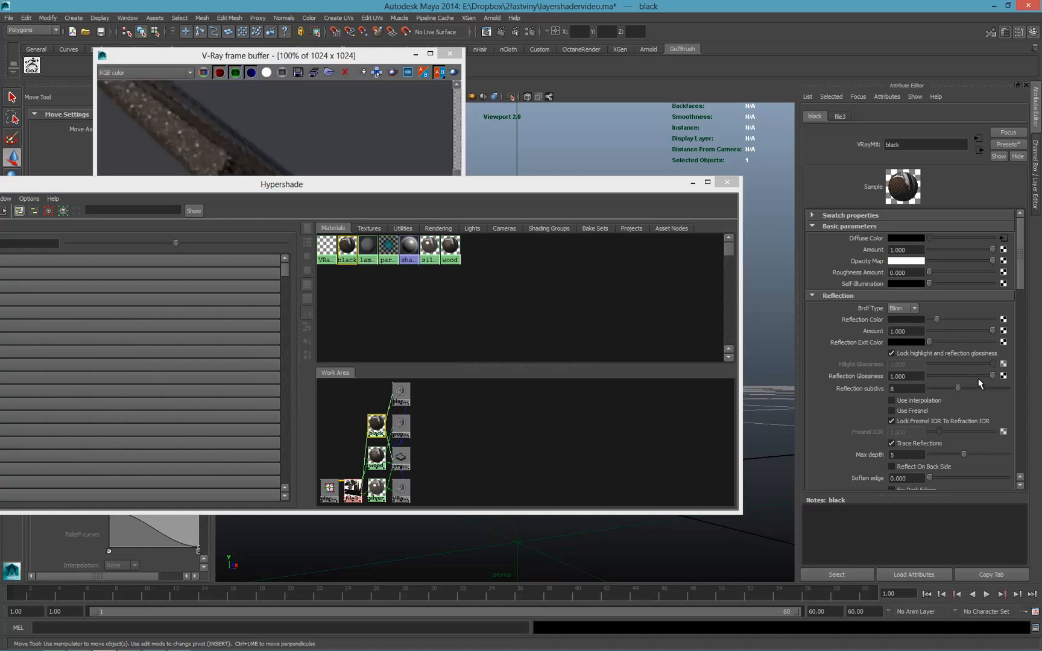
{"action": "left_click_drag", "start_coordinate": [995, 377], "coordinate": [969, 377]}
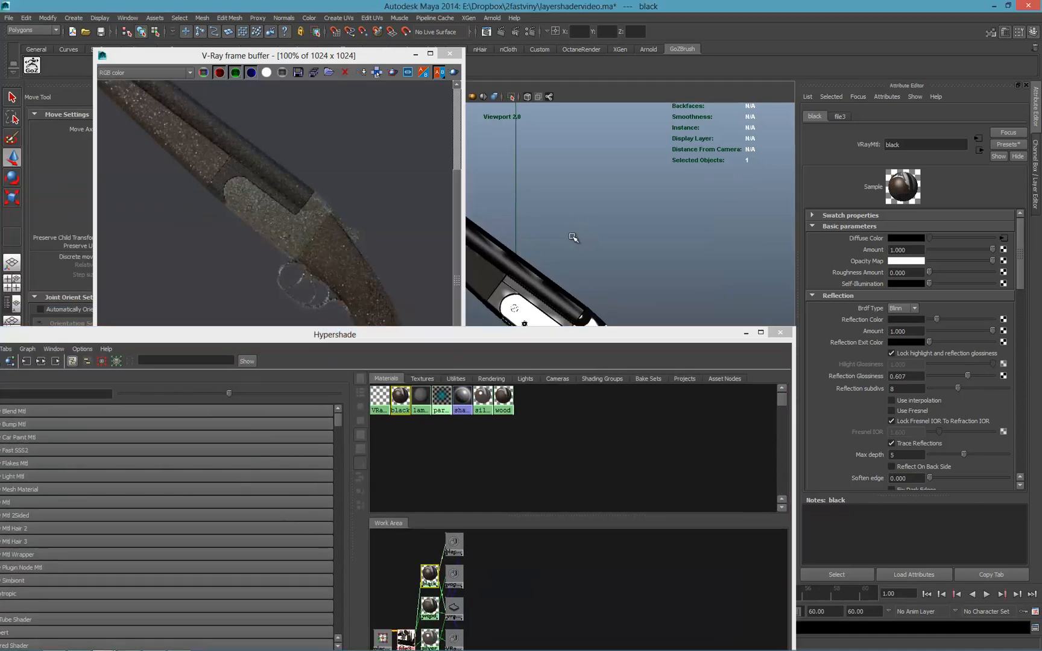
{"action": "left_click_drag", "start_coordinate": [275, 55], "coordinate": [186, 53]}
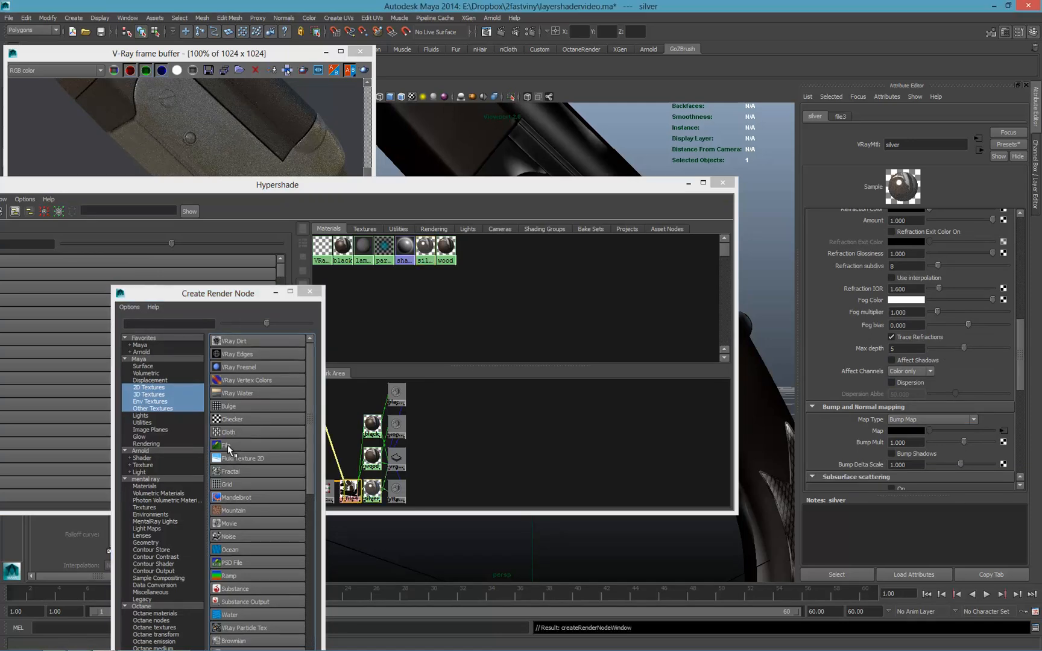
Create the file4 texture and load sawoff-arabesque-mask.jpg as its image.
{"action": "left_click", "coordinate": [228, 445]}
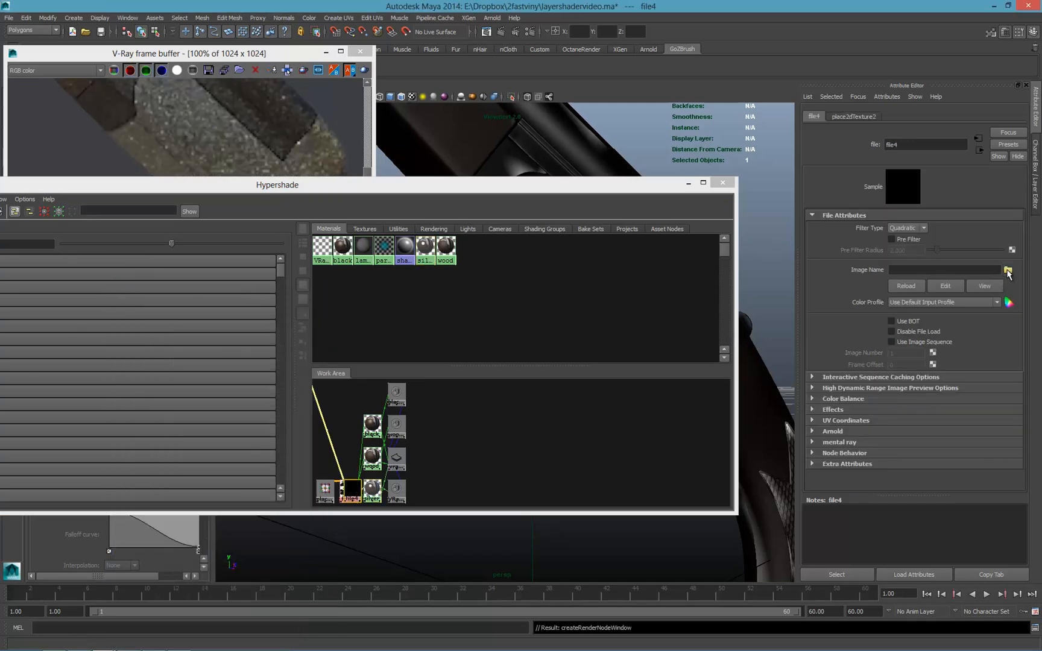
{"action": "left_click", "coordinate": [1008, 271]}
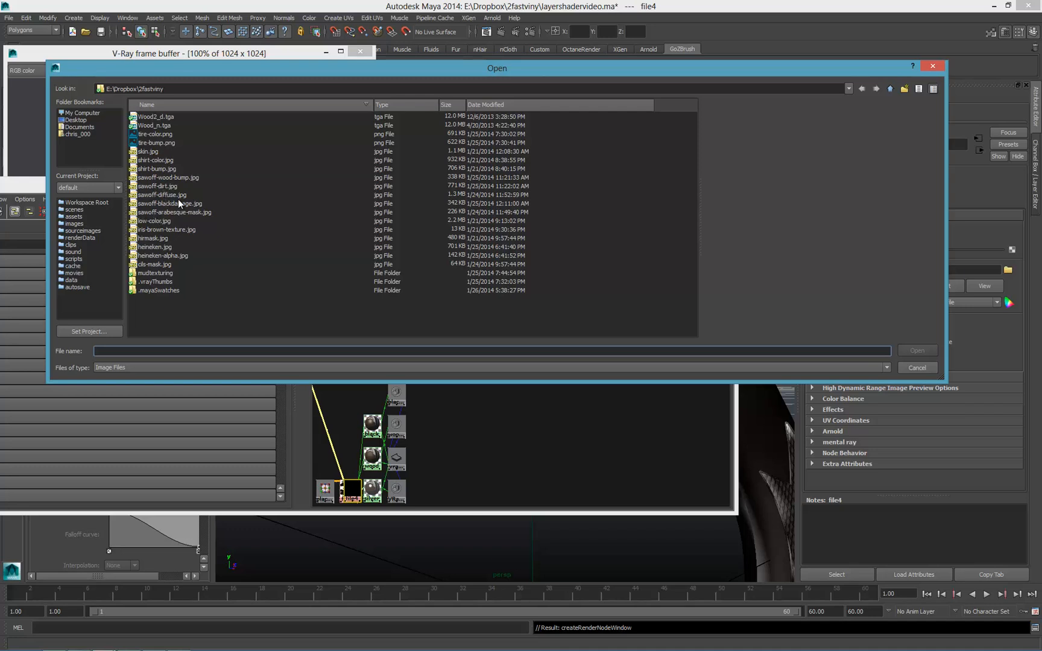
{"action": "left_click", "coordinate": [168, 177]}
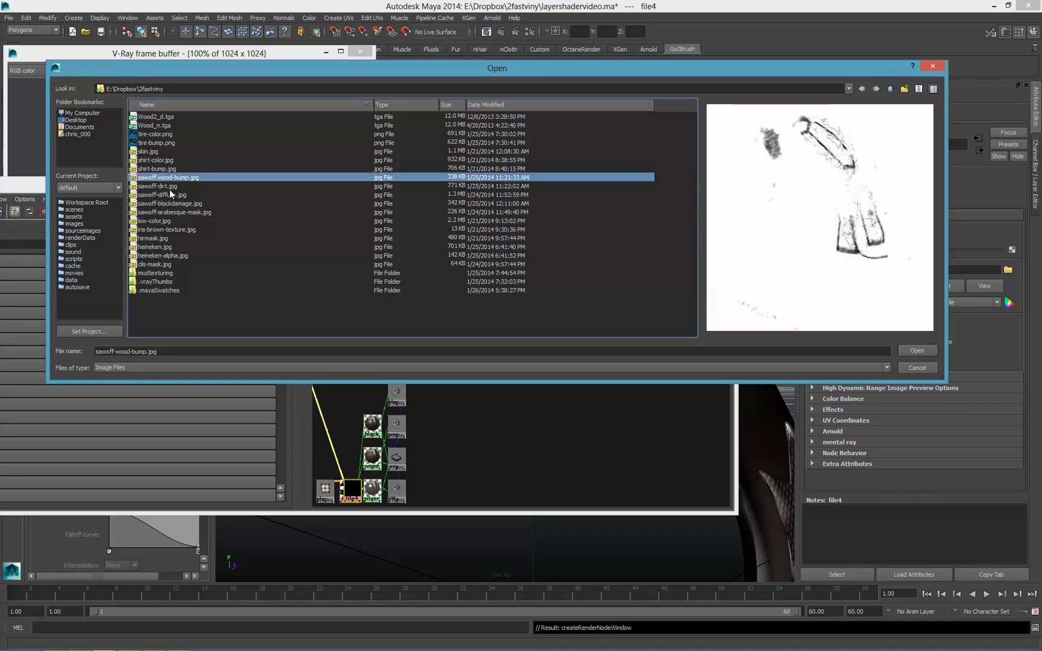
{"action": "left_click", "coordinate": [170, 203]}
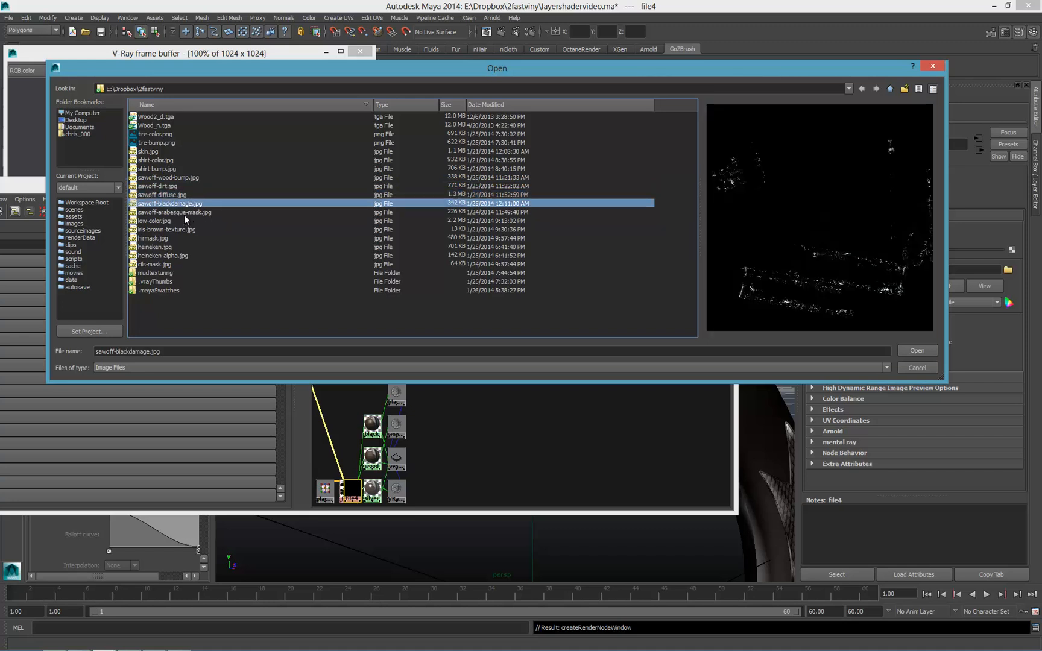
{"action": "left_click", "coordinate": [175, 213]}
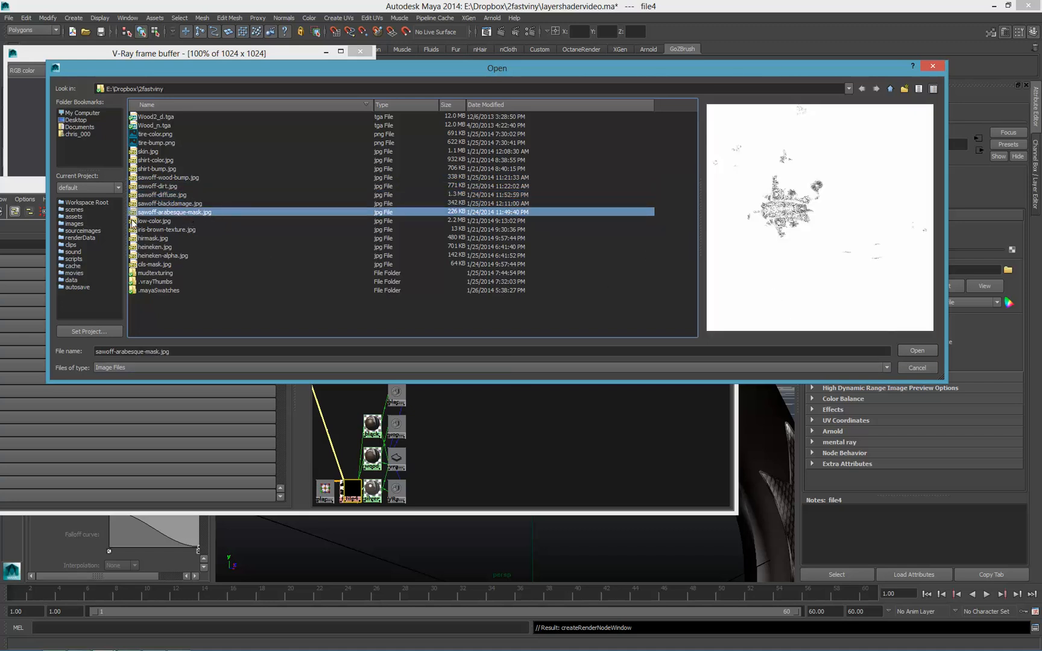
{"action": "mouse_move", "coordinate": [648, 222]}
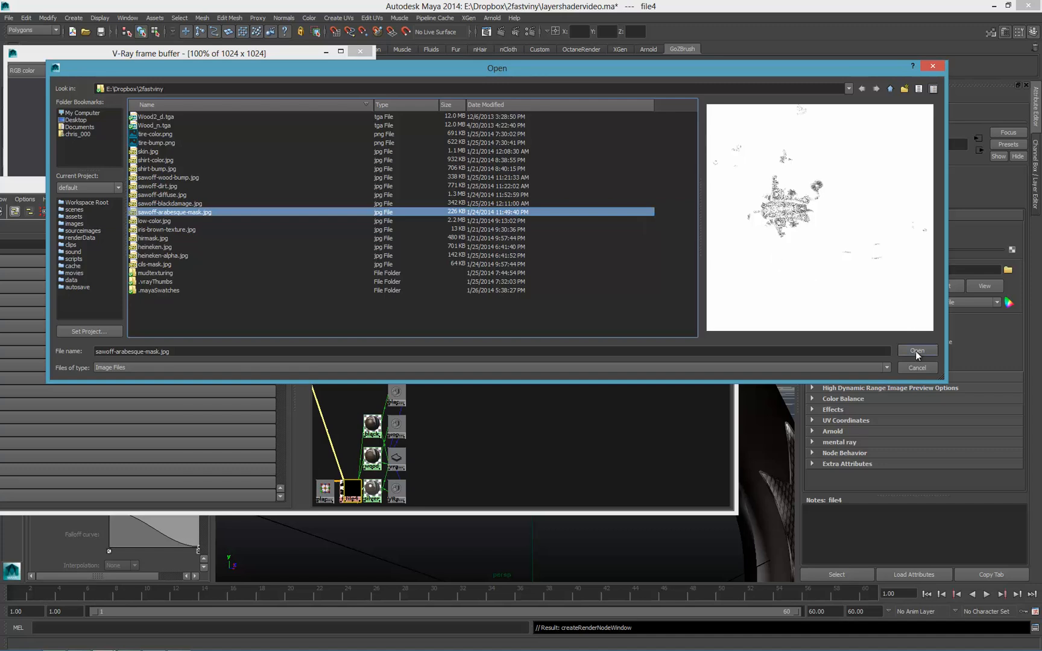
{"action": "left_click", "coordinate": [917, 350]}
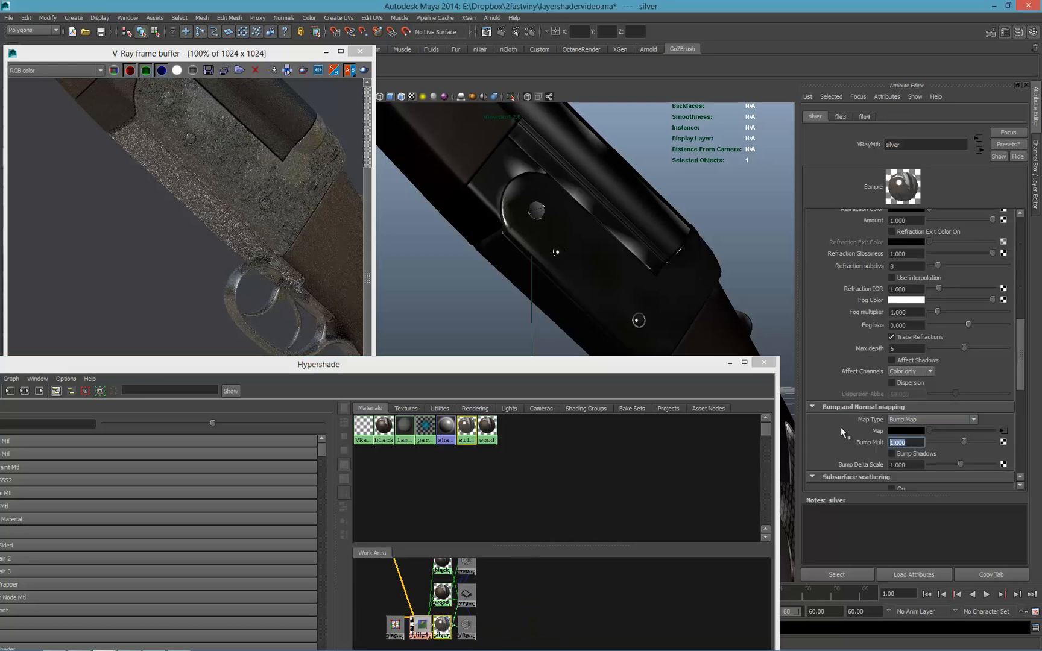
Reduce the silver material's Bump Mult to 0.001.
{"action": "type", "text": "0.030"}
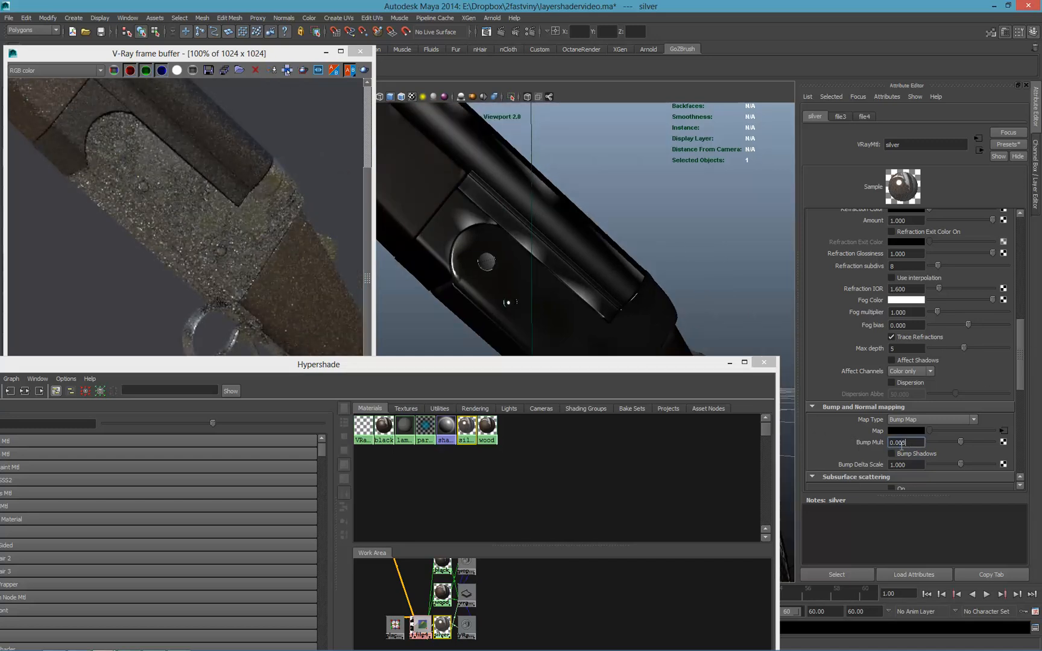
{"action": "type", "text": "0.003"}
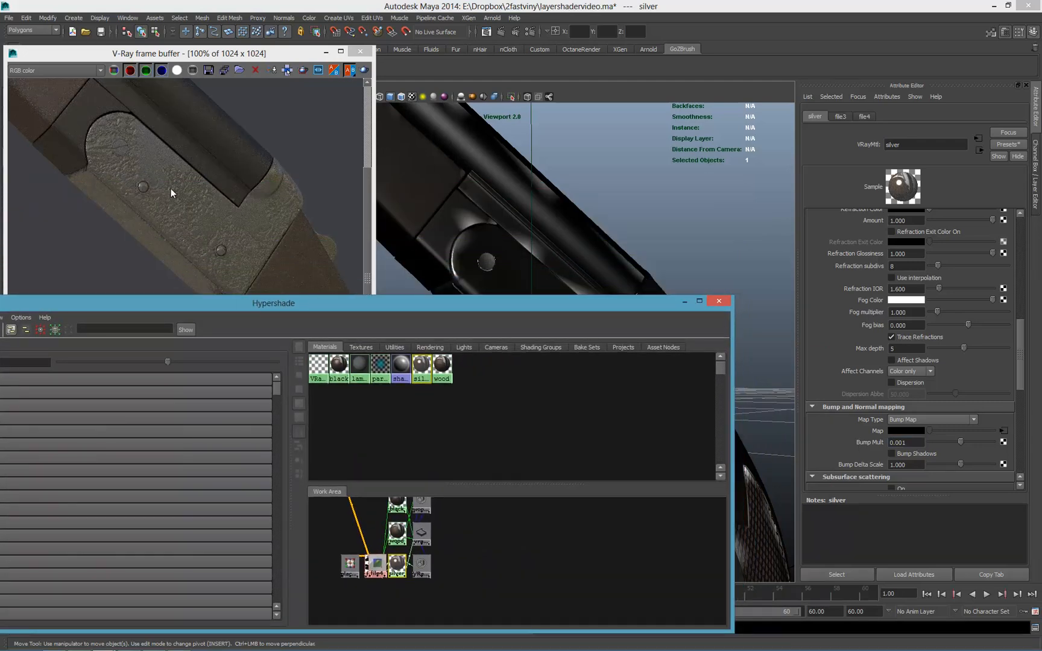
{"action": "mouse_move", "coordinate": [171, 197]}
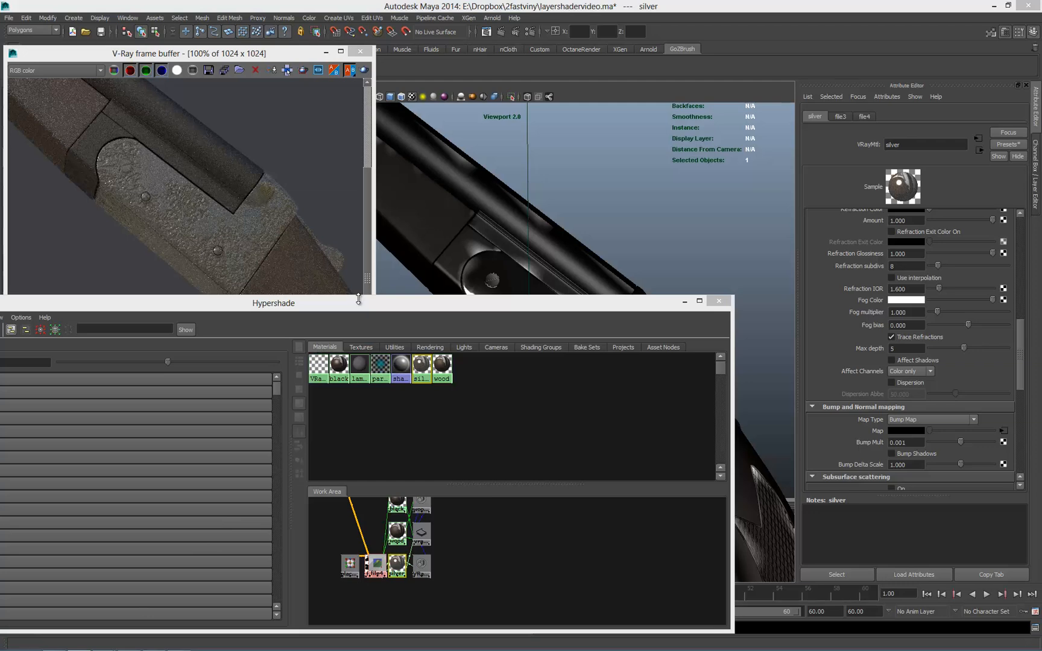
{"action": "left_click_drag", "start_coordinate": [272, 303], "coordinate": [298, 372]}
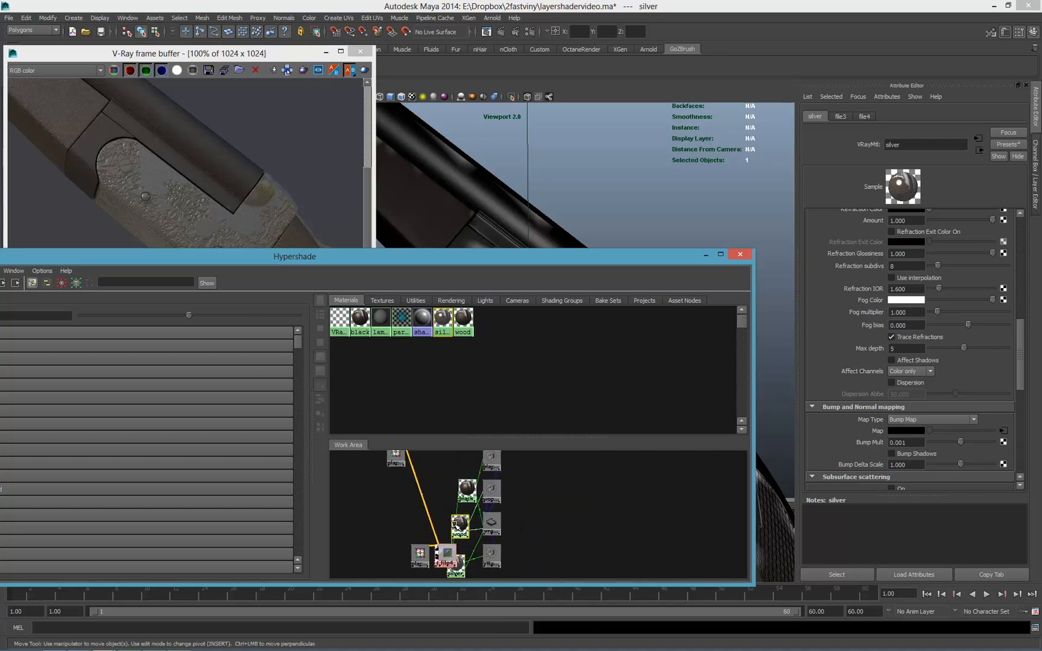
Create a VRay Blend Mtl with silver as Base Material, plus new VRayMtl24.
{"action": "left_click", "coordinate": [360, 318]}
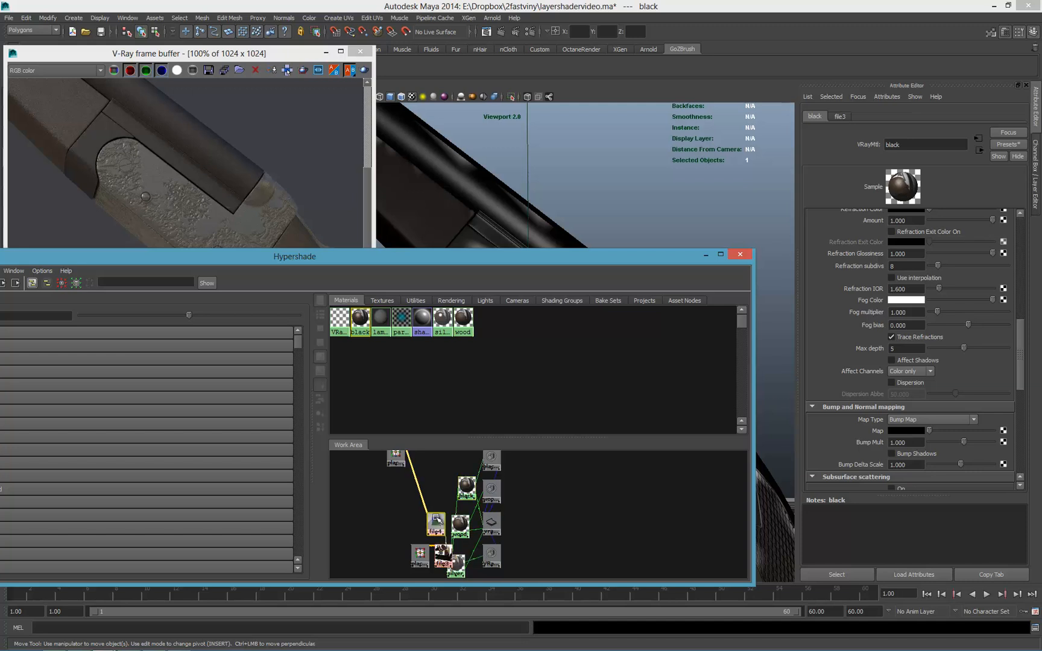
{"action": "left_click", "coordinate": [418, 555]}
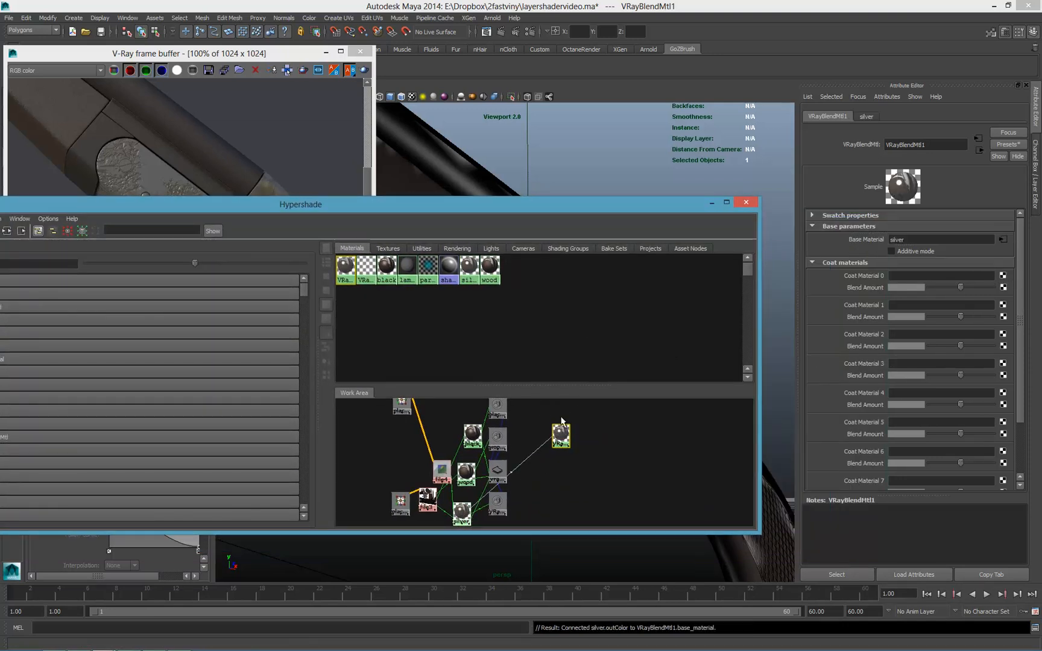
{"action": "left_click", "coordinate": [561, 436]}
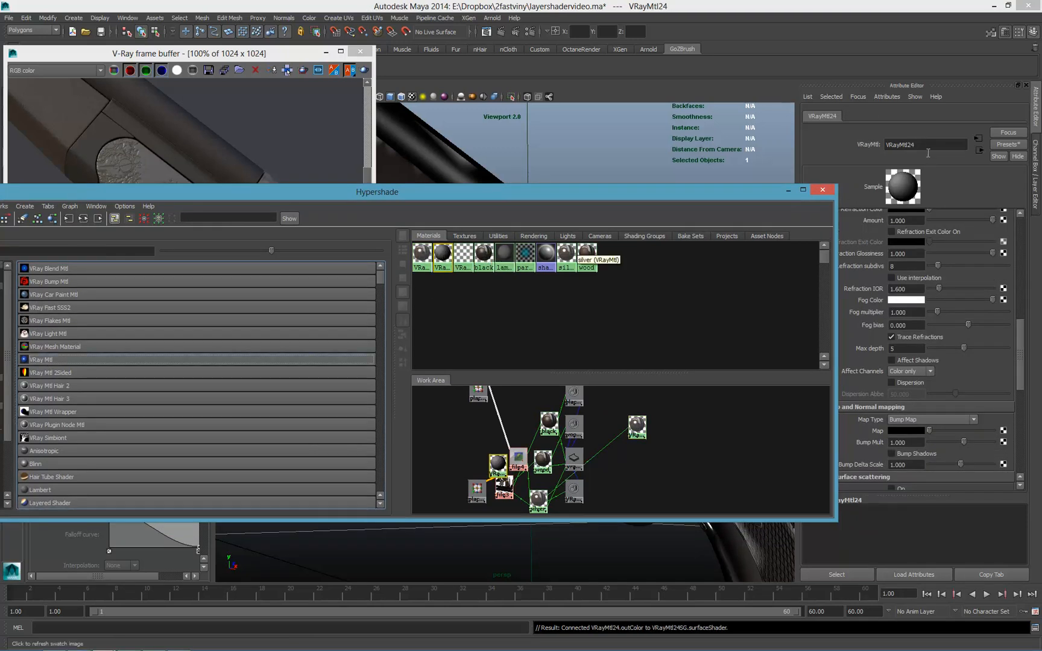
Rename VRayMtl24 to dirt, tint it dark brown, and link it with a mask copy as Coat 0.
{"action": "type", "text": "dirt"}
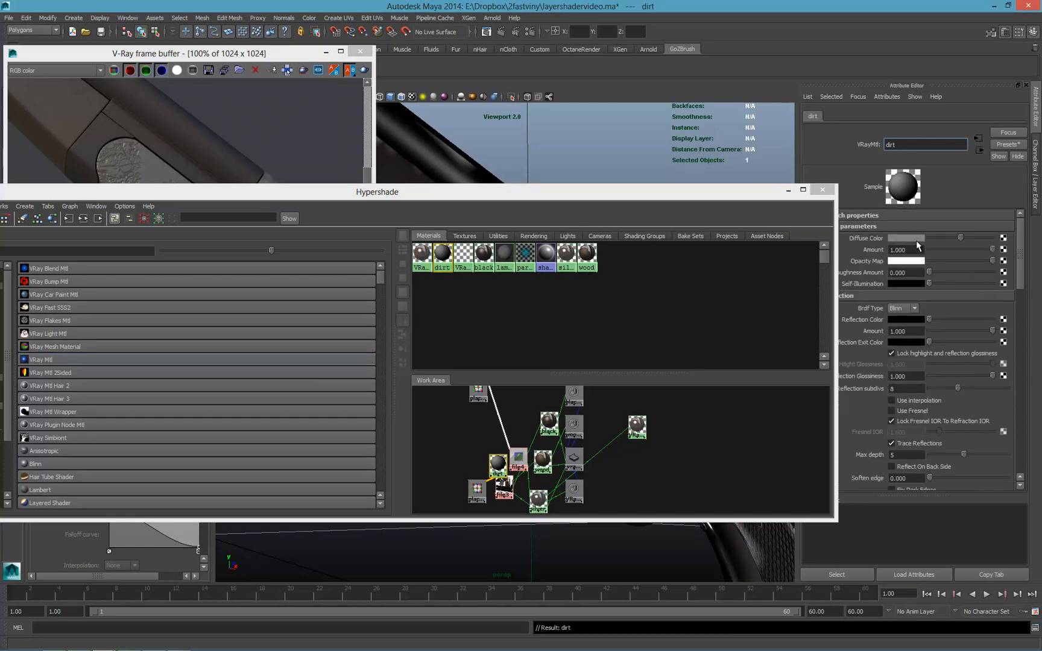
{"action": "left_click", "coordinate": [921, 238]}
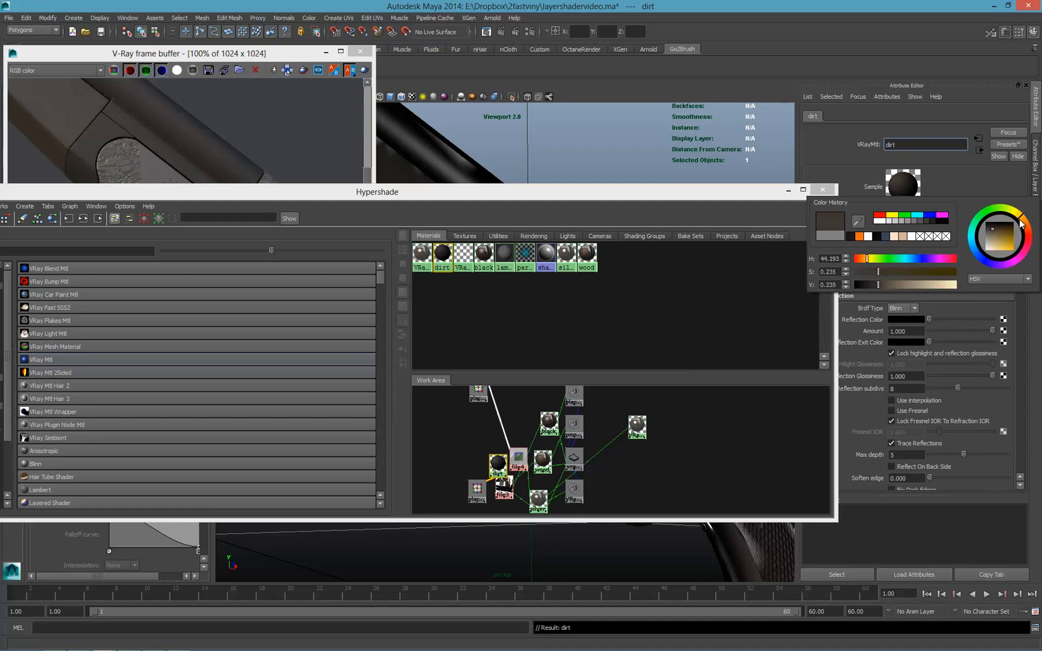
{"action": "left_click", "coordinate": [998, 234]}
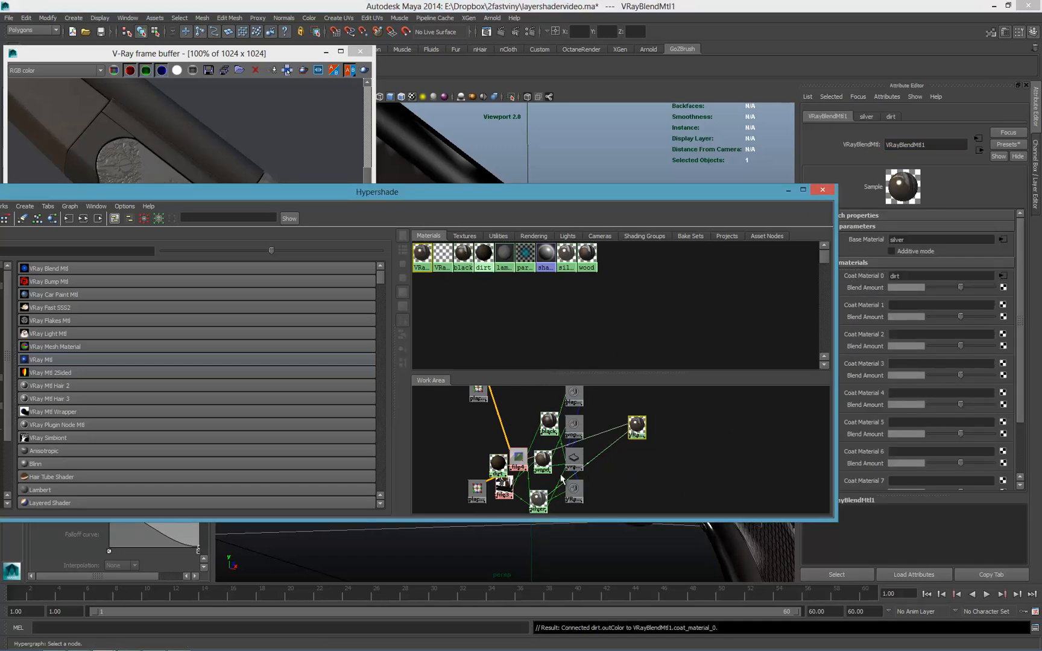
{"action": "left_click", "coordinate": [515, 436]}
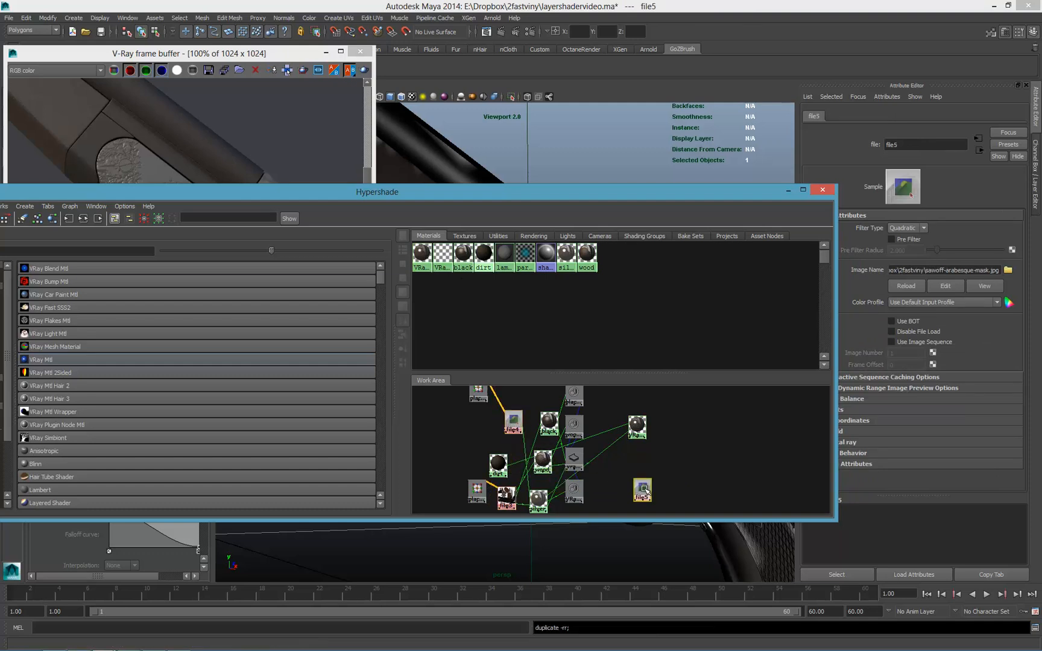
{"action": "left_click", "coordinate": [637, 425]}
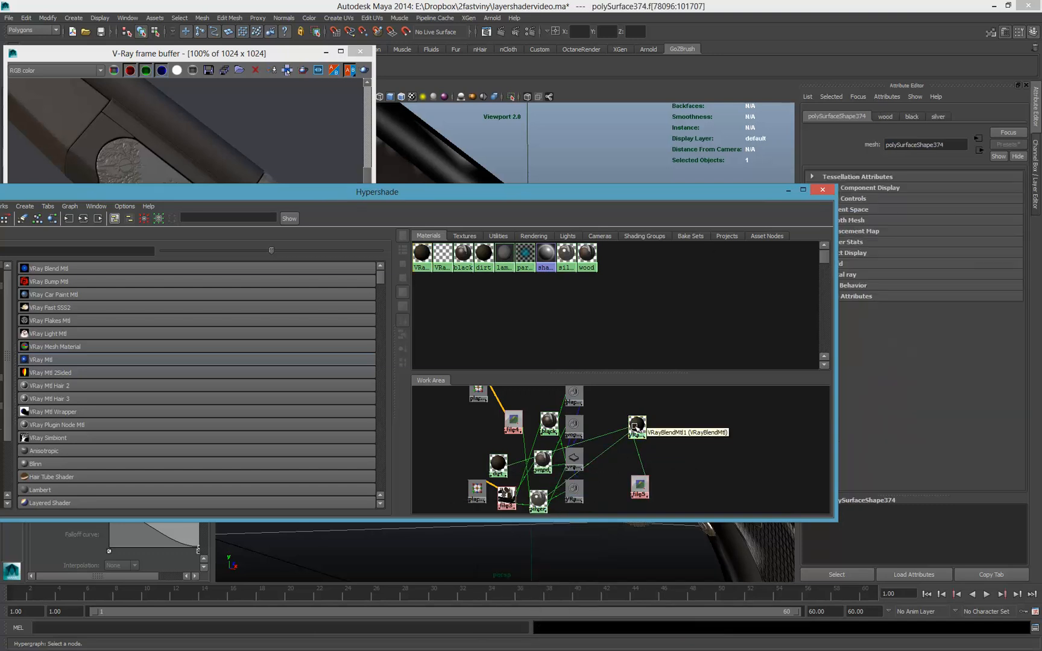
Assign the blend to the selected faces, rename it silver_blend, and check Invert on file5.
{"action": "right_click", "coordinate": [636, 426]}
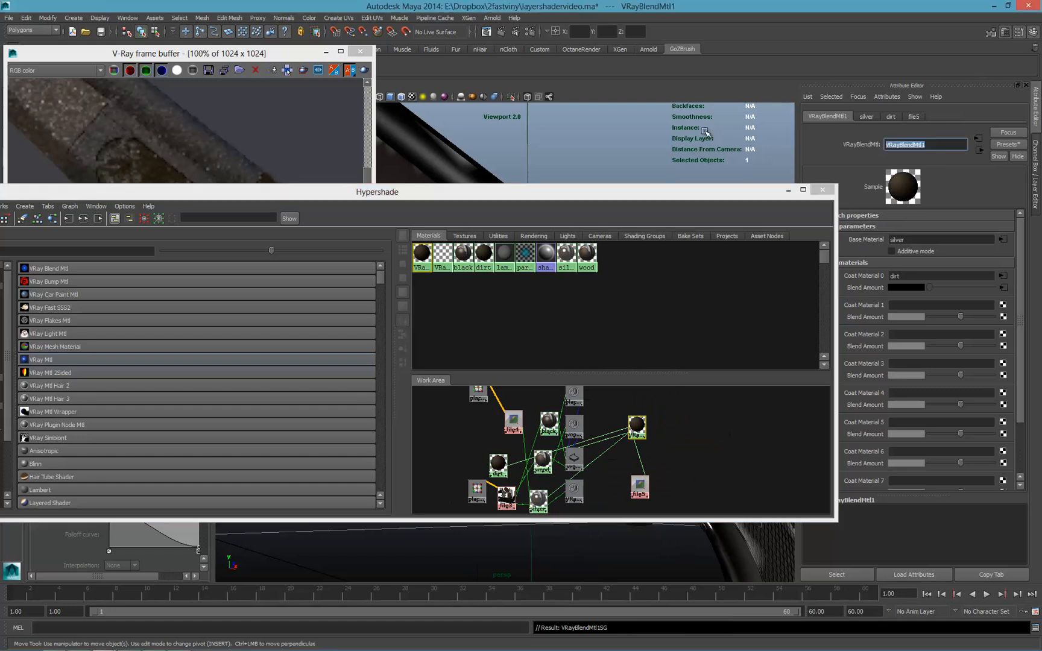
{"action": "type", "text": "silver"}
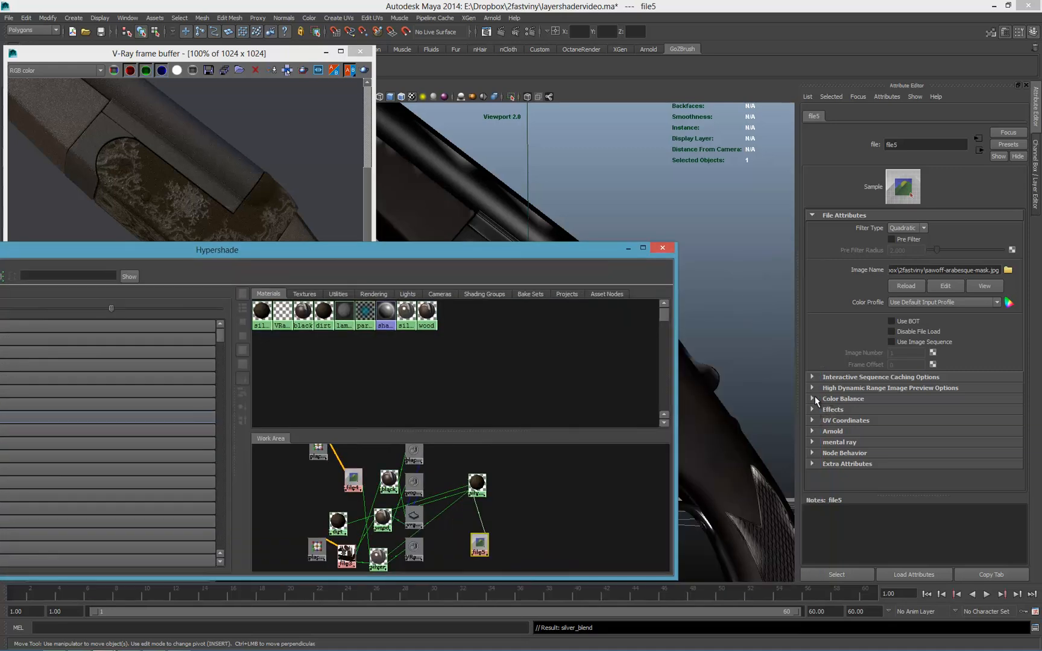
{"action": "left_click", "coordinate": [812, 398]}
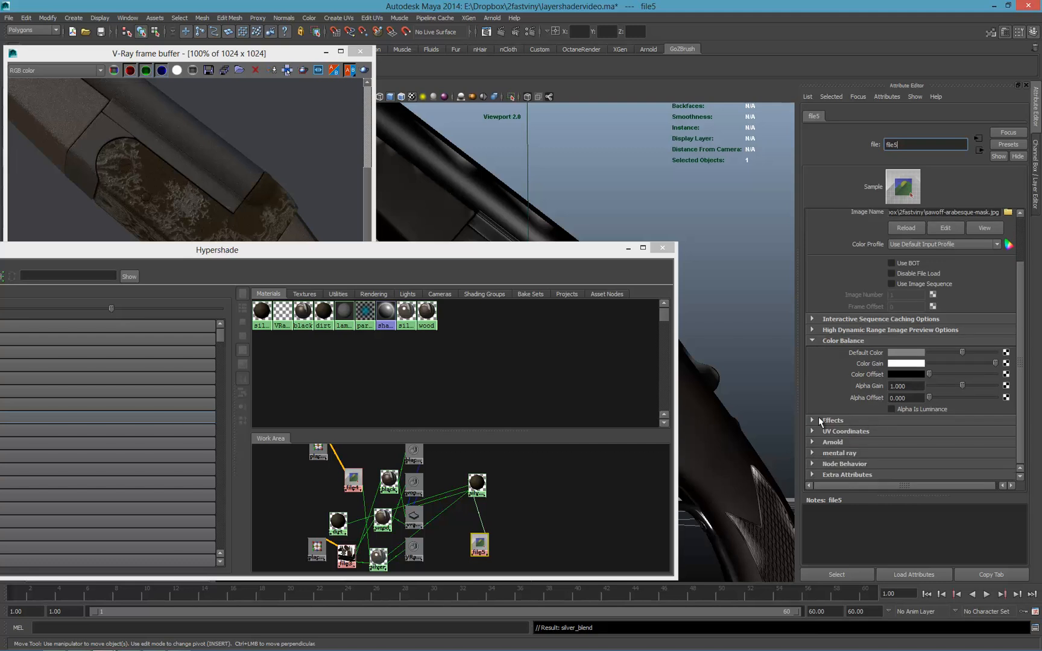
{"action": "left_click", "coordinate": [812, 420]}
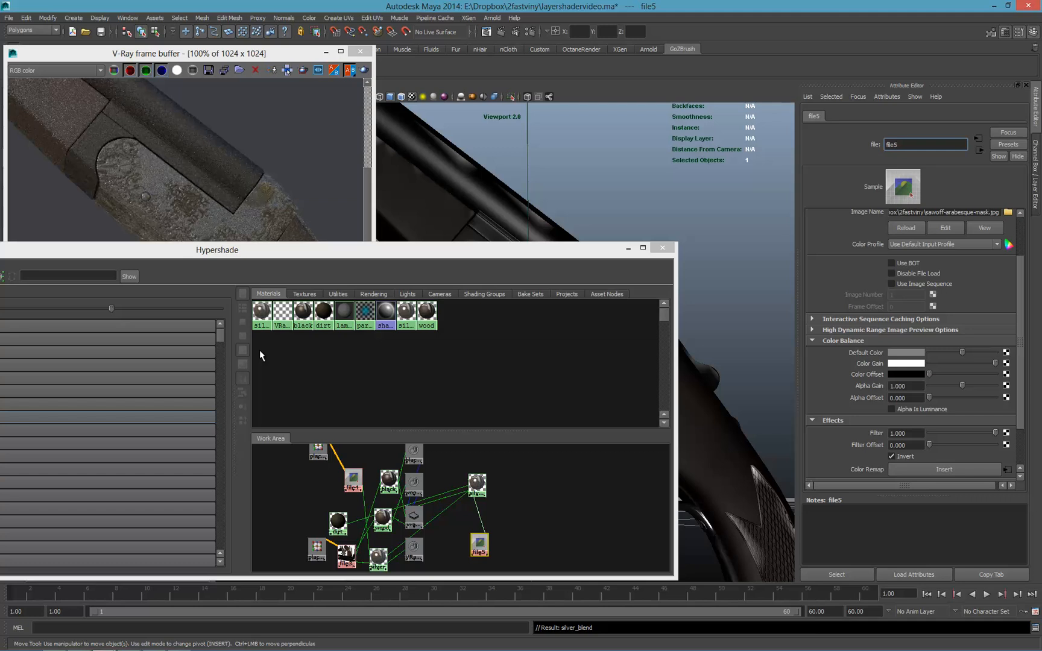
{"action": "mouse_move", "coordinate": [353, 334]}
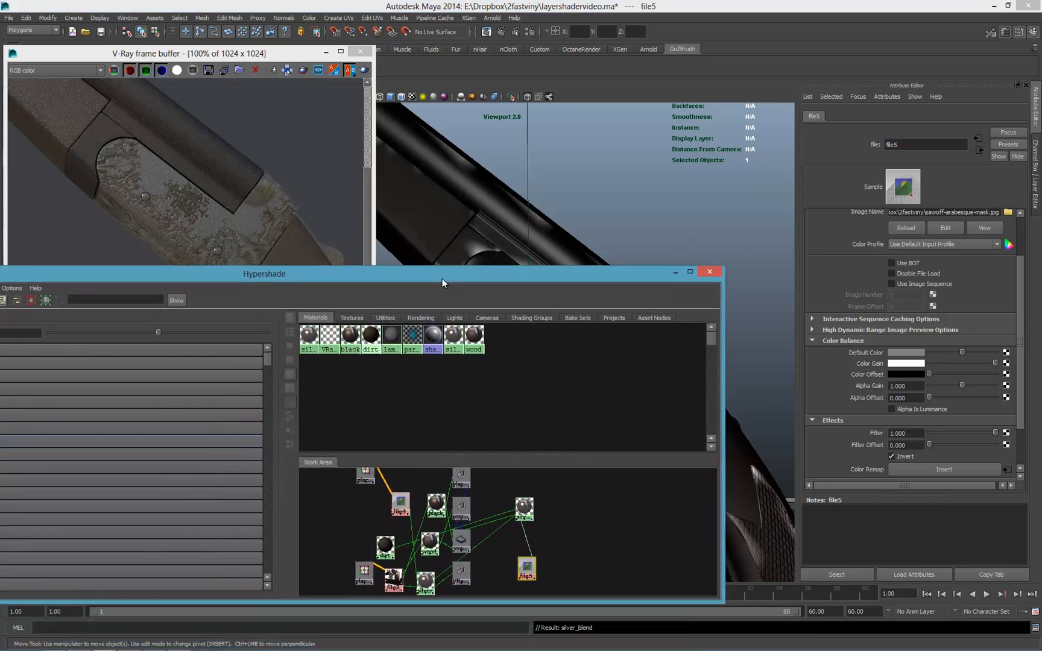
{"action": "left_click_drag", "start_coordinate": [264, 273], "coordinate": [286, 293]}
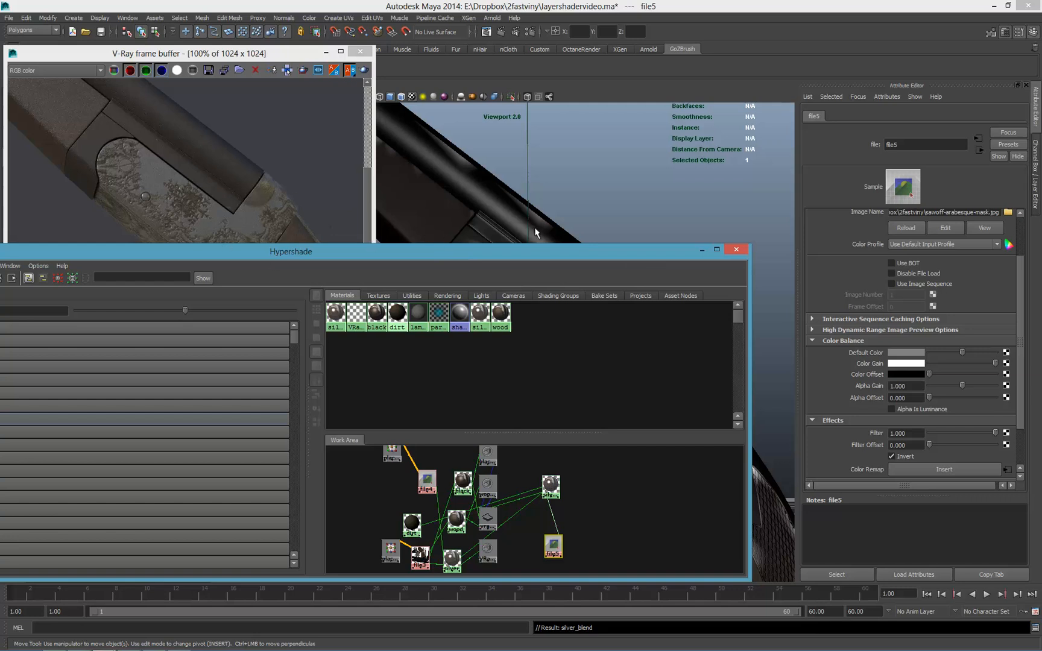
Create another file texture node and load the sawoff-dirt.jpg image into it.
{"action": "left_click", "coordinate": [547, 480]}
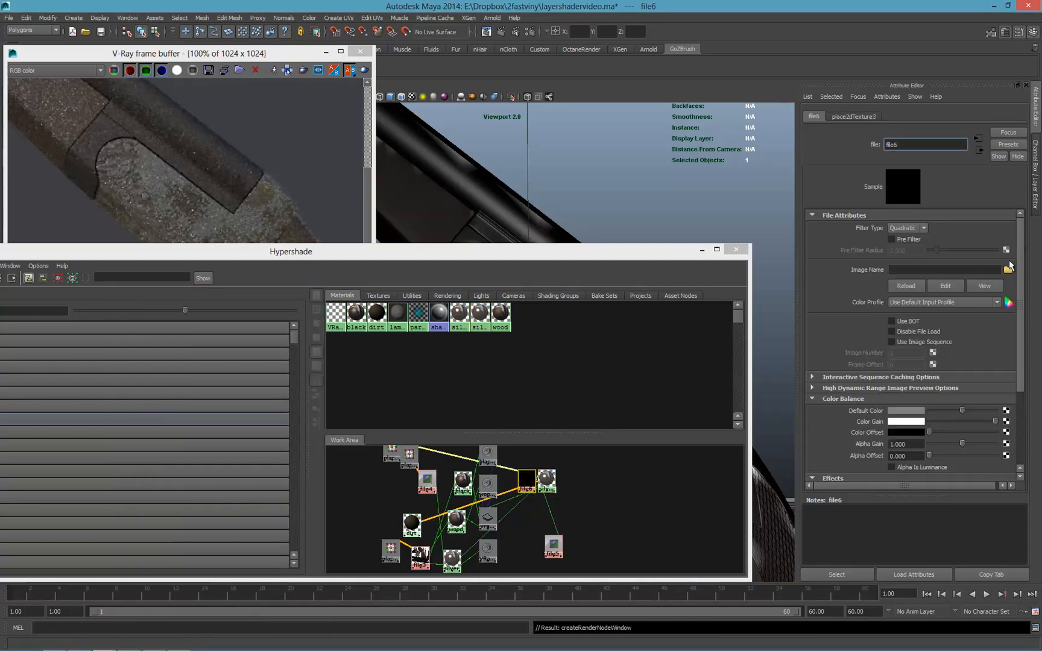
{"action": "left_click", "coordinate": [1008, 269]}
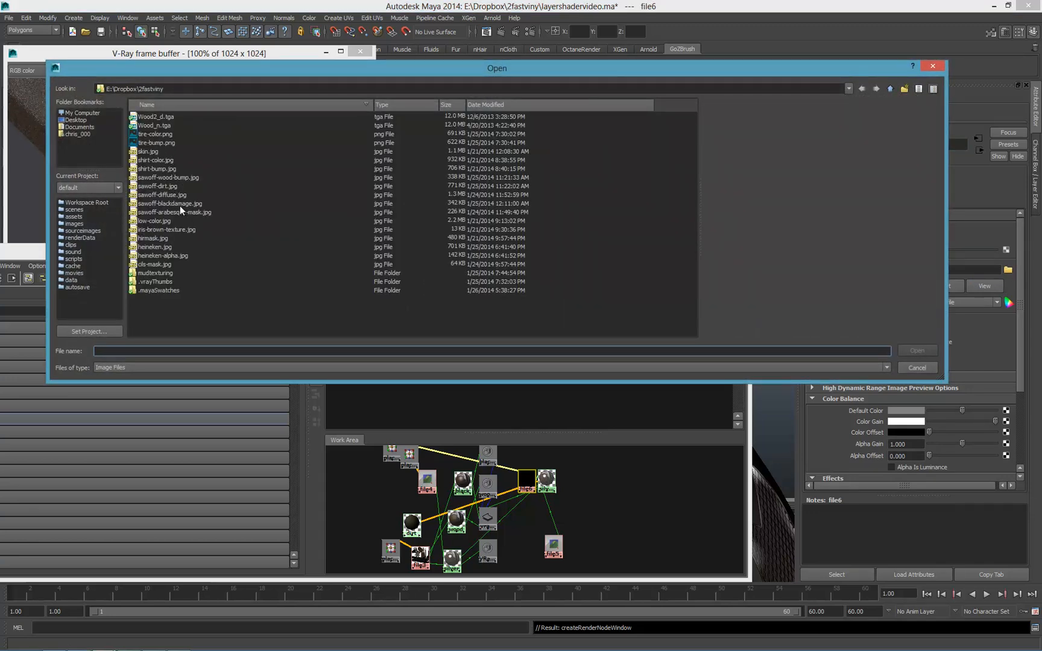
{"action": "mouse_move", "coordinate": [157, 186]}
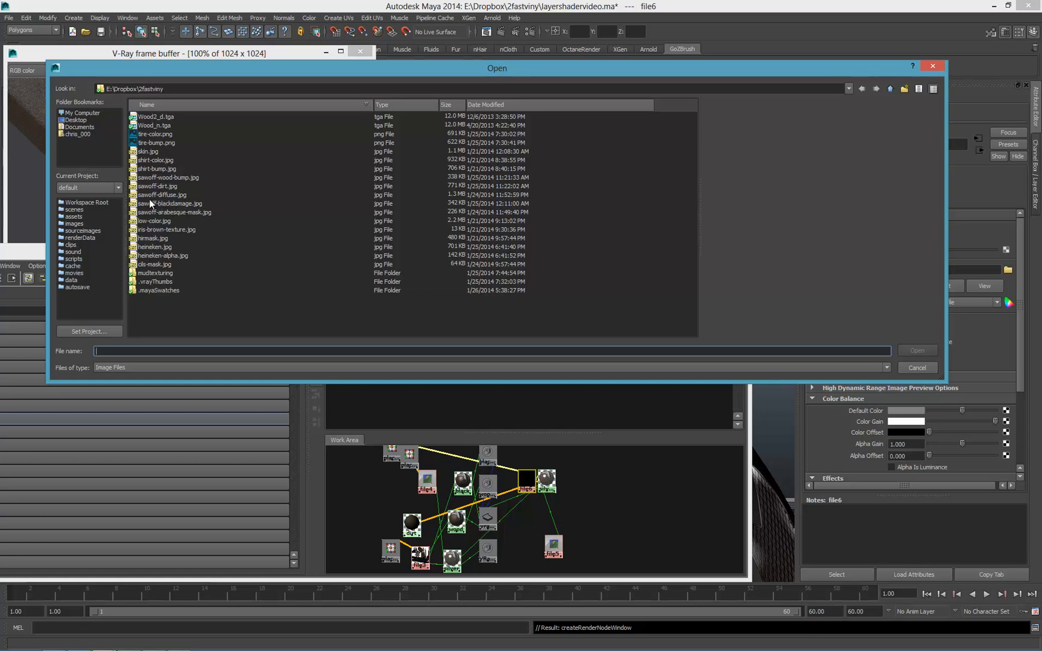
{"action": "left_click", "coordinate": [163, 195]}
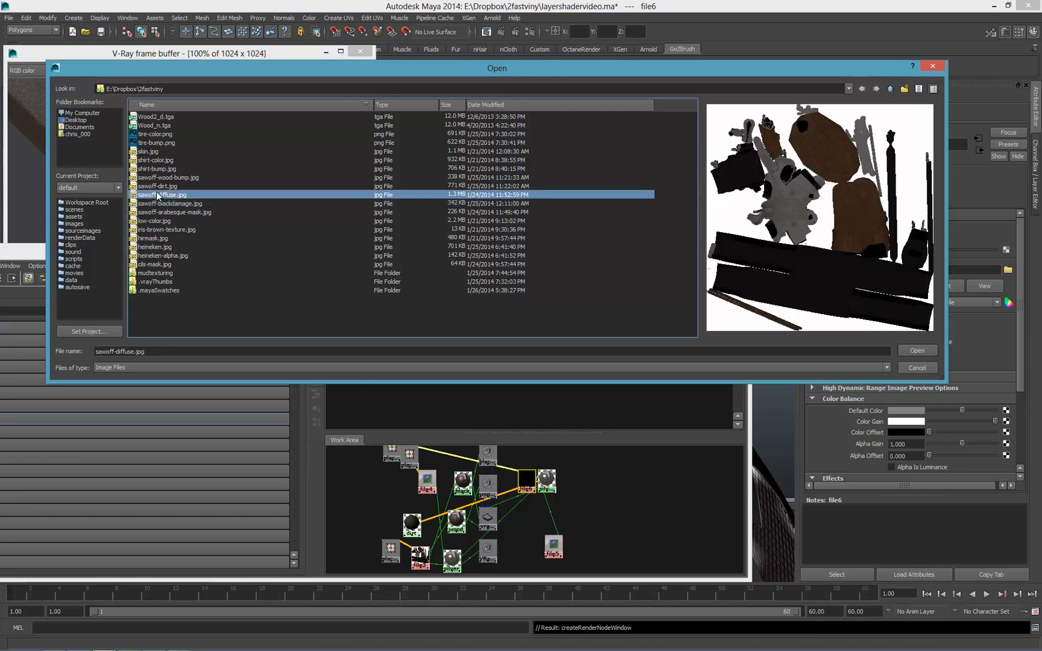
{"action": "left_click", "coordinate": [159, 186]}
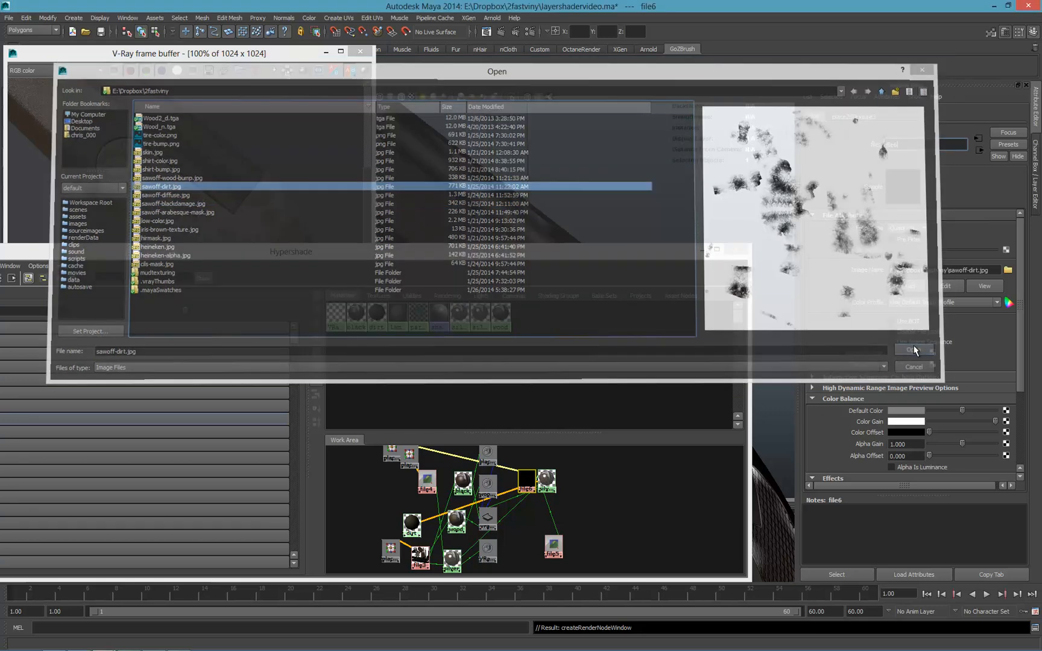
{"action": "left_click", "coordinate": [913, 351]}
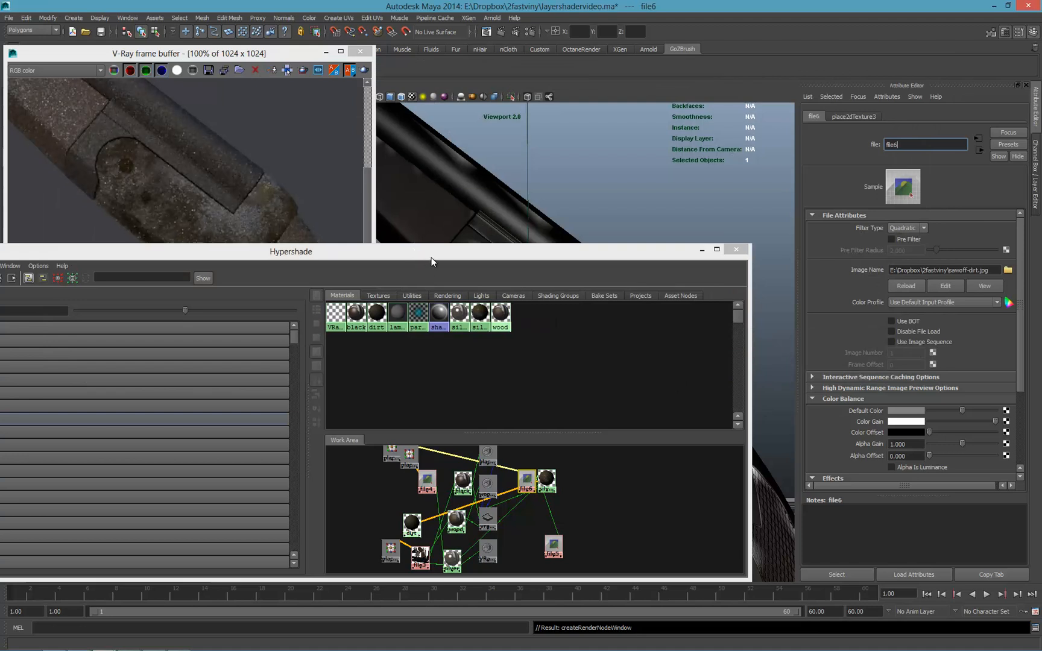
{"action": "left_click", "coordinate": [552, 547]}
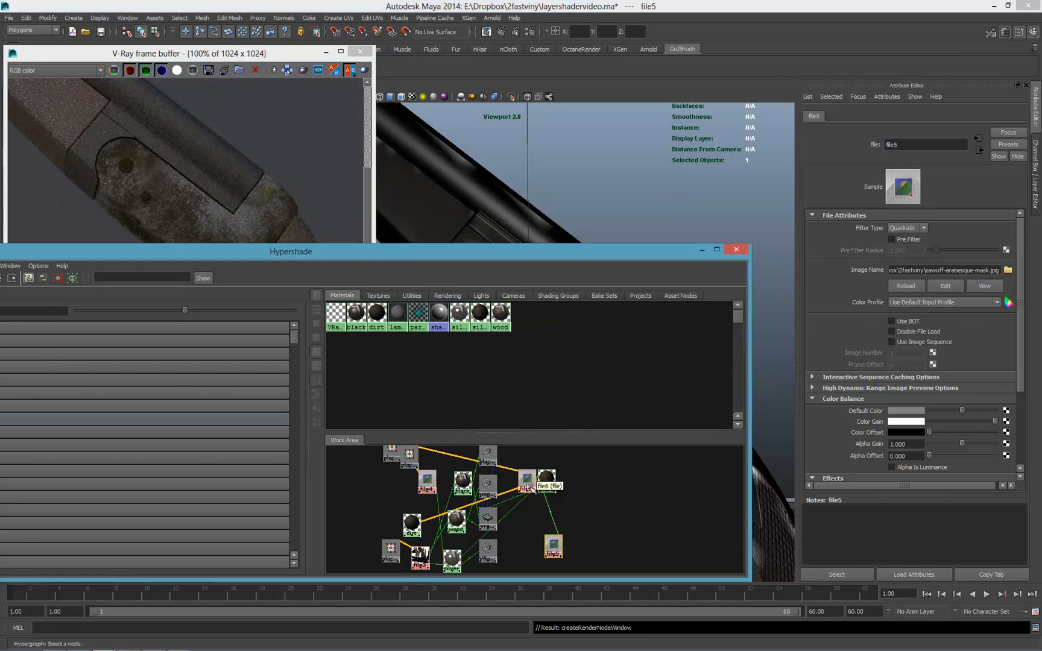
Invert the dirt texture, then rename the file nodes dirt and arabesque.
{"action": "left_click_drag", "start_coordinate": [543, 484], "coordinate": [615, 515]}
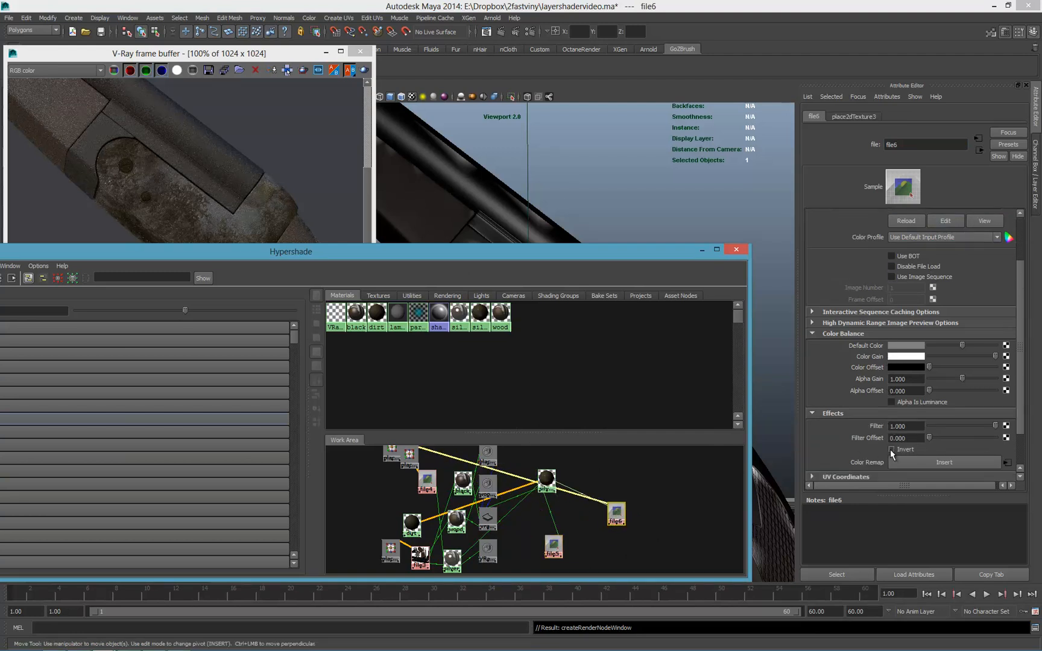
{"action": "left_click", "coordinate": [893, 449]}
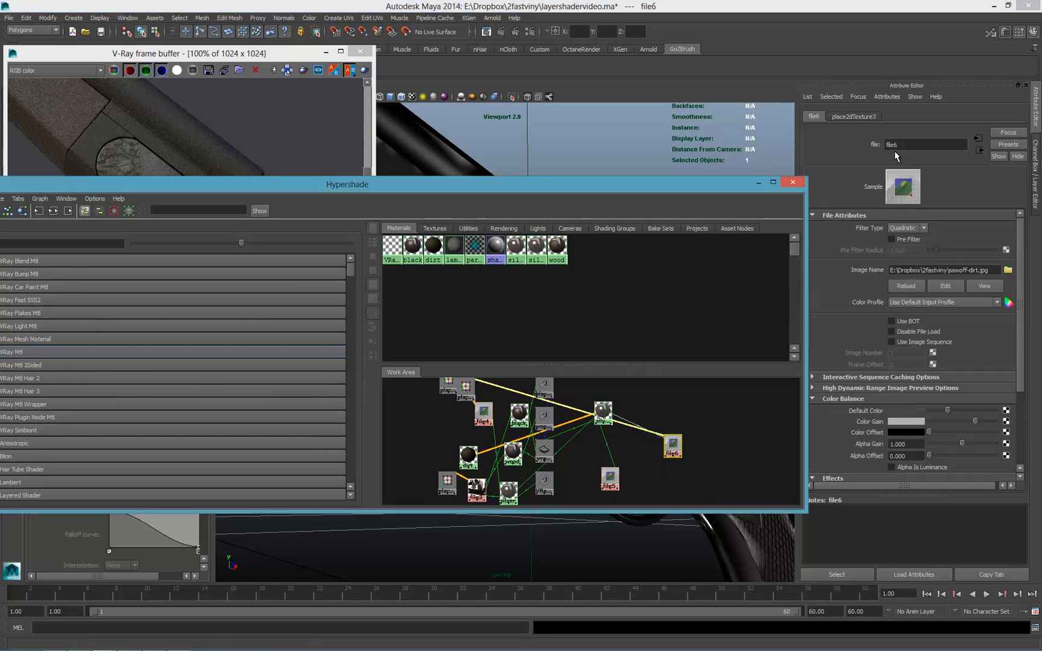
{"action": "type", "text": "dirt"}
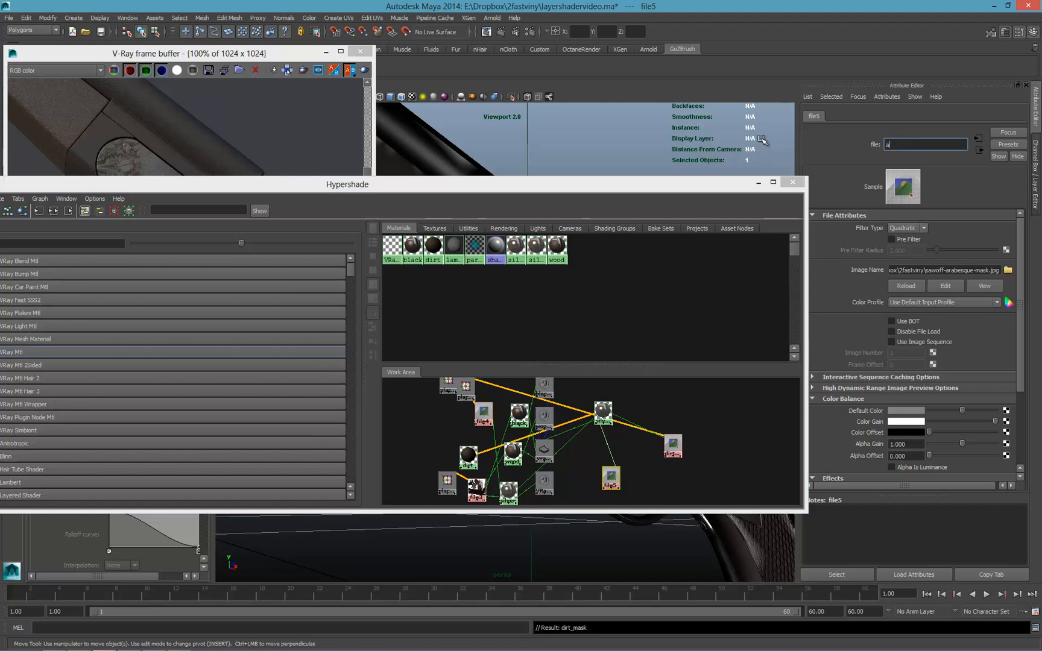
{"action": "type", "text": "arabesque"}
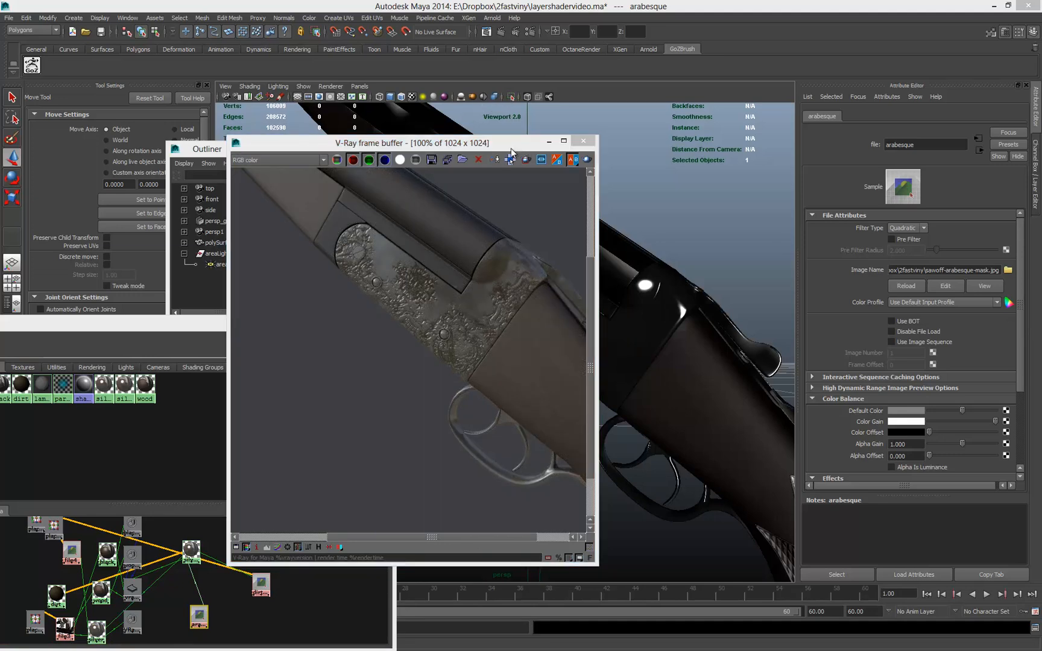
Move the V-Ray frame buffer aside to view the engraved metal render.
{"action": "left_click_drag", "start_coordinate": [409, 143], "coordinate": [213, 116]}
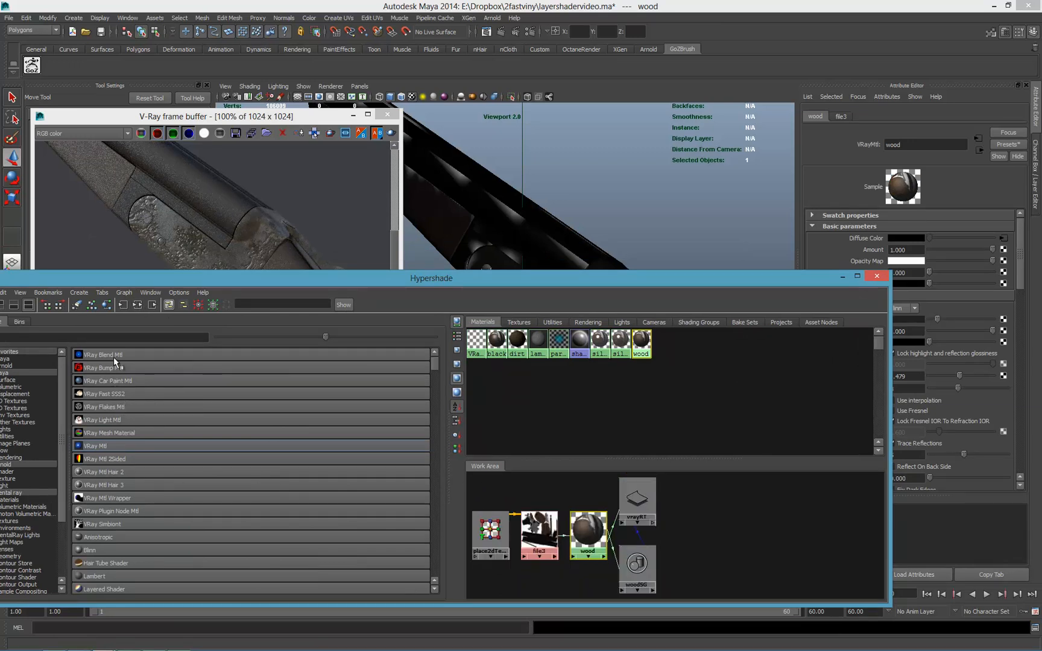
Create a VRay Blend Mtl and map sawoff-wood-bump.jpg as the wood material's bump.
{"action": "double_click", "coordinate": [103, 354]}
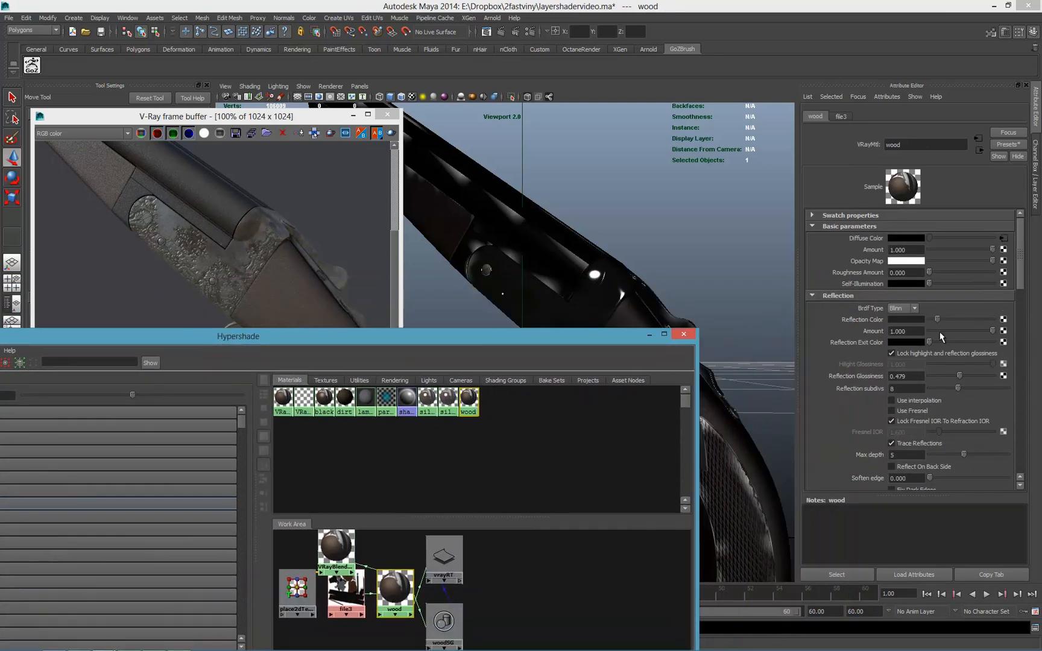
{"action": "mouse_move", "coordinate": [844, 359]}
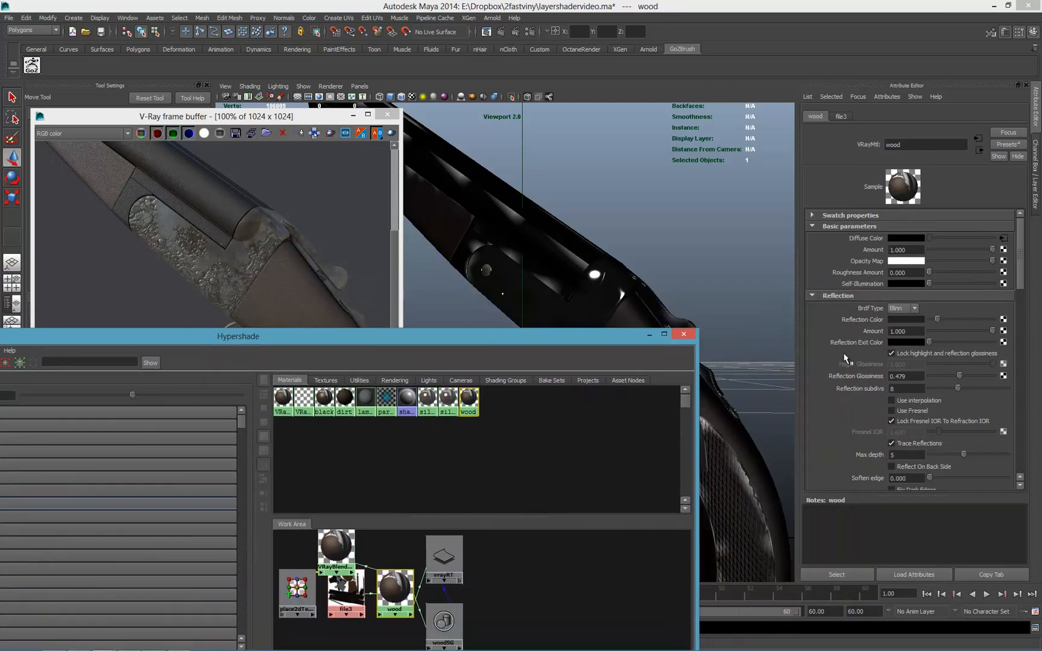
{"action": "scroll", "scroll_direction": "down", "scroll_amount": 3}
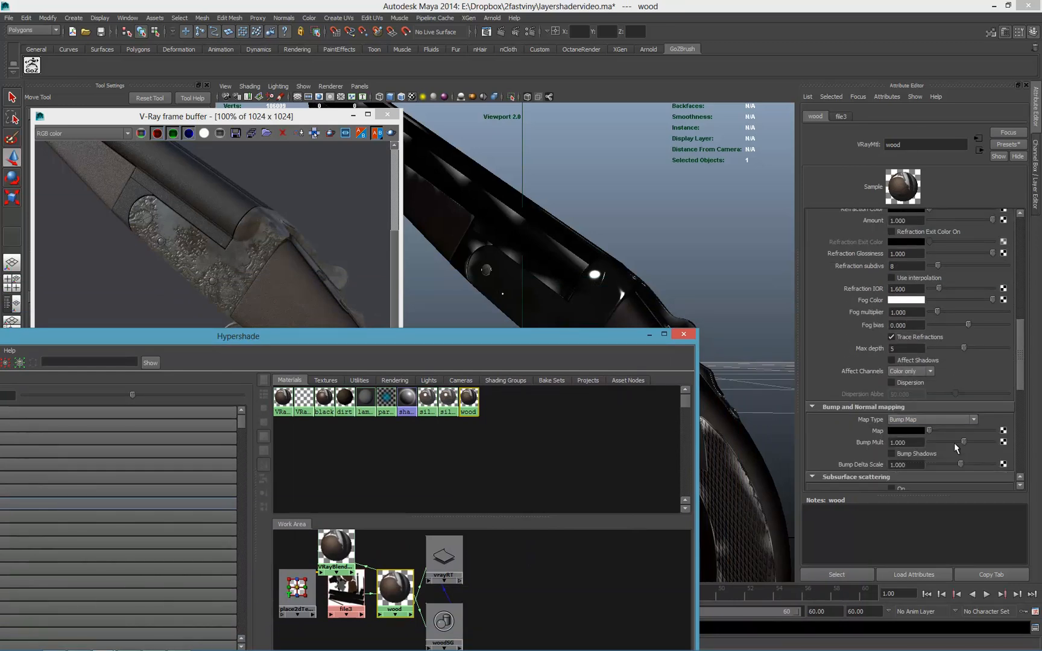
{"action": "mouse_move", "coordinate": [418, 290]}
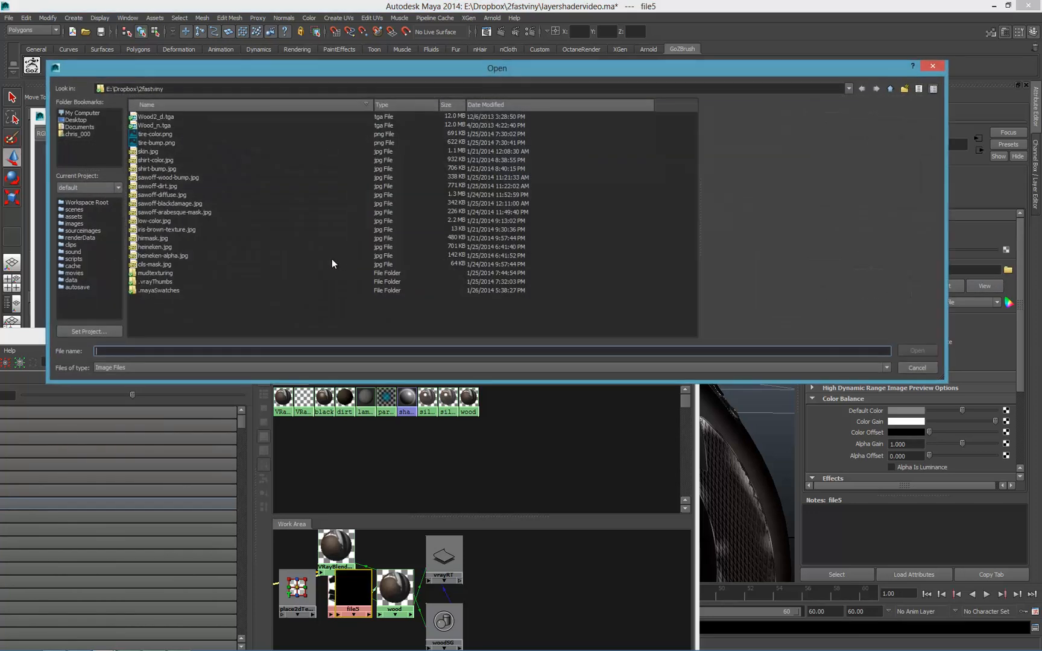
{"action": "mouse_move", "coordinate": [171, 187]}
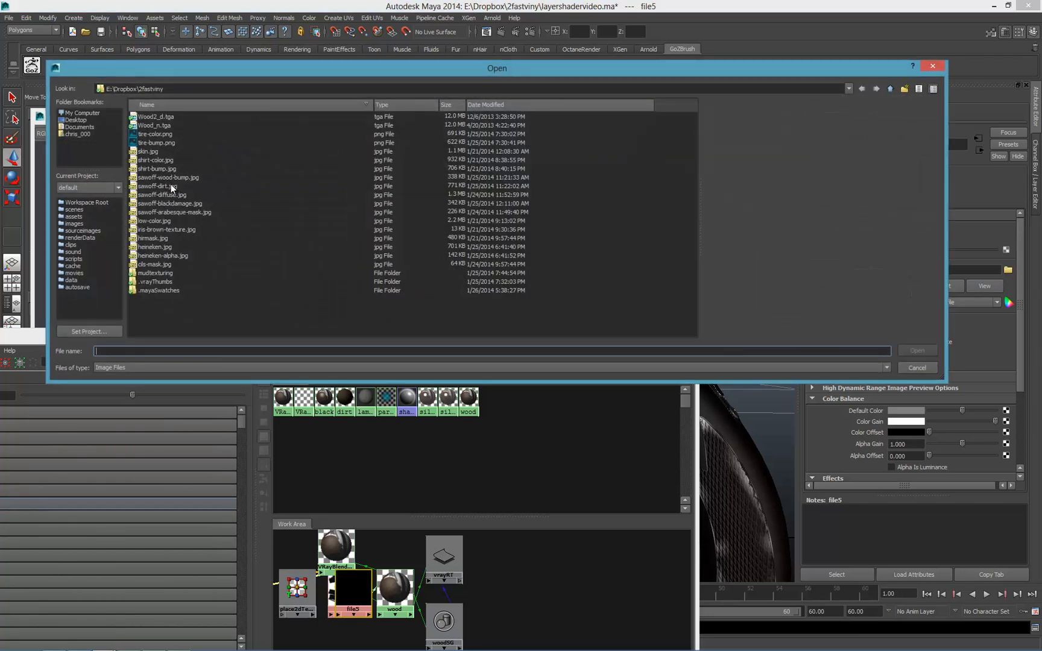
{"action": "left_click", "coordinate": [168, 177]}
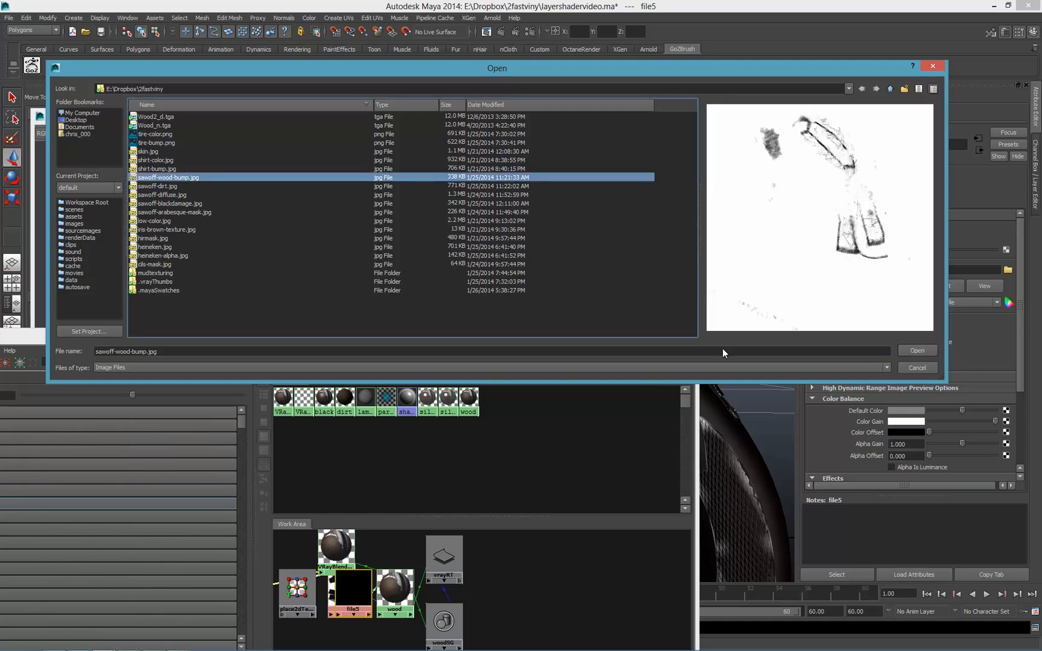
{"action": "left_click", "coordinate": [917, 351]}
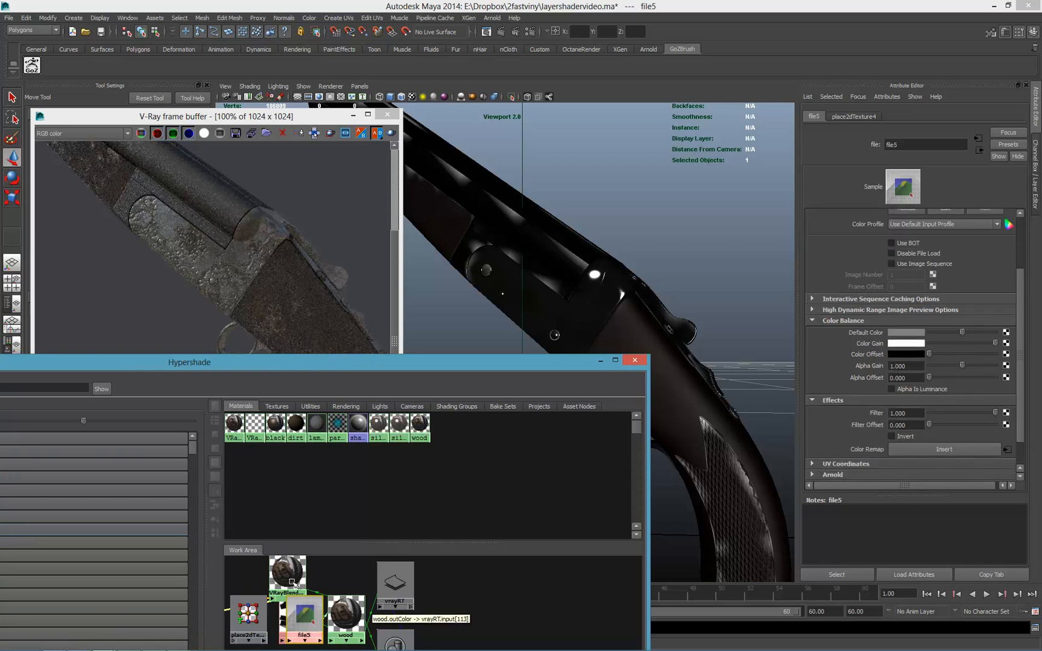
{"action": "left_click", "coordinate": [346, 615]}
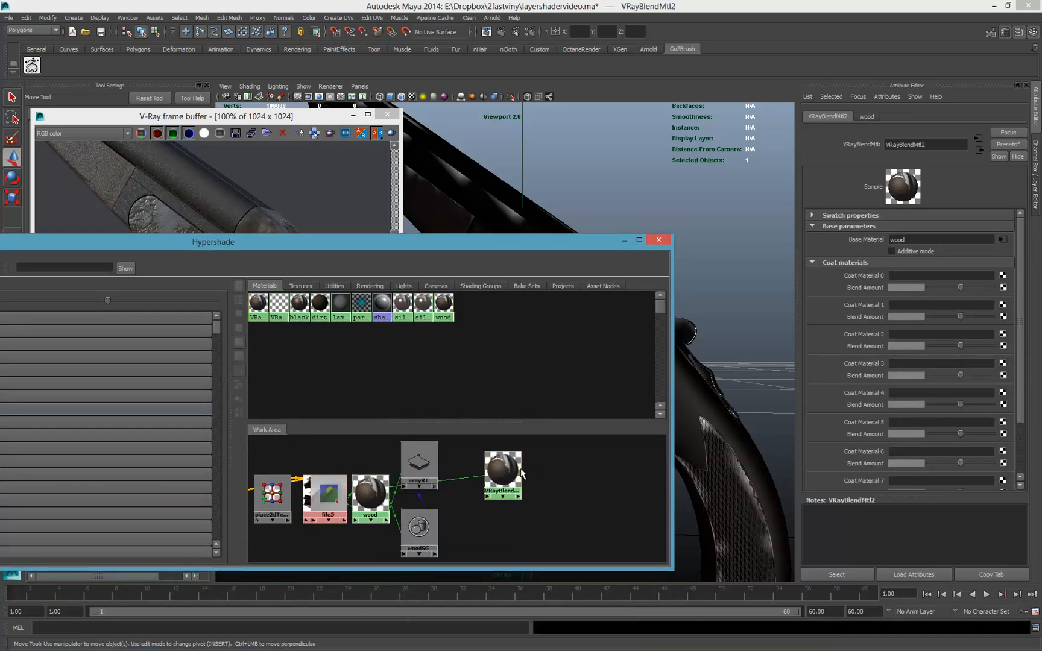
Name the blend woodlayer, assign its first coat, and map a file texture to the coat's blend amount.
{"action": "left_click", "coordinate": [501, 472]}
{"action": "type", "text": "woodlayer"}
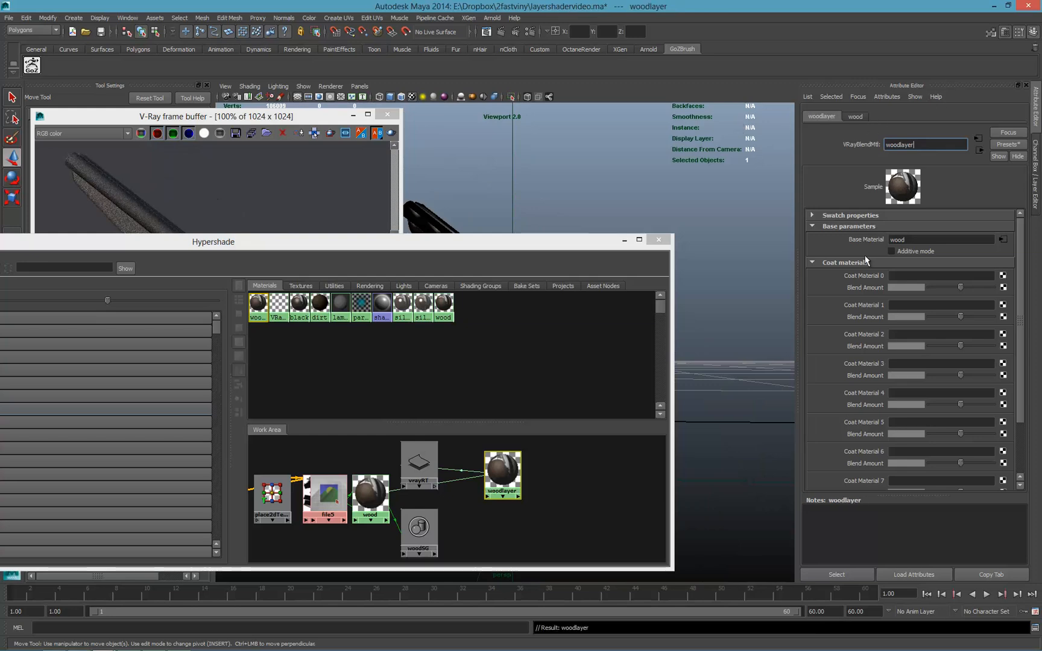
{"action": "left_click_drag", "start_coordinate": [213, 241], "coordinate": [252, 277]}
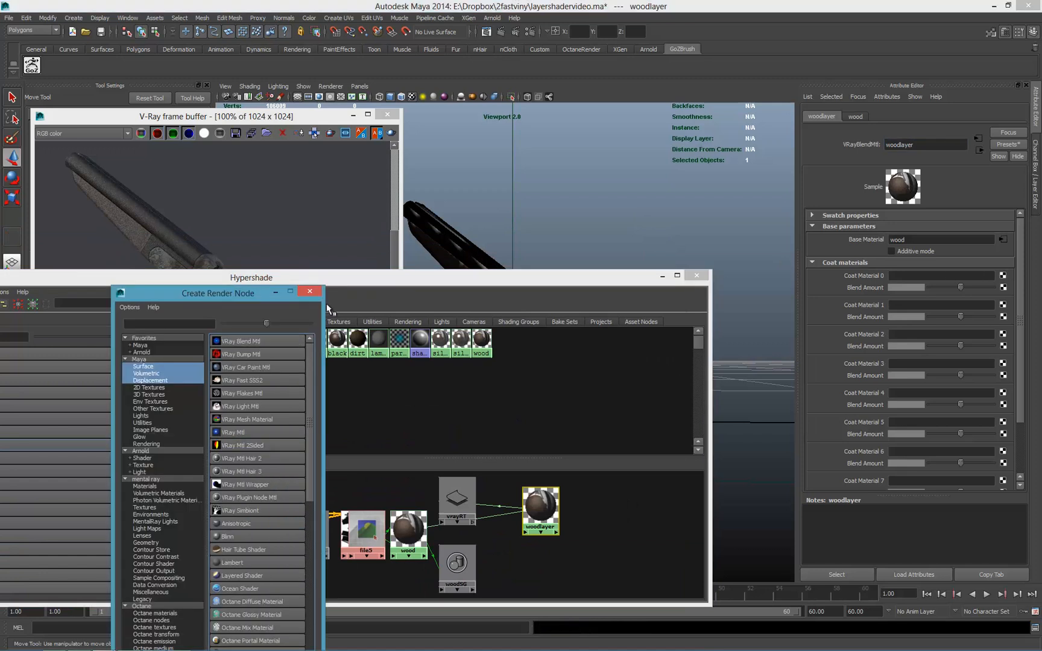
{"action": "mouse_move", "coordinate": [240, 434]}
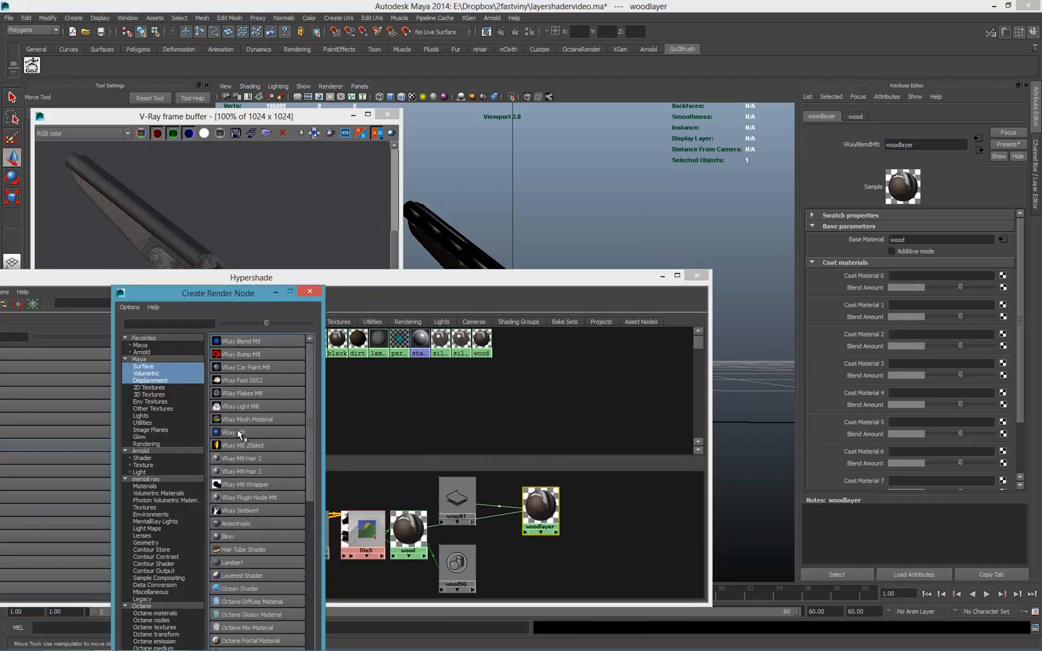
{"action": "left_click", "coordinate": [309, 292]}
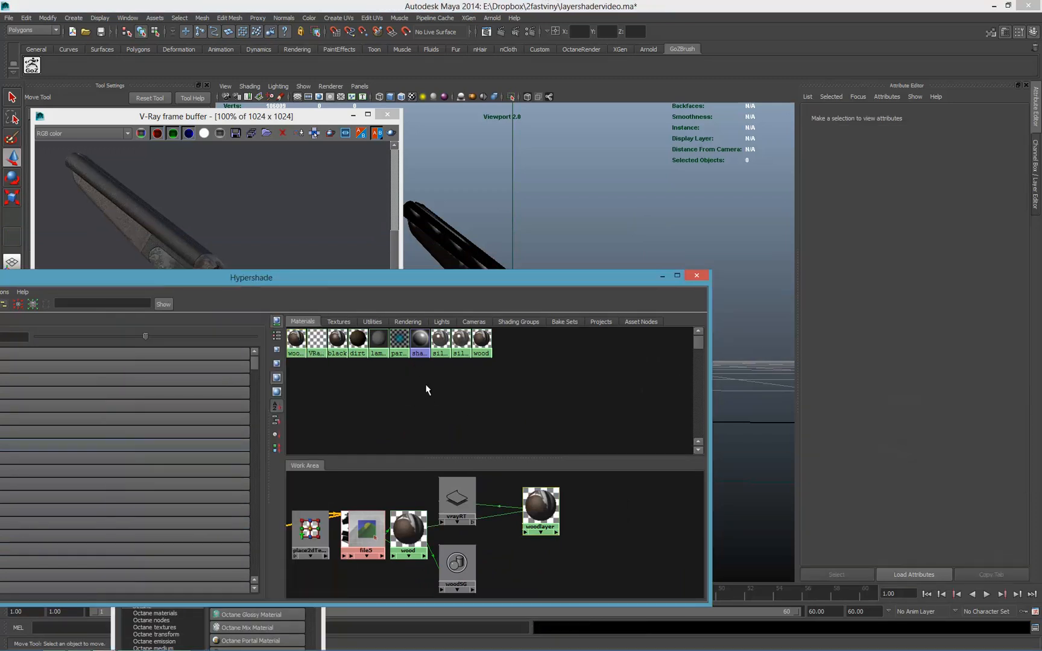
{"action": "left_click", "coordinate": [541, 512]}
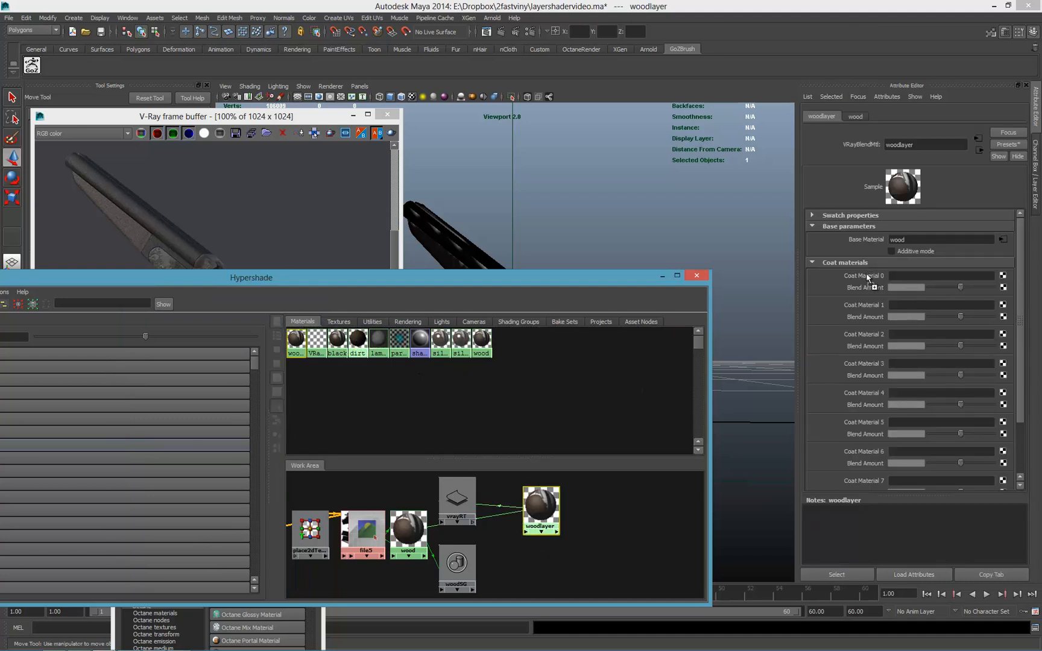
{"action": "left_click", "coordinate": [1004, 275]}
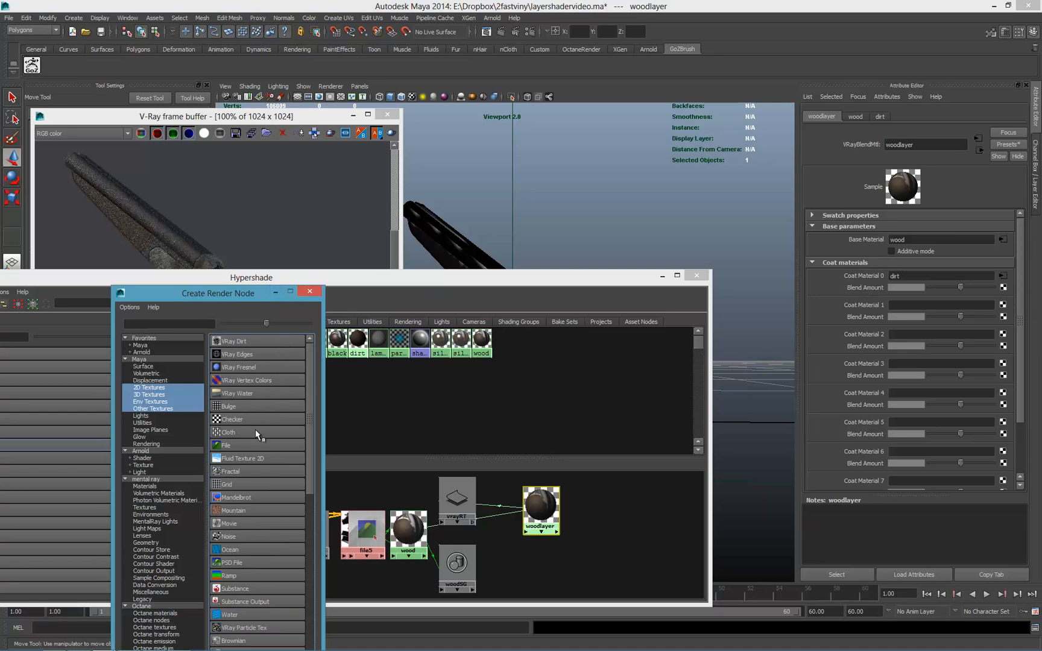
{"action": "left_click", "coordinate": [225, 445]}
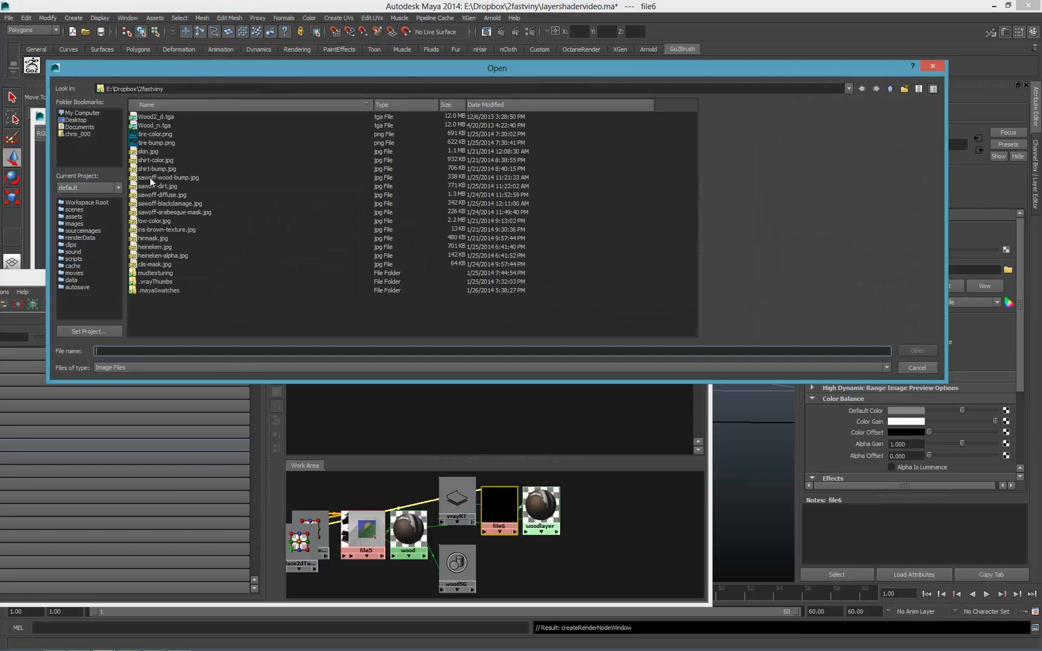
Load sawoff-wood-bump.jpg into the file6 coat mask and invert it.
{"action": "left_click", "coordinate": [170, 204]}
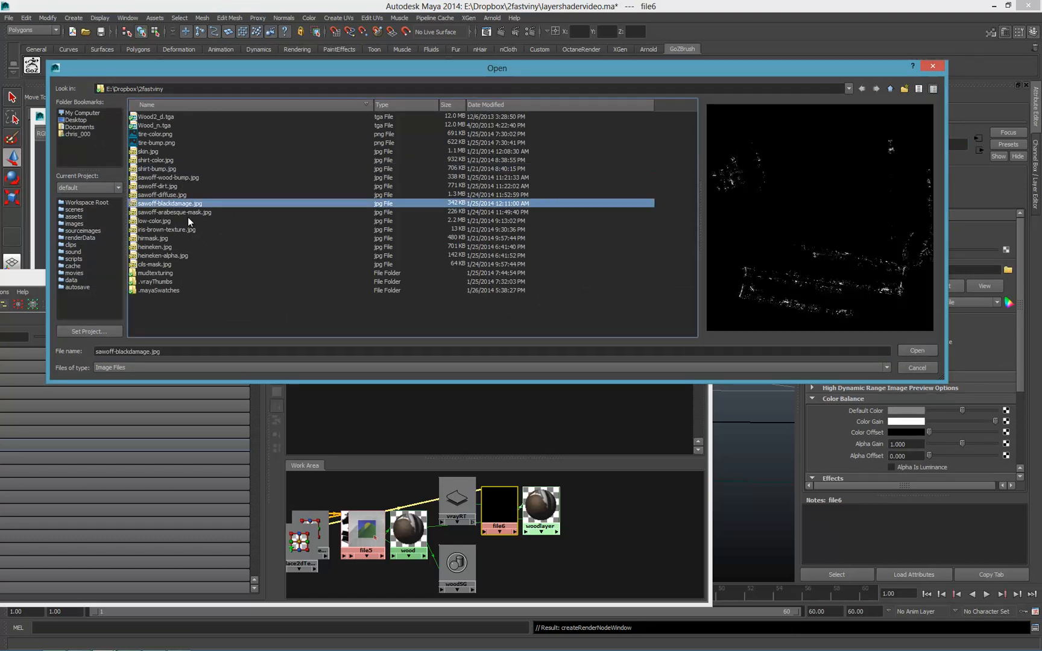
{"action": "left_click", "coordinate": [157, 186]}
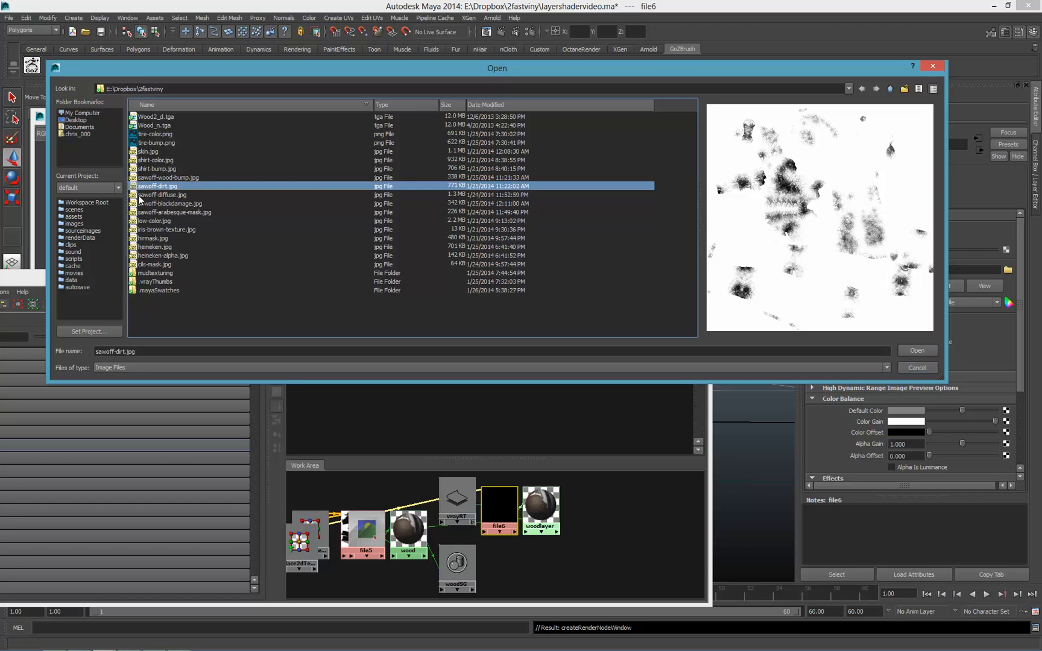
{"action": "left_click", "coordinate": [166, 177]}
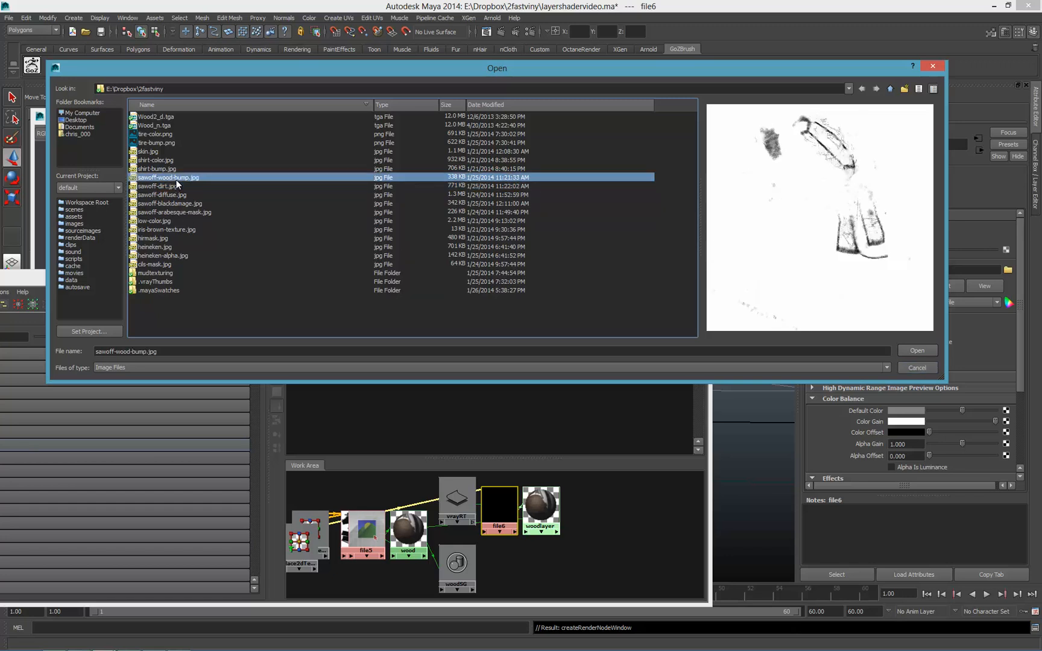
{"action": "mouse_move", "coordinate": [984, 345]}
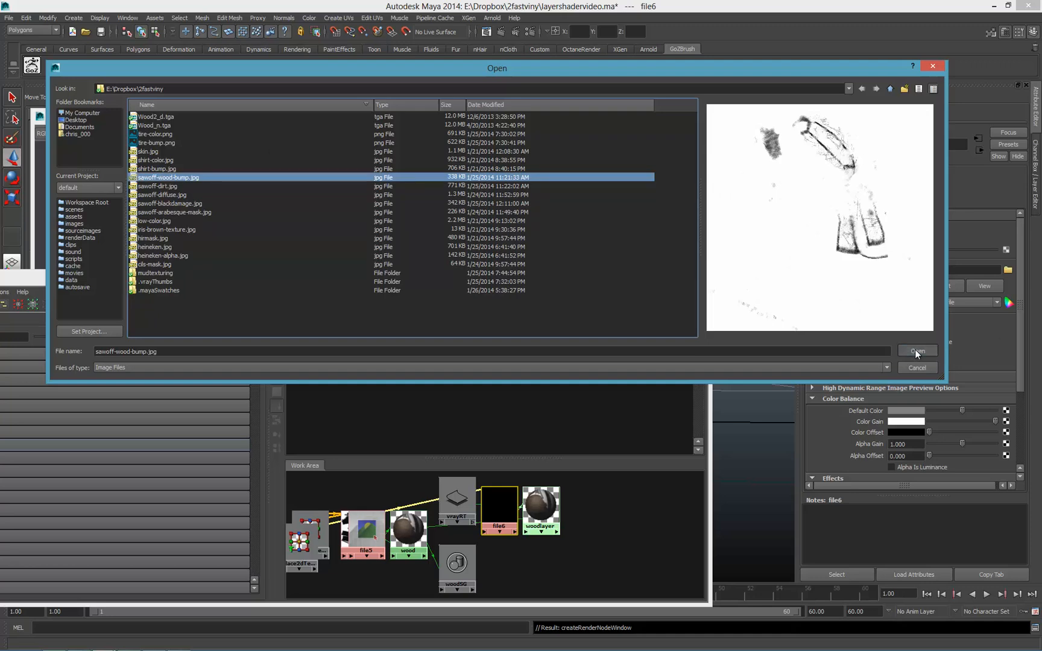
{"action": "left_click", "coordinate": [917, 351]}
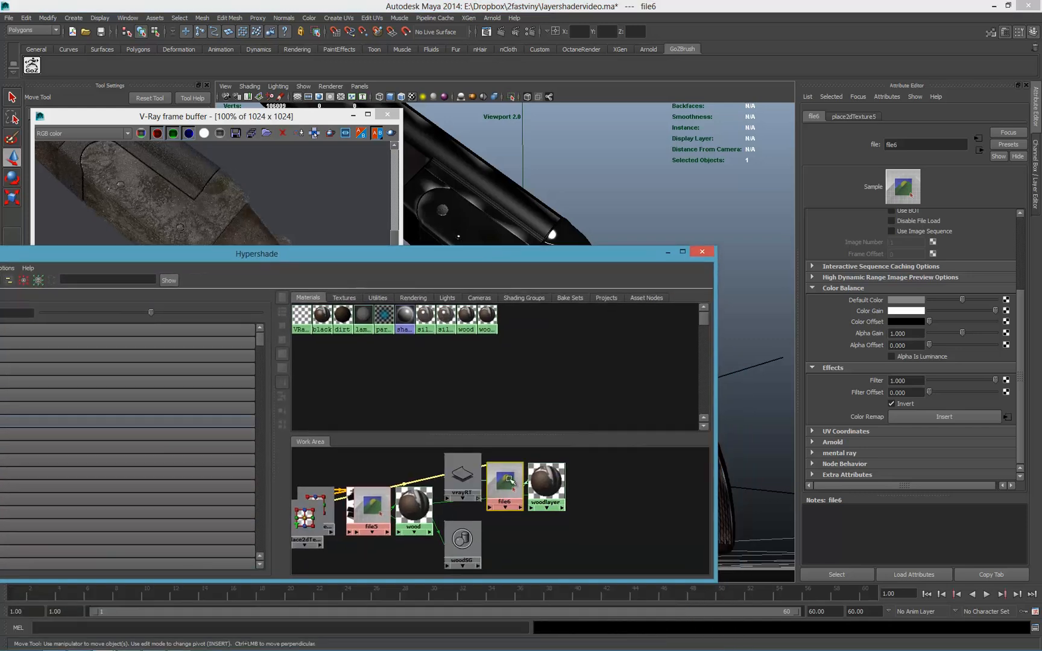
{"action": "left_click", "coordinate": [545, 485]}
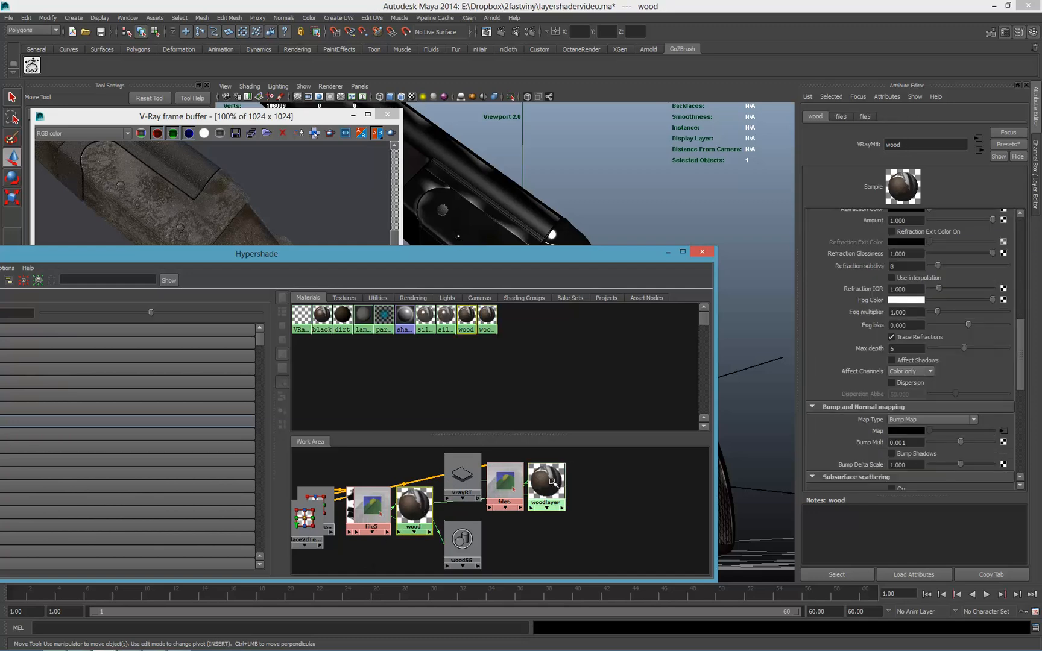
Rename the duplicated wood material woodlight and lighten its diffuse colour.
{"action": "left_click", "coordinate": [545, 467]}
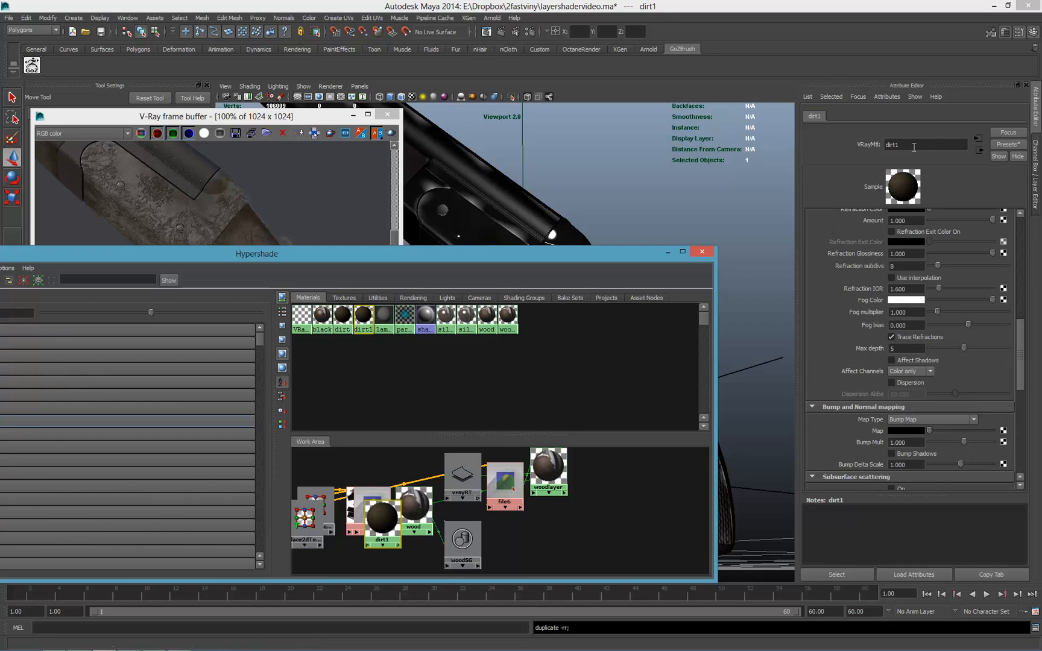
{"action": "type", "text": "woodlig"}
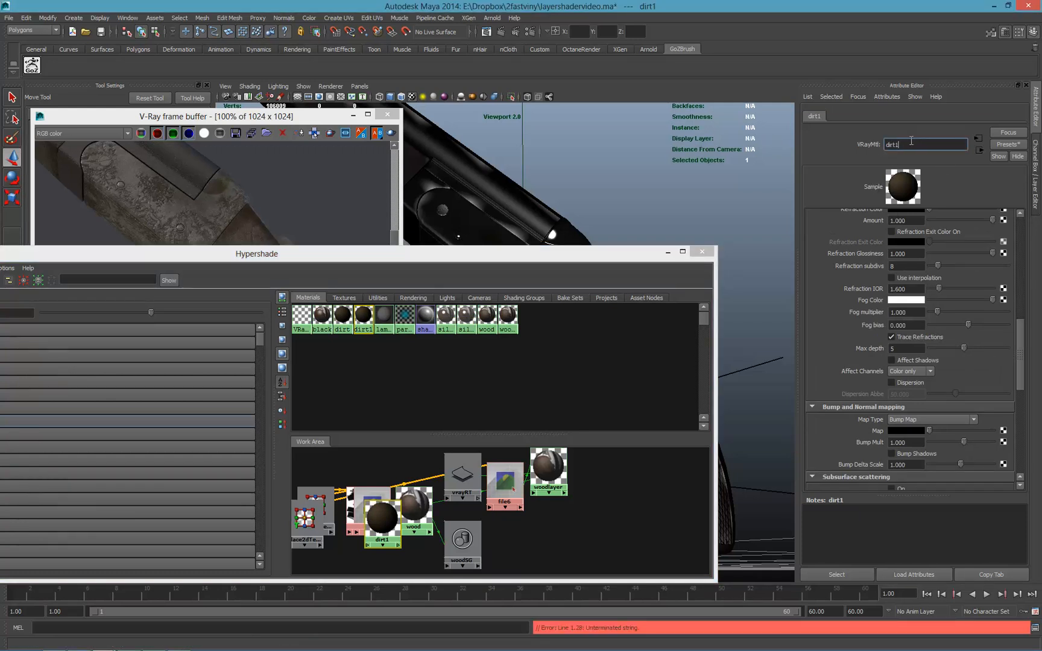
{"action": "type", "text": "woodligh"}
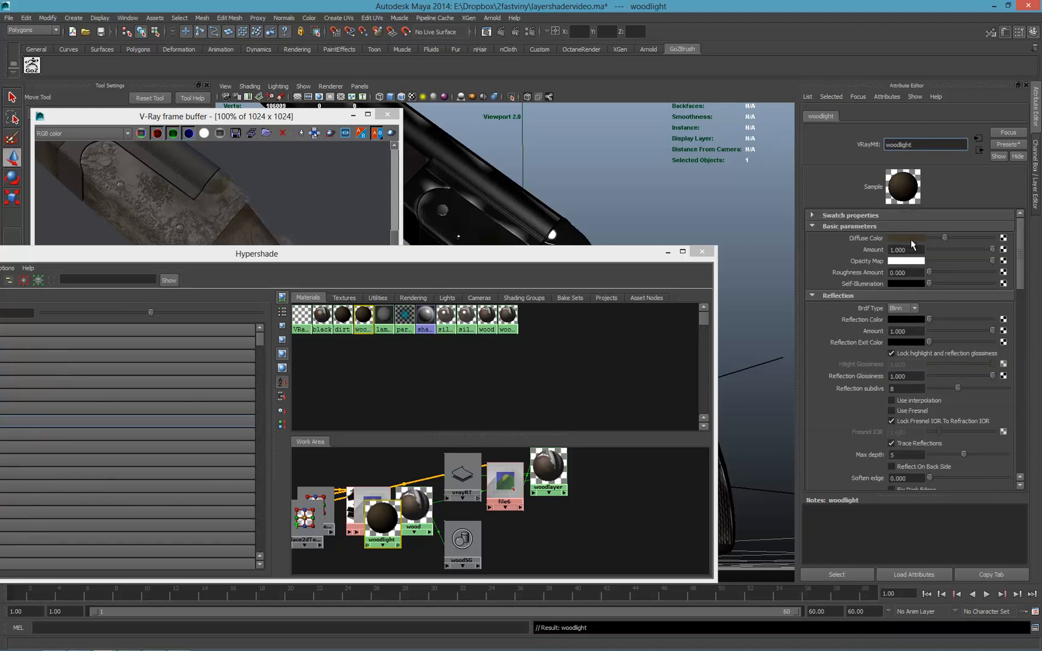
{"action": "left_click", "coordinate": [906, 238]}
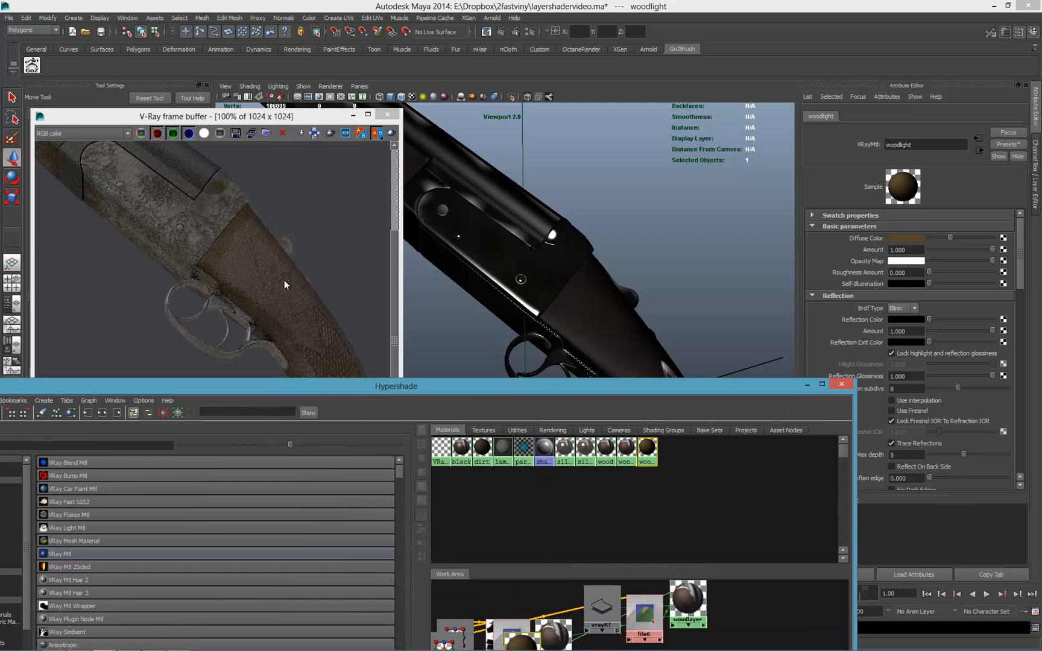
{"action": "mouse_move", "coordinate": [89, 314]}
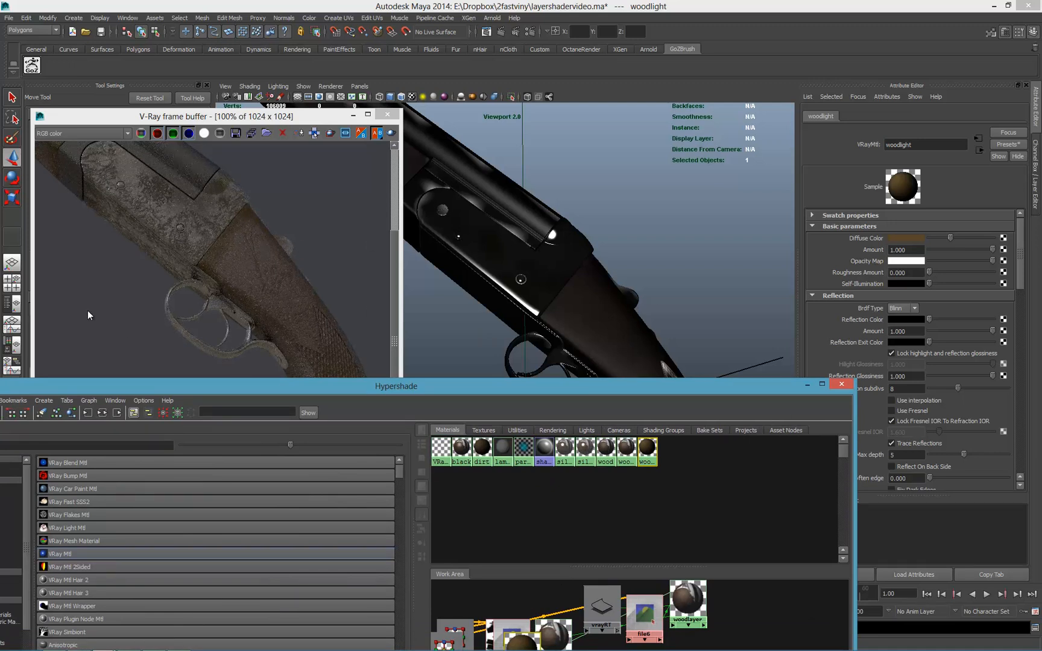
{"action": "mouse_move", "coordinate": [379, 353]}
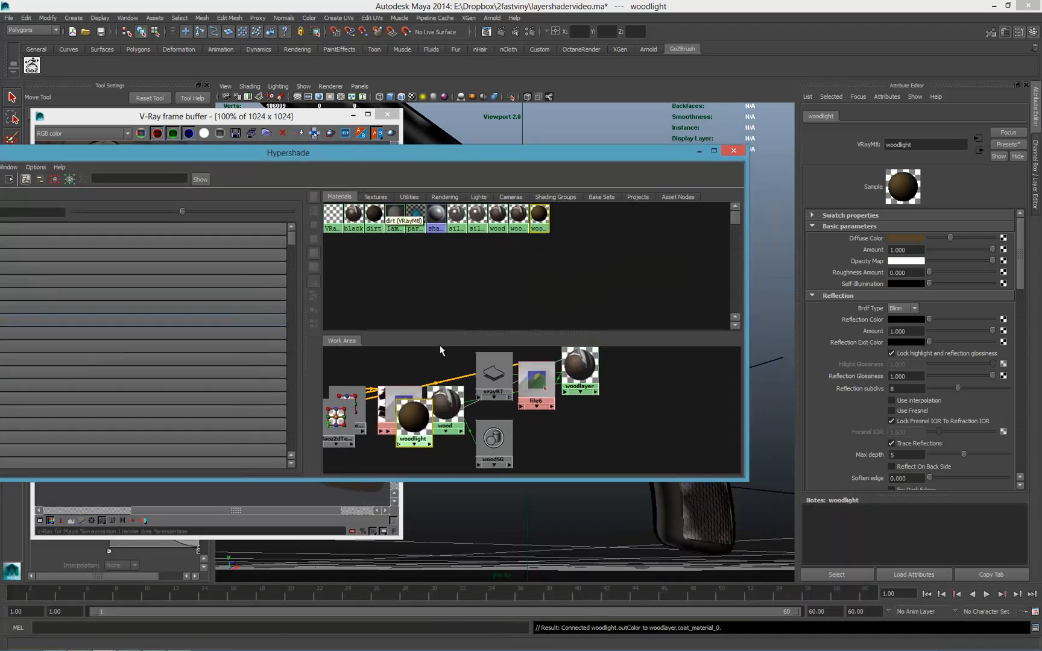
Set woodlayer's Coat Material 1 to dirt with dirt_mask driving Blend Amount 1.
{"action": "left_click", "coordinate": [579, 367]}
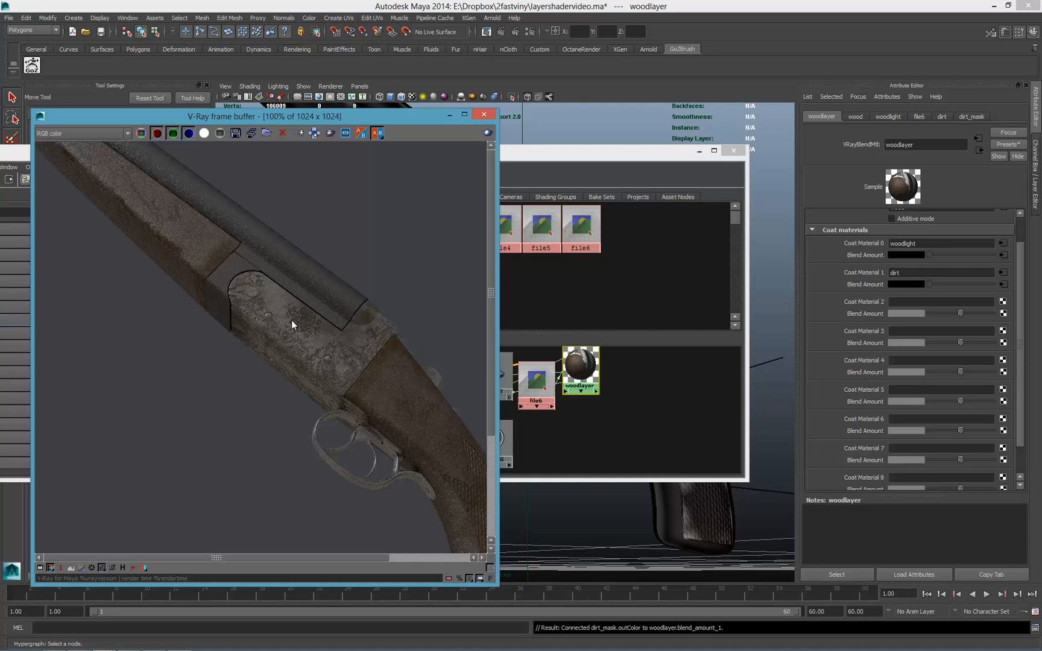
{"action": "mouse_move", "coordinate": [267, 319]}
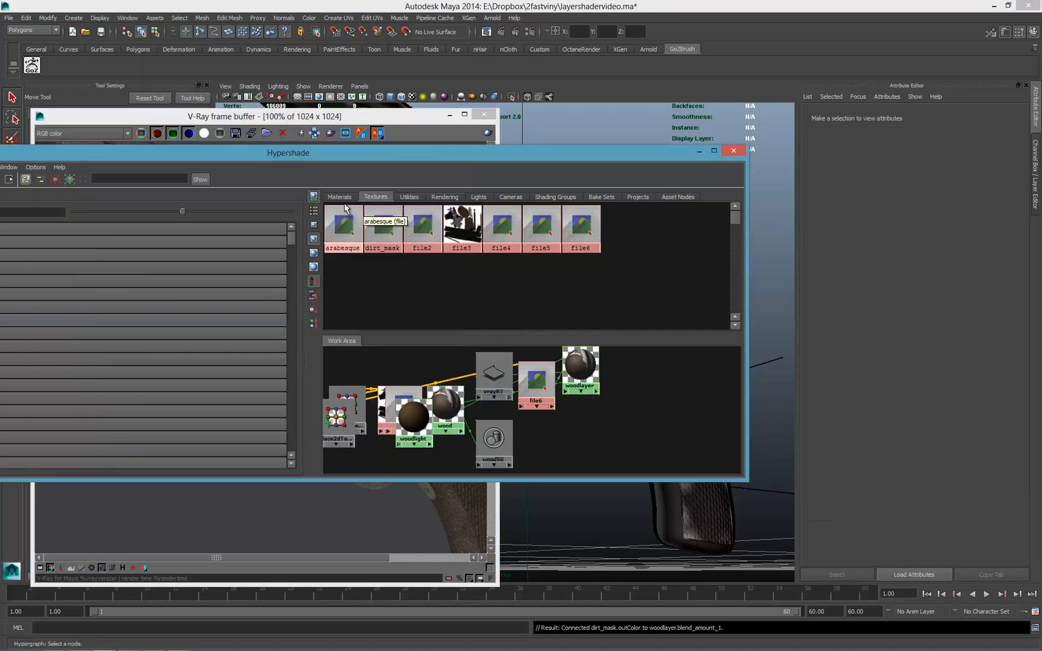
{"action": "left_click", "coordinate": [339, 197]}
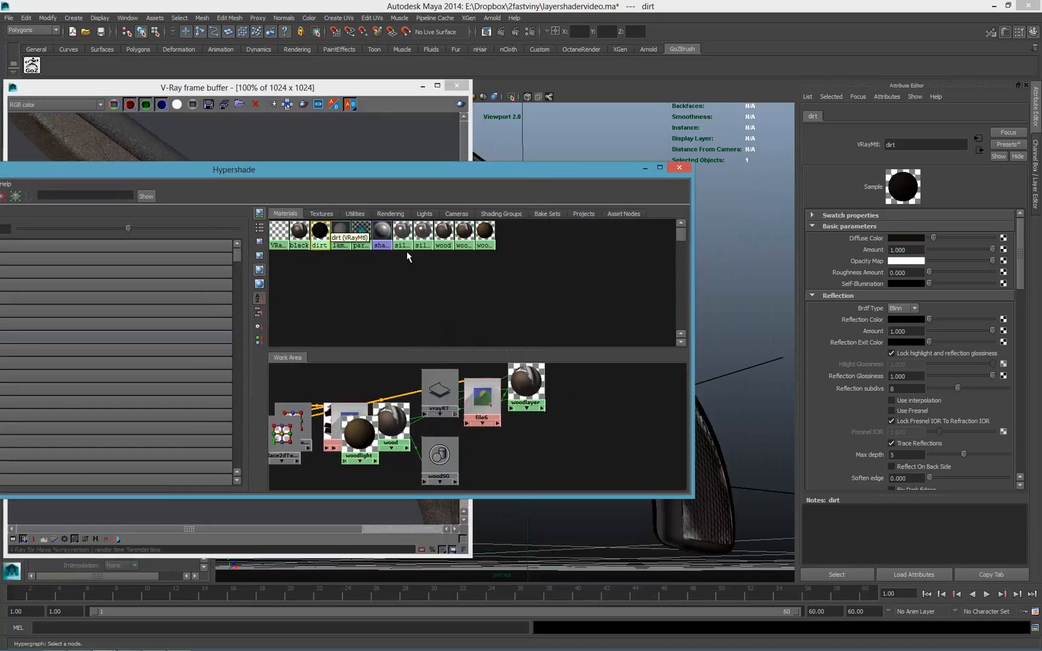
Create VRayBlendMtl3 and connect the black material as its base.
{"action": "left_click", "coordinate": [299, 234]}
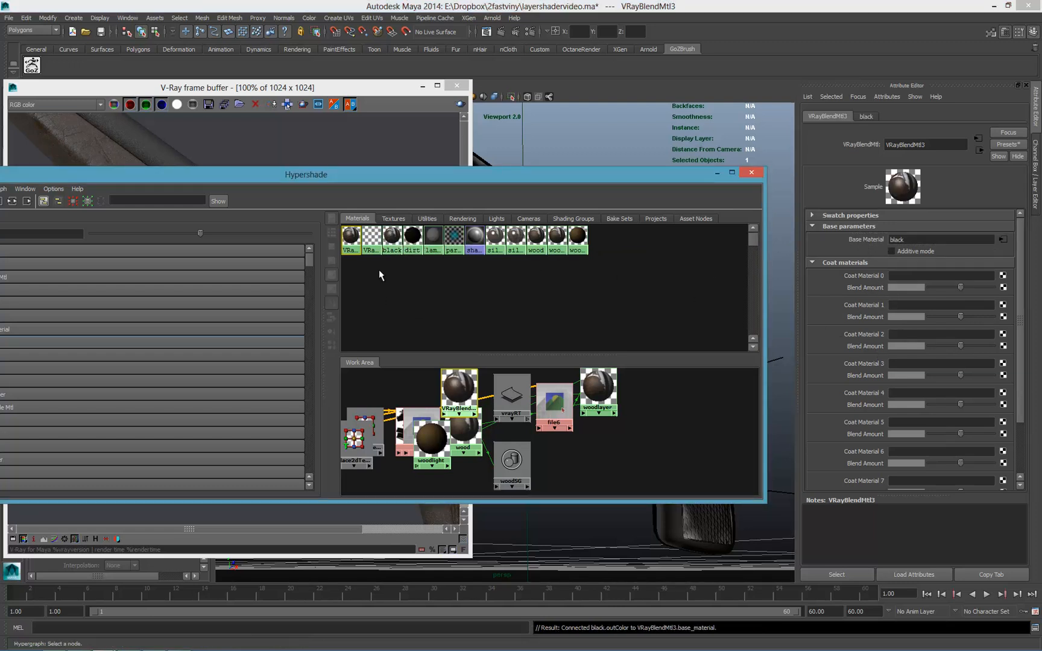
{"action": "mouse_move", "coordinate": [452, 301]}
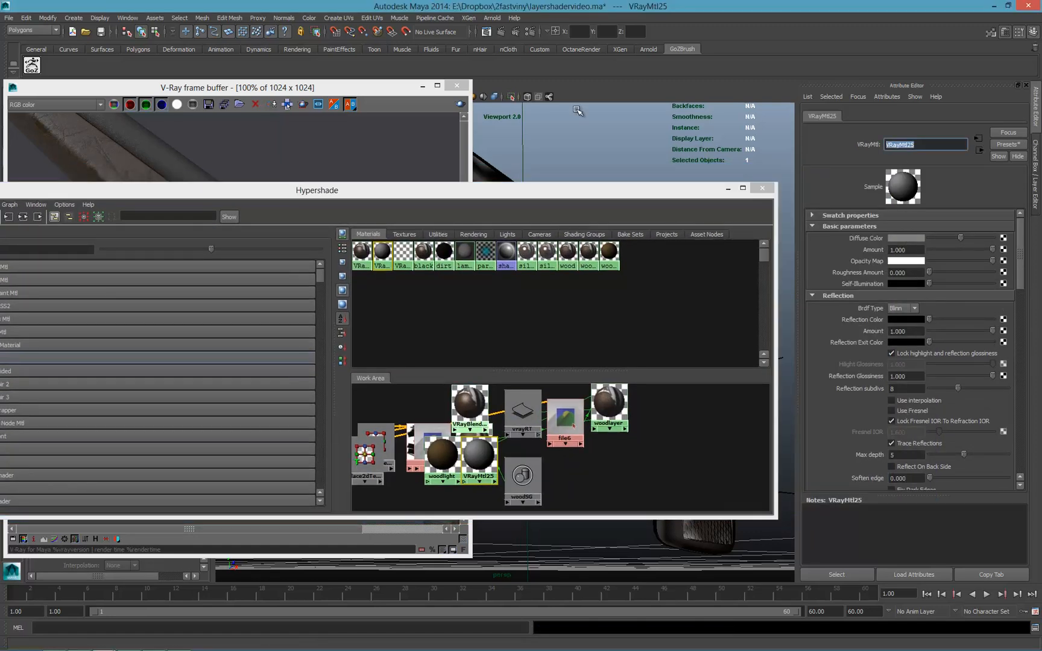
Name the new VRayMtl metal, brighten its reflection colour, and set reflection glossiness to 0.718.
{"action": "type", "text": "metalbright"}
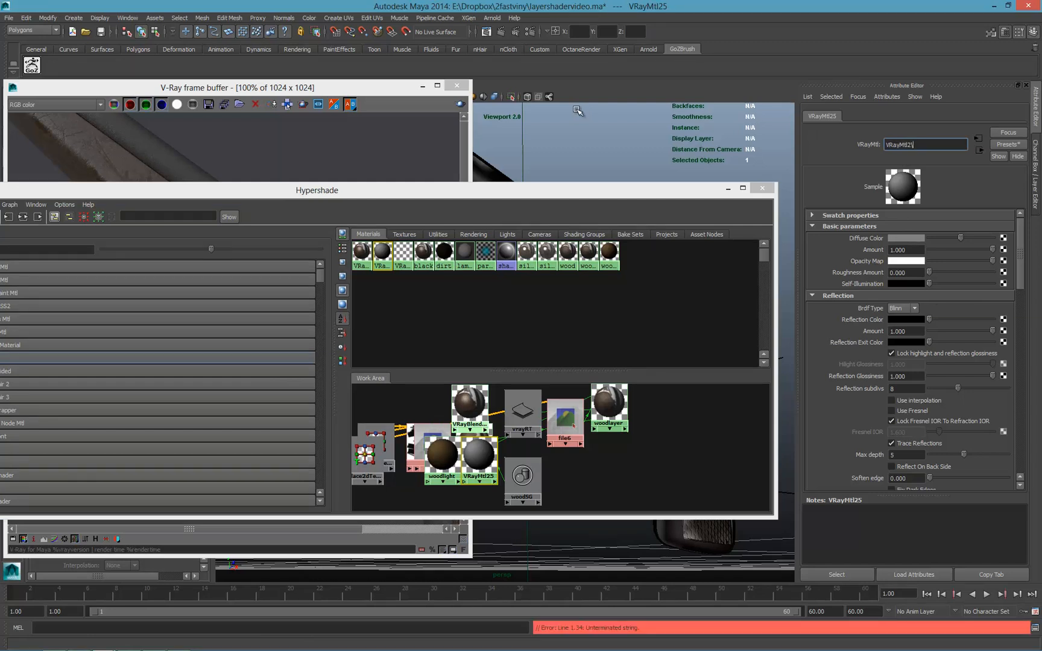
{"action": "key", "text": "BackSpace"}
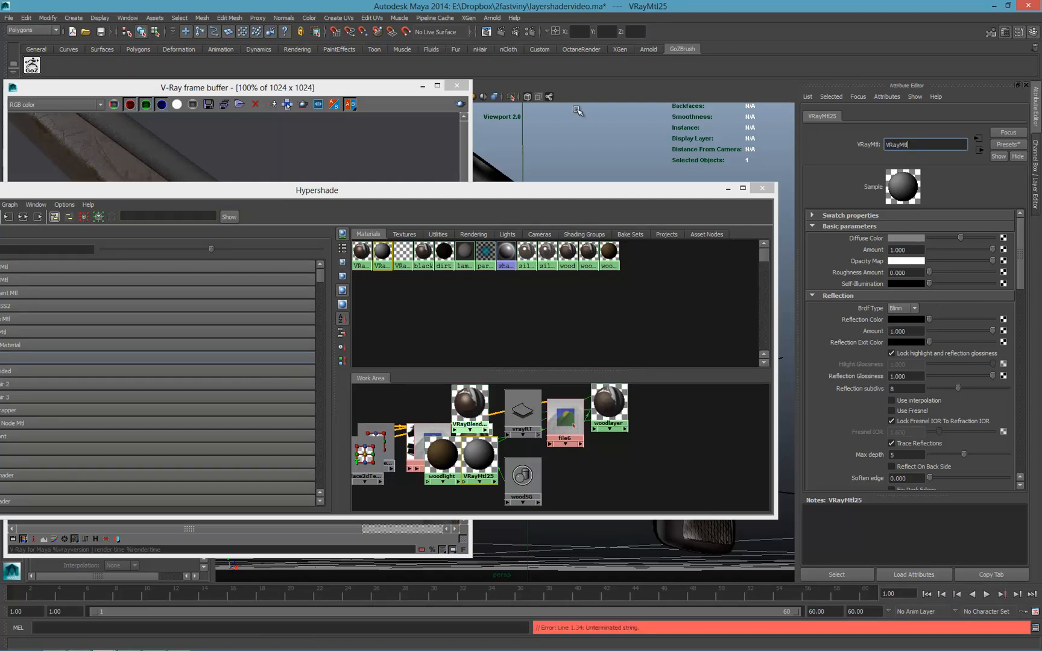
{"action": "type", "text": "metal"}
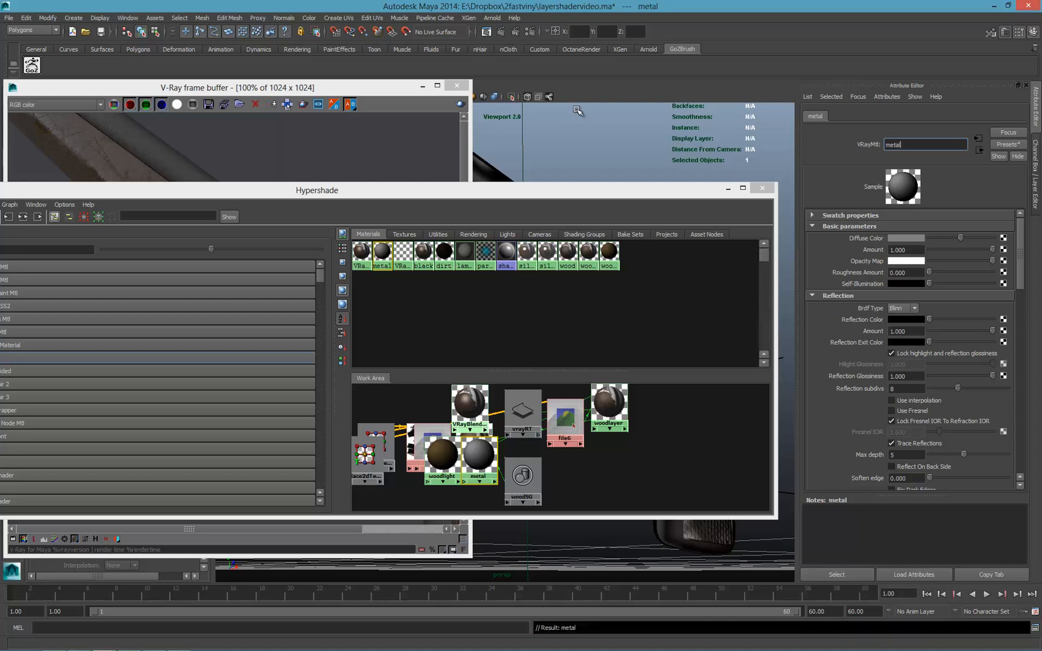
{"action": "mouse_move", "coordinate": [931, 322]}
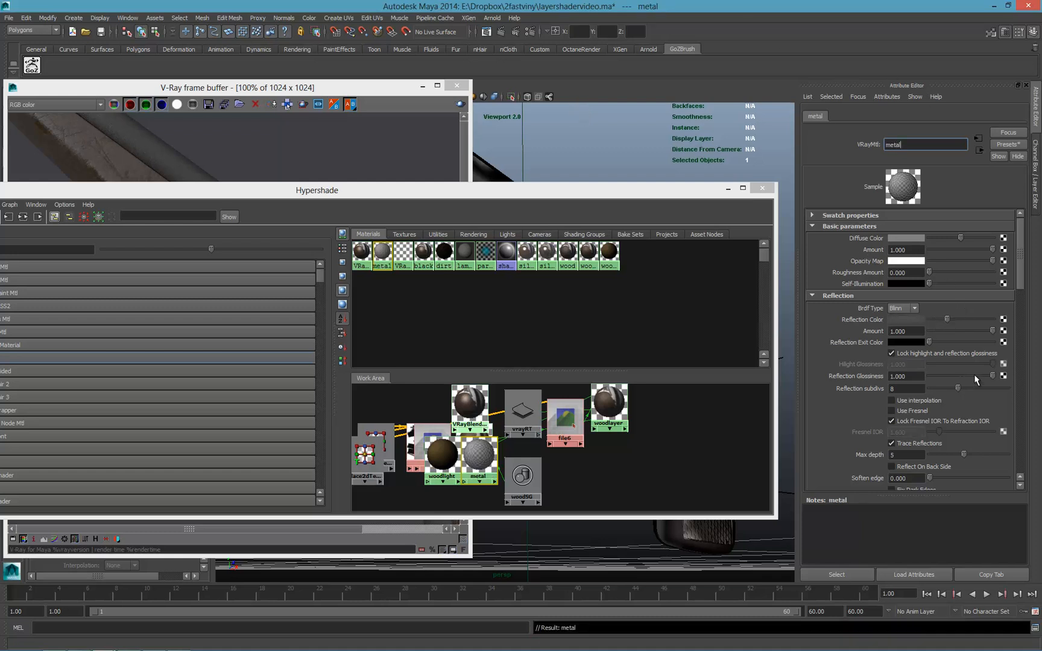
{"action": "left_click_drag", "start_coordinate": [951, 376], "coordinate": [978, 376]}
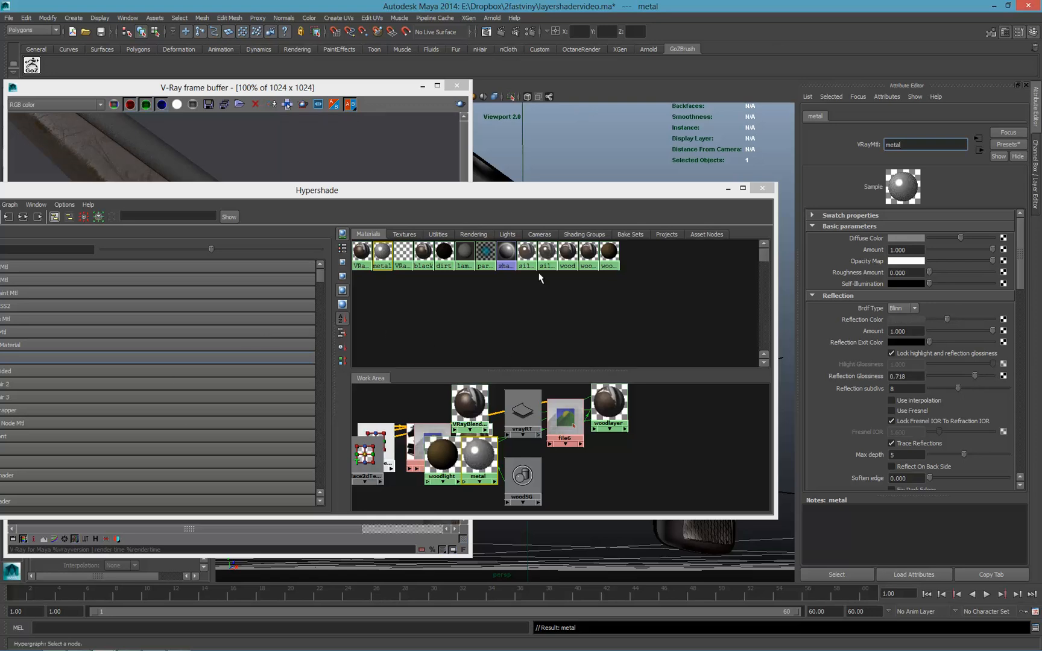
{"action": "left_click_drag", "start_coordinate": [318, 190], "coordinate": [274, 240]}
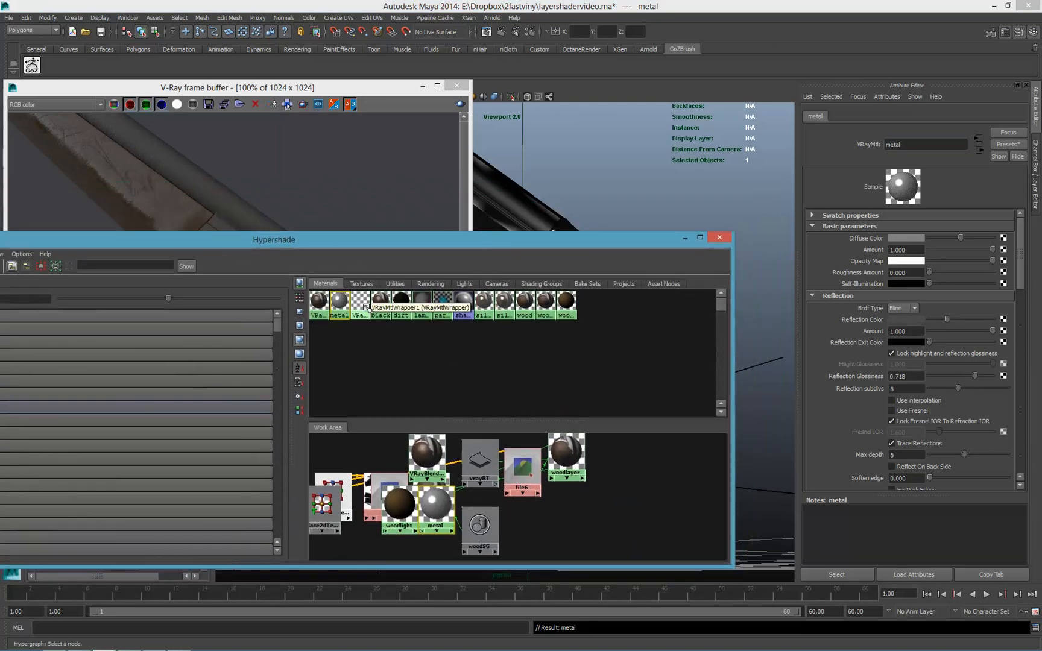
{"action": "left_click", "coordinate": [318, 301]}
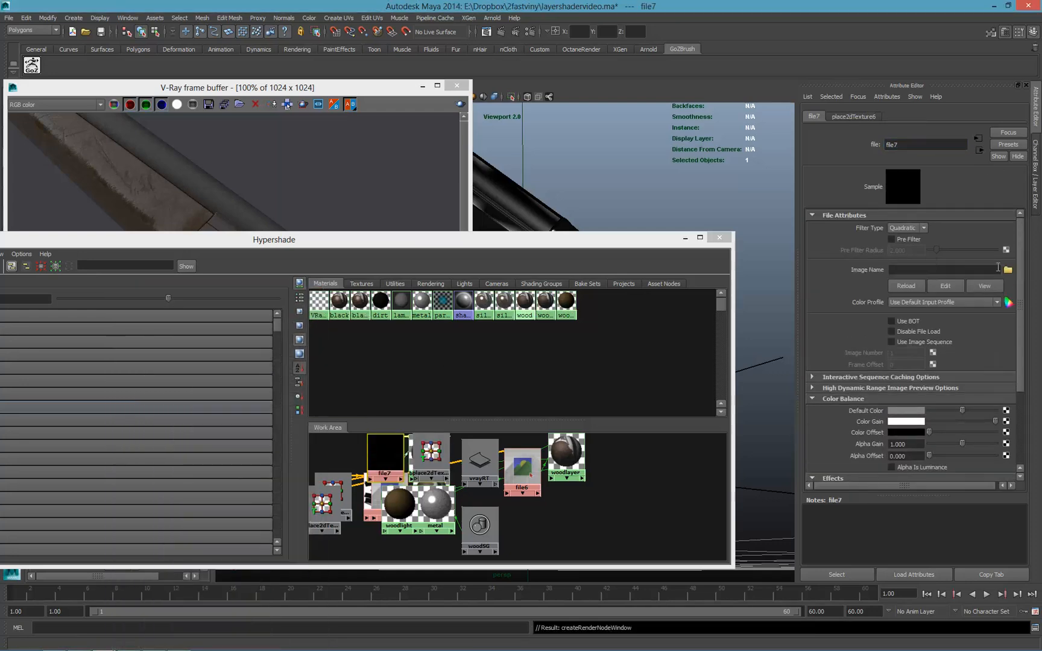
Load sawoff-blackdamage.jpg as the image for the file7 texture node.
{"action": "left_click", "coordinate": [1008, 269]}
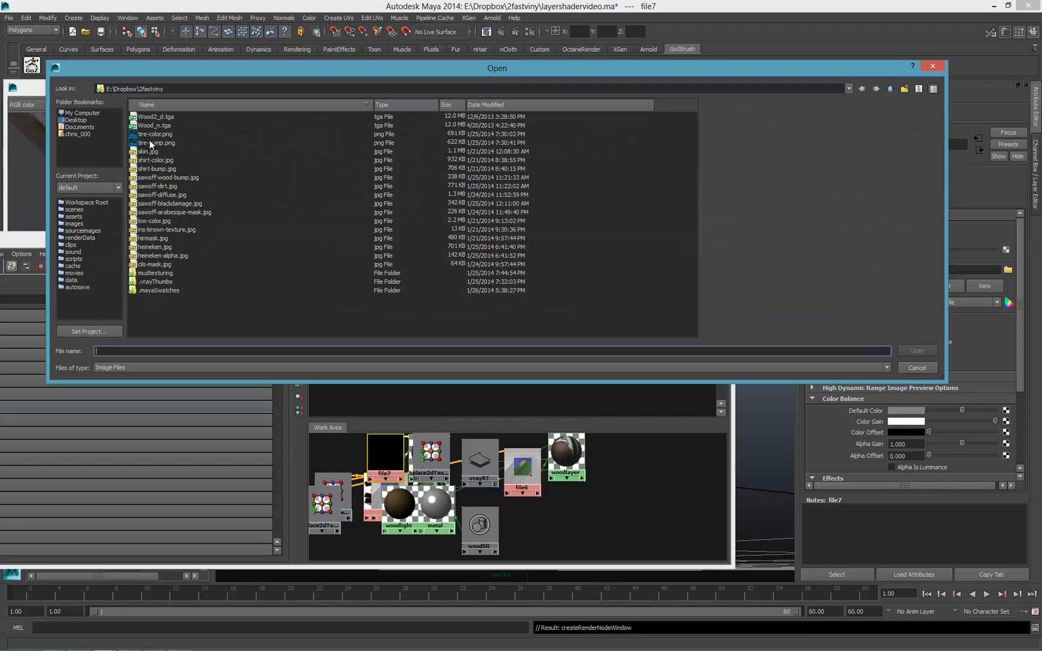
{"action": "left_click", "coordinate": [170, 203]}
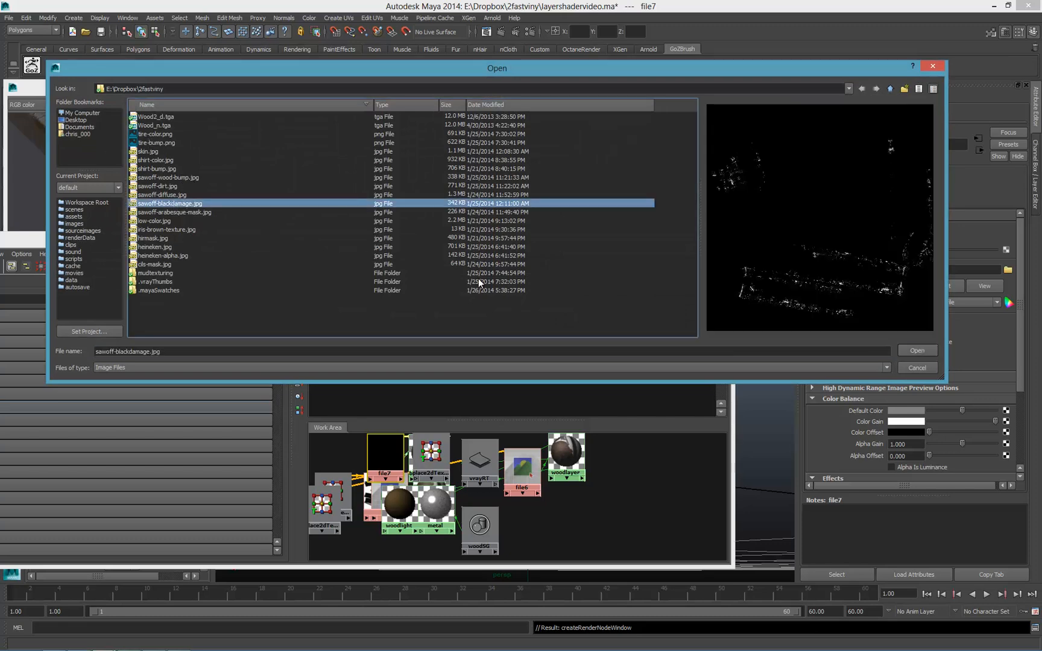
{"action": "left_click", "coordinate": [916, 351]}
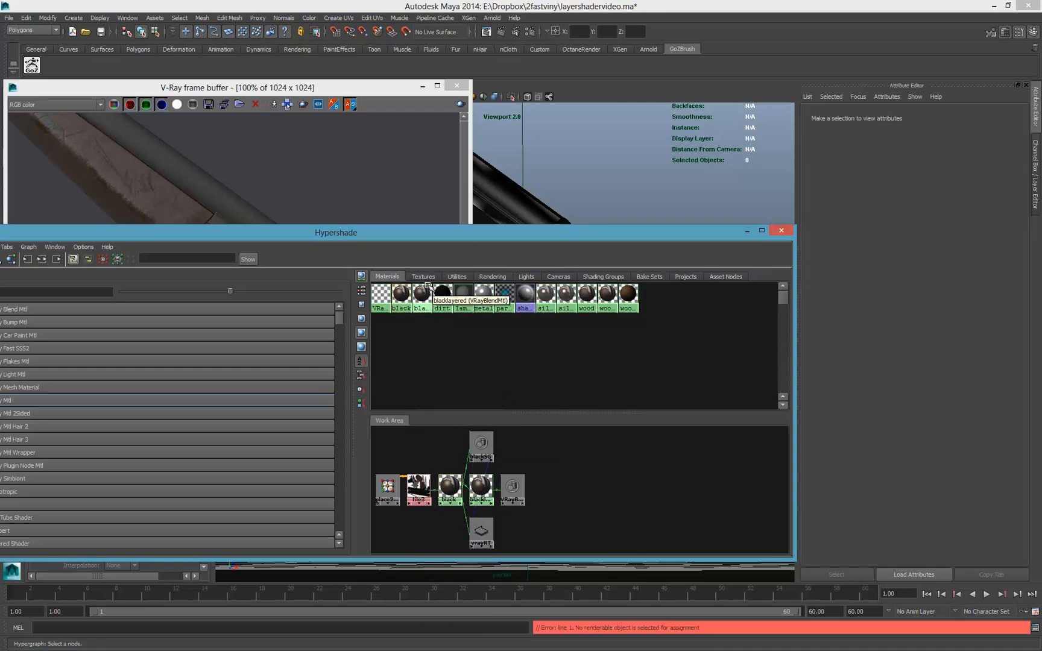
Rearrange the blackLayered shading network and select the file7 damage mask texture.
{"action": "right_click", "coordinate": [440, 291]}
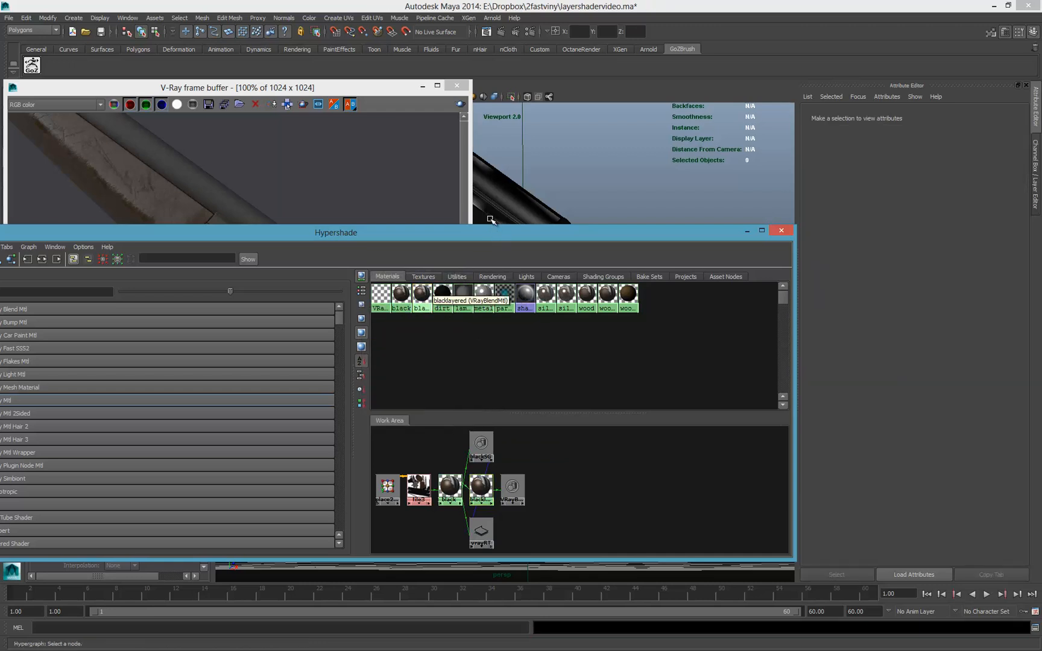
{"action": "right_click", "coordinate": [518, 199]}
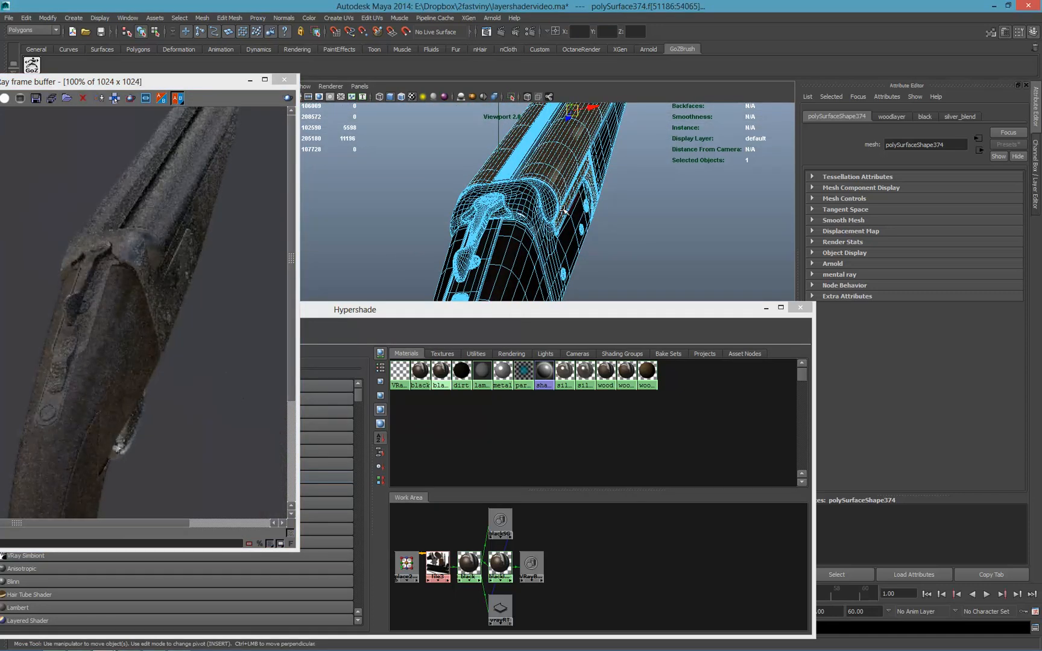
{"action": "mouse_move", "coordinate": [422, 370]}
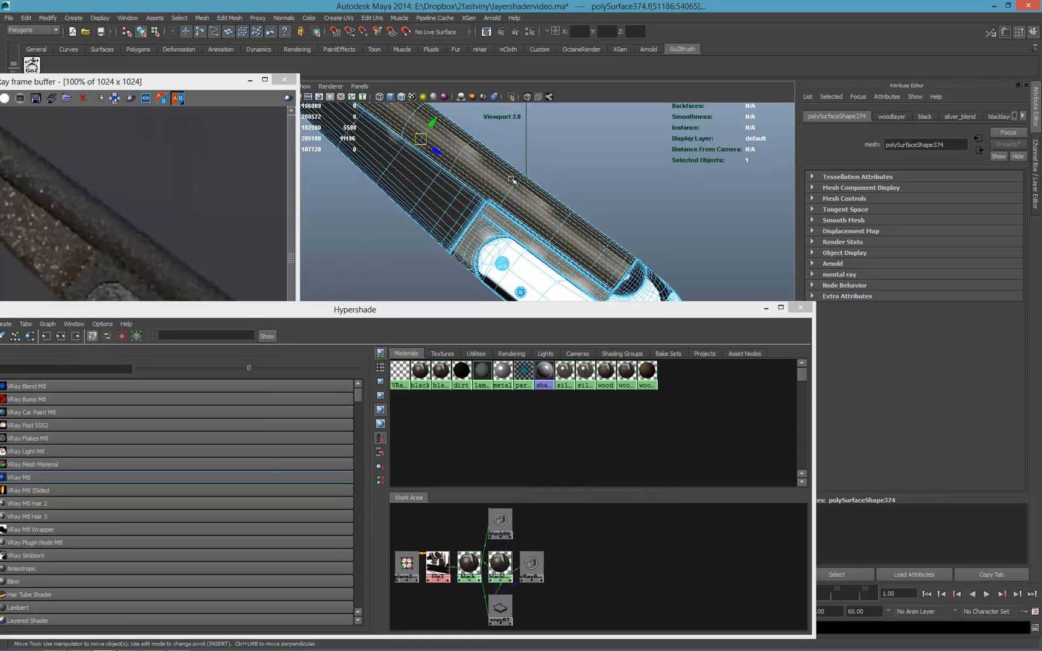
{"action": "left_click_drag", "start_coordinate": [355, 309], "coordinate": [367, 339]}
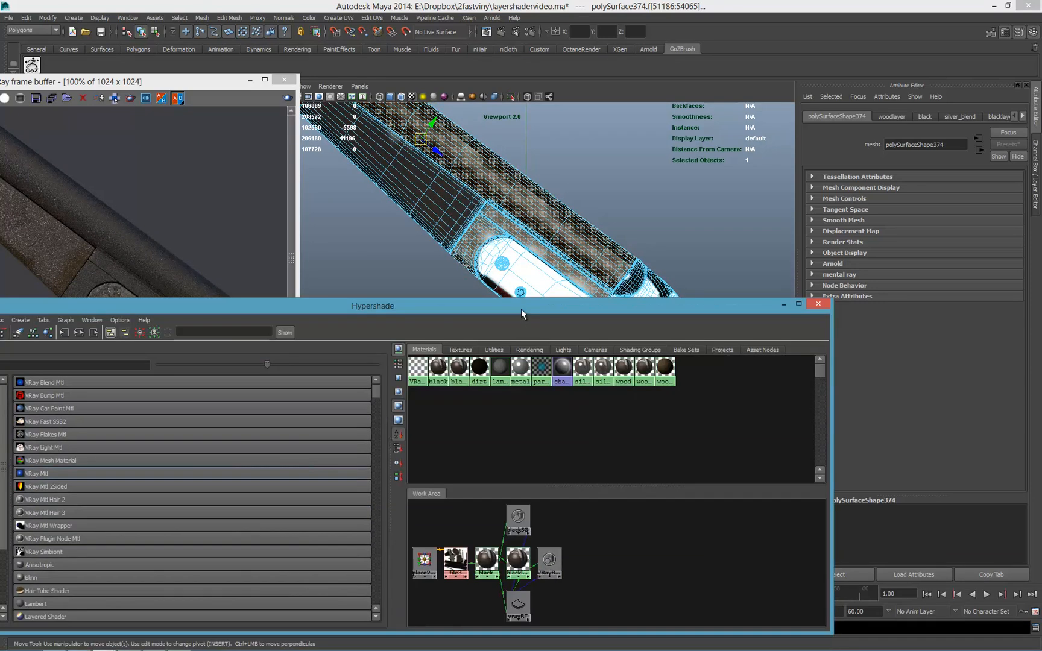
{"action": "left_click", "coordinate": [517, 564]}
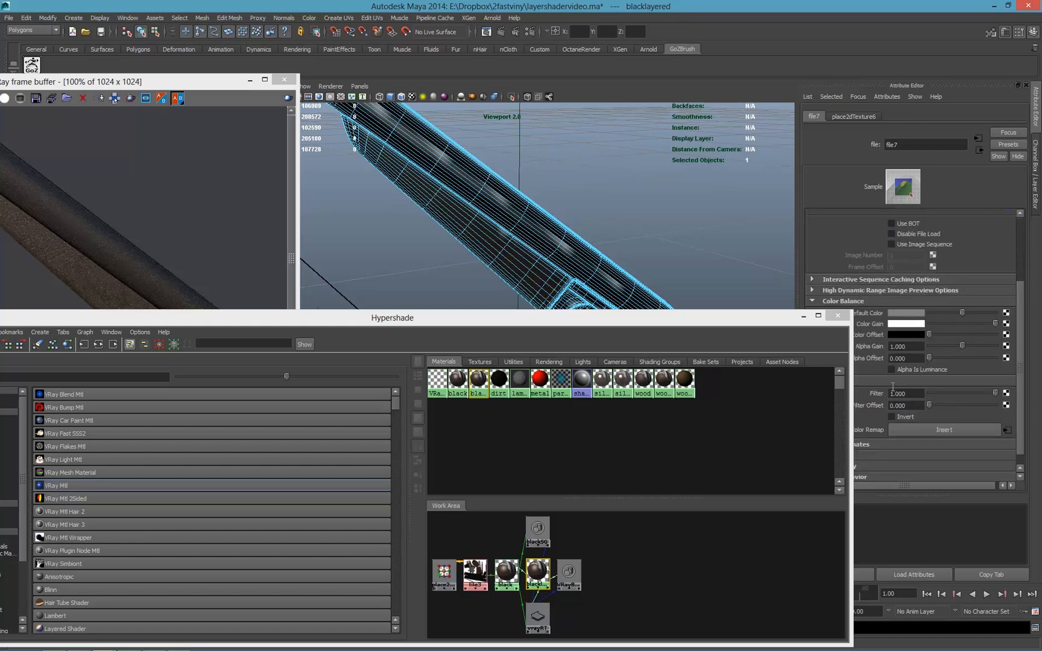
Enable Invert on file7's color balance and select the blackLayered blend material.
{"action": "left_click", "coordinate": [894, 417]}
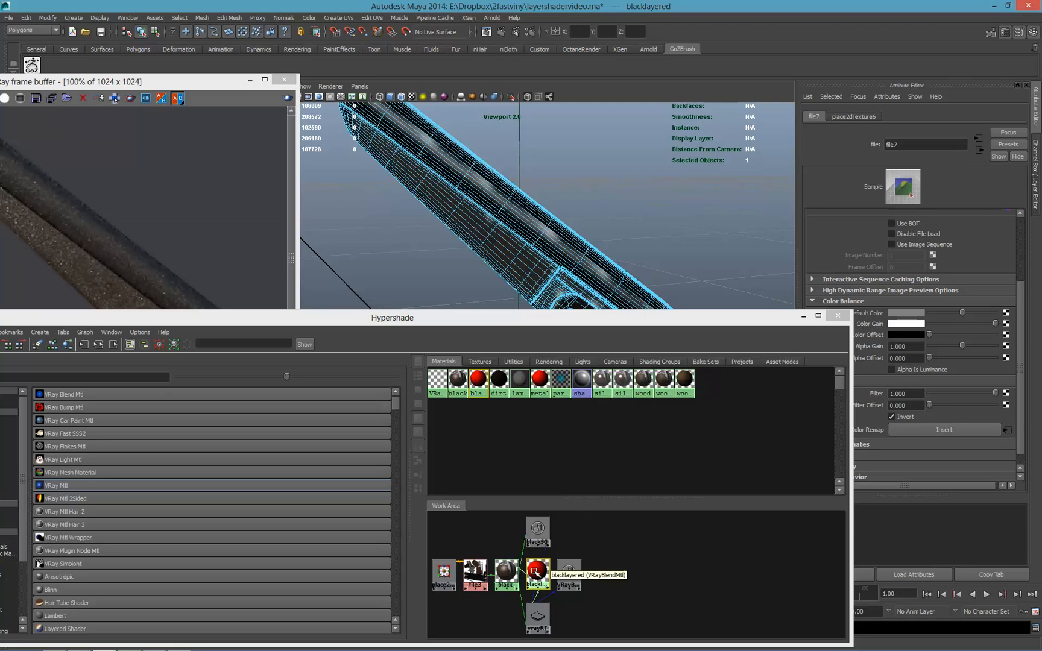
{"action": "left_click", "coordinate": [537, 573]}
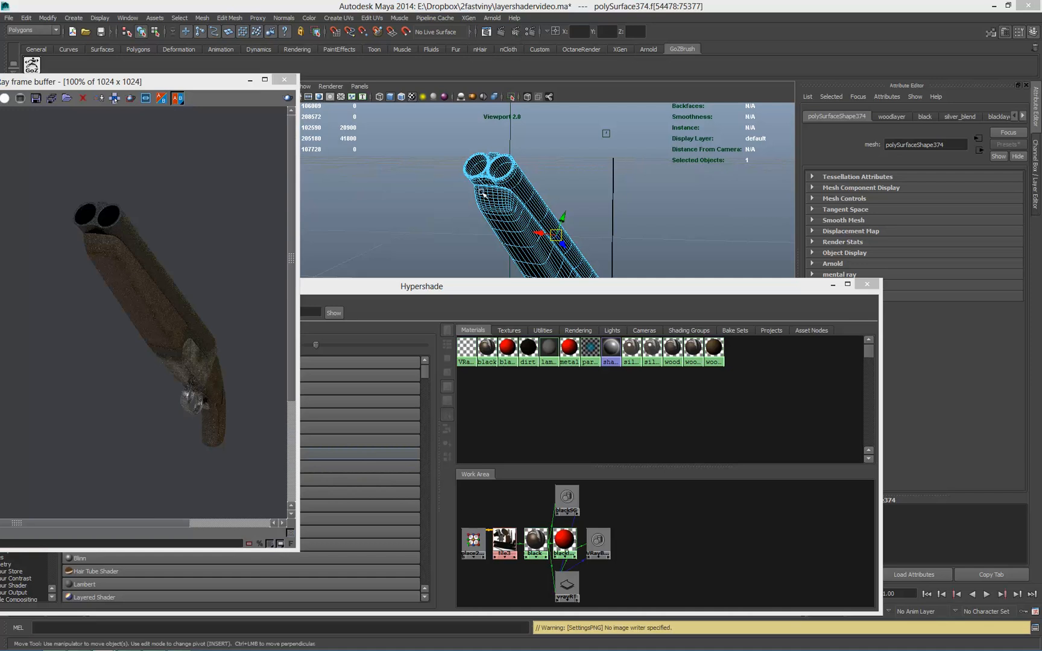
{"action": "mouse_move", "coordinate": [574, 288]}
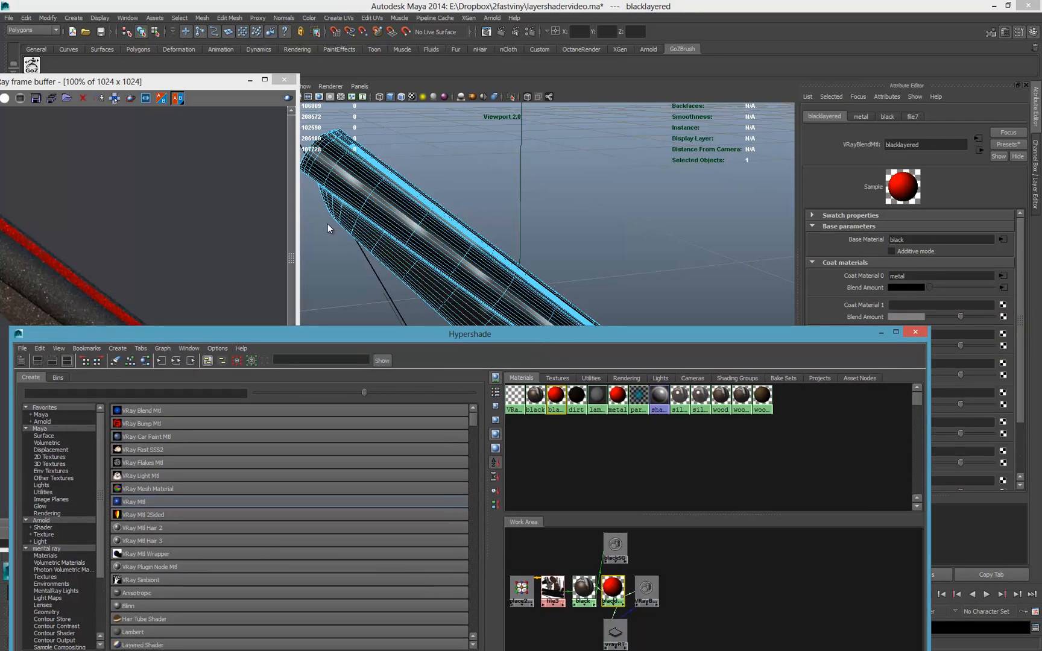
{"action": "mouse_move", "coordinate": [455, 248]}
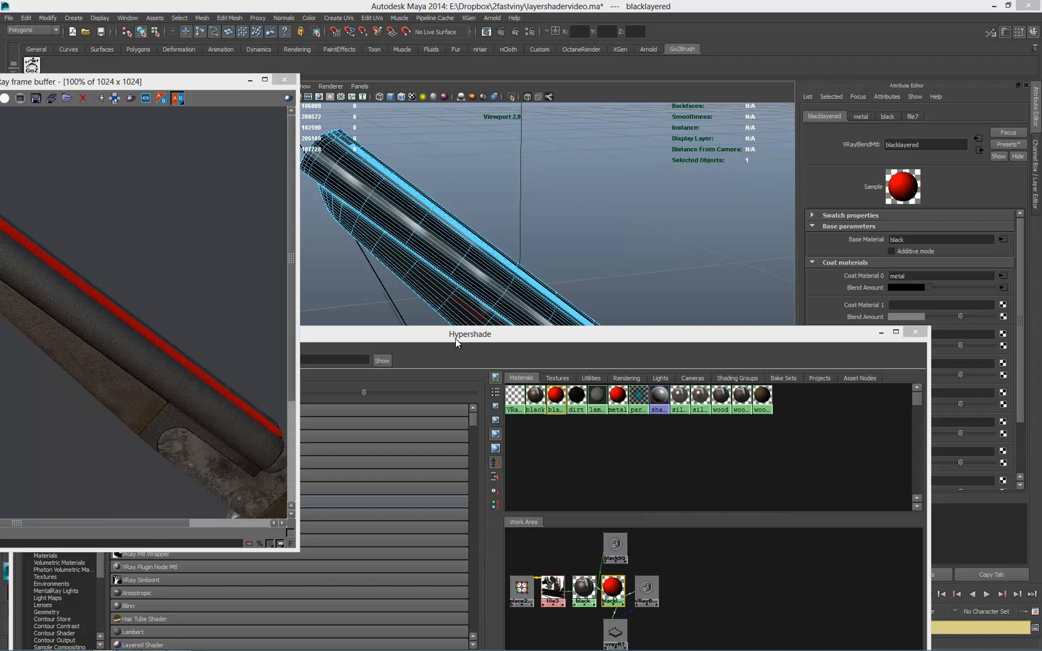
{"action": "mouse_move", "coordinate": [457, 343]}
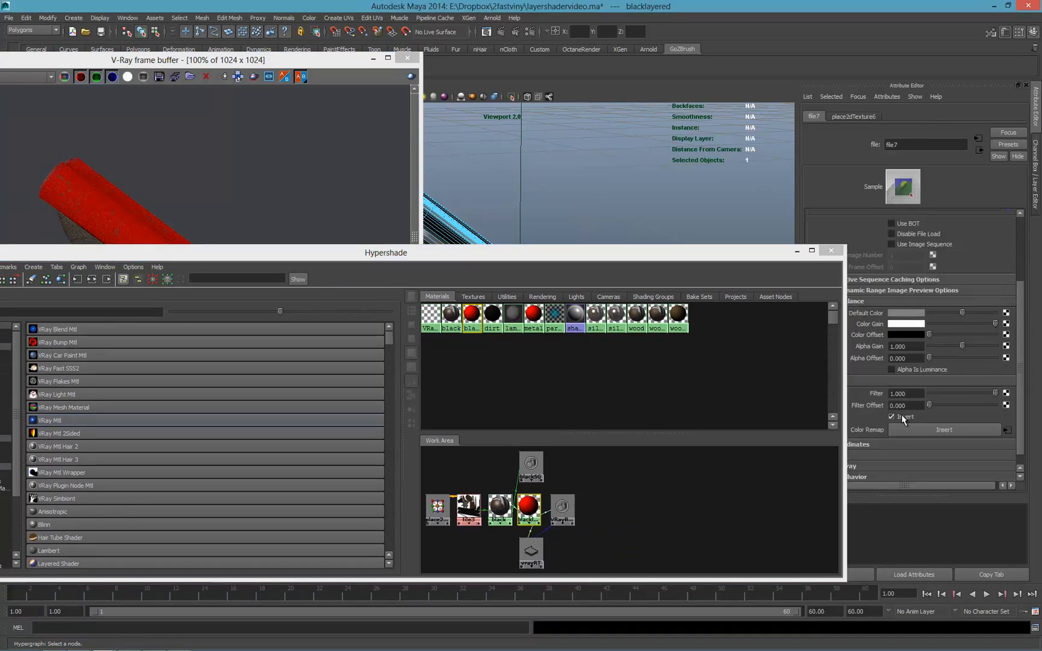
Turn off file7's Invert and adjust the metal material's colour back from red.
{"action": "left_click", "coordinate": [892, 417]}
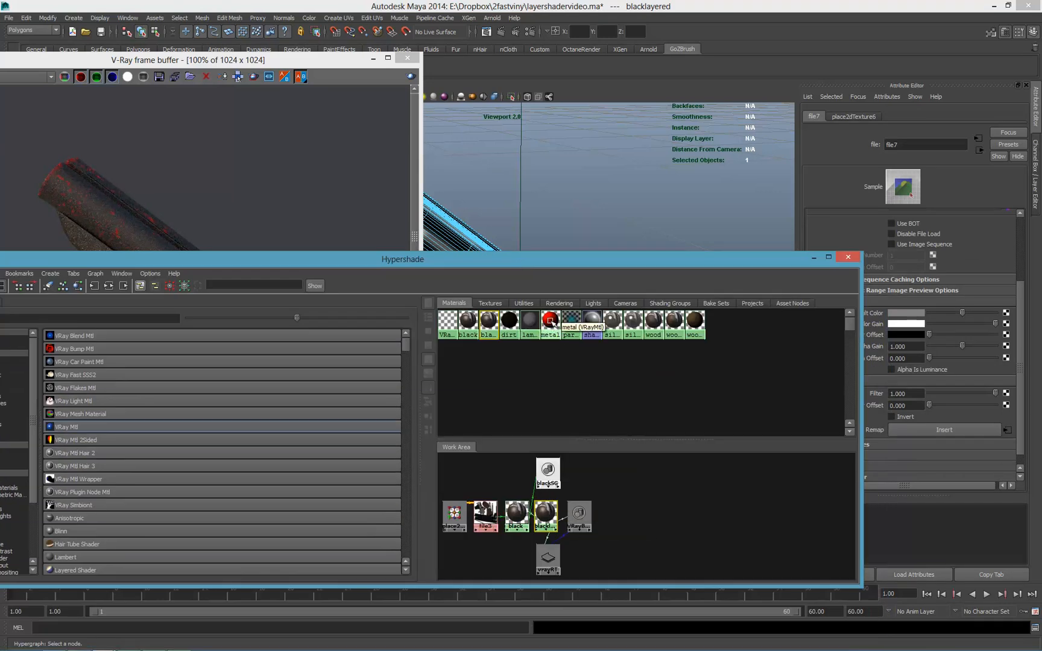
{"action": "left_click", "coordinate": [549, 321]}
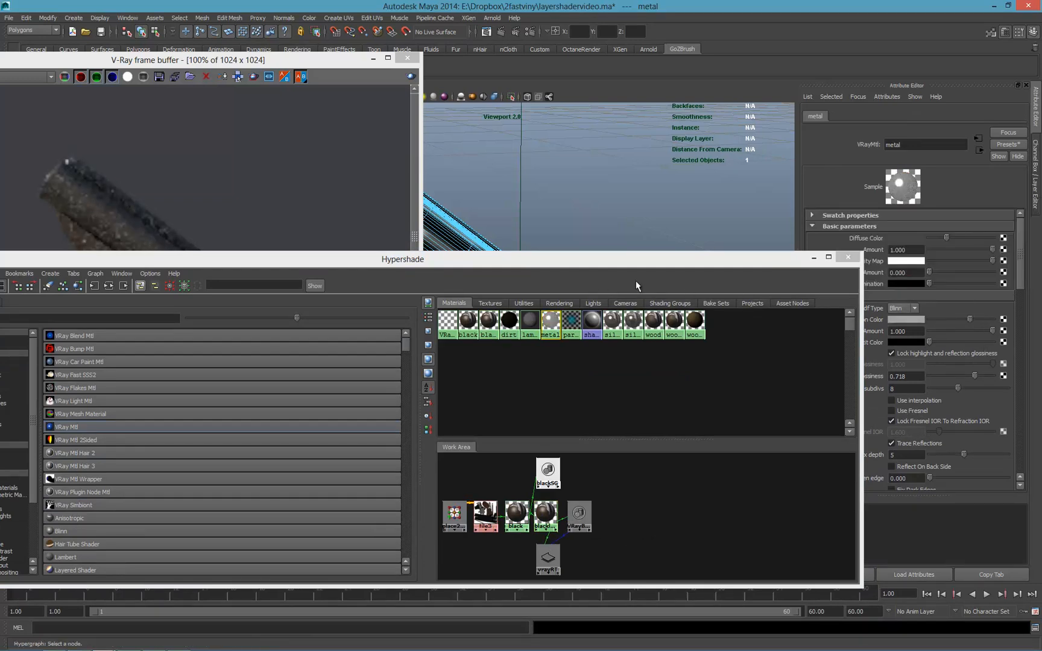
{"action": "left_click_drag", "start_coordinate": [957, 376], "coordinate": [967, 376]}
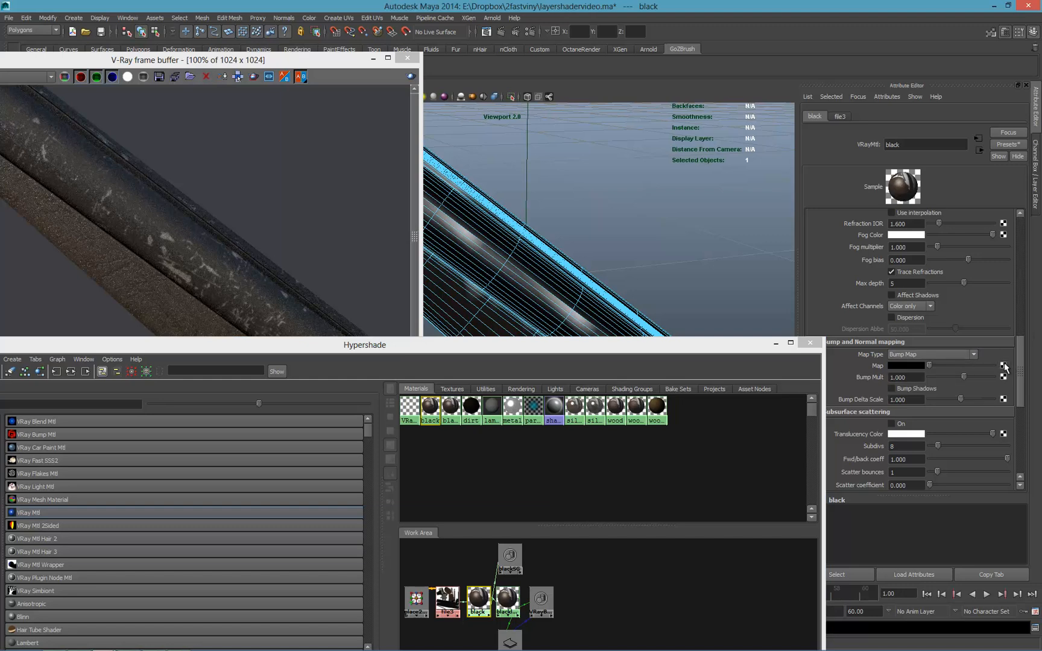
Map sawoff-blackdamage.jpg as the black material's bump texture with Bump Mult 0.002.
{"action": "left_click", "coordinate": [1004, 366]}
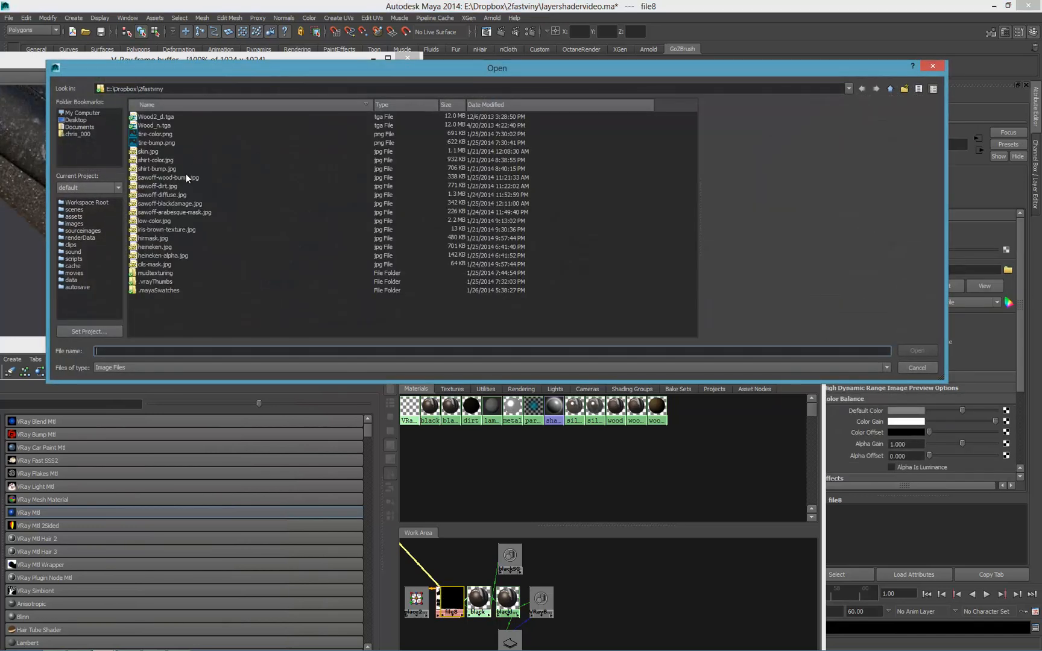
{"action": "left_click", "coordinate": [170, 203]}
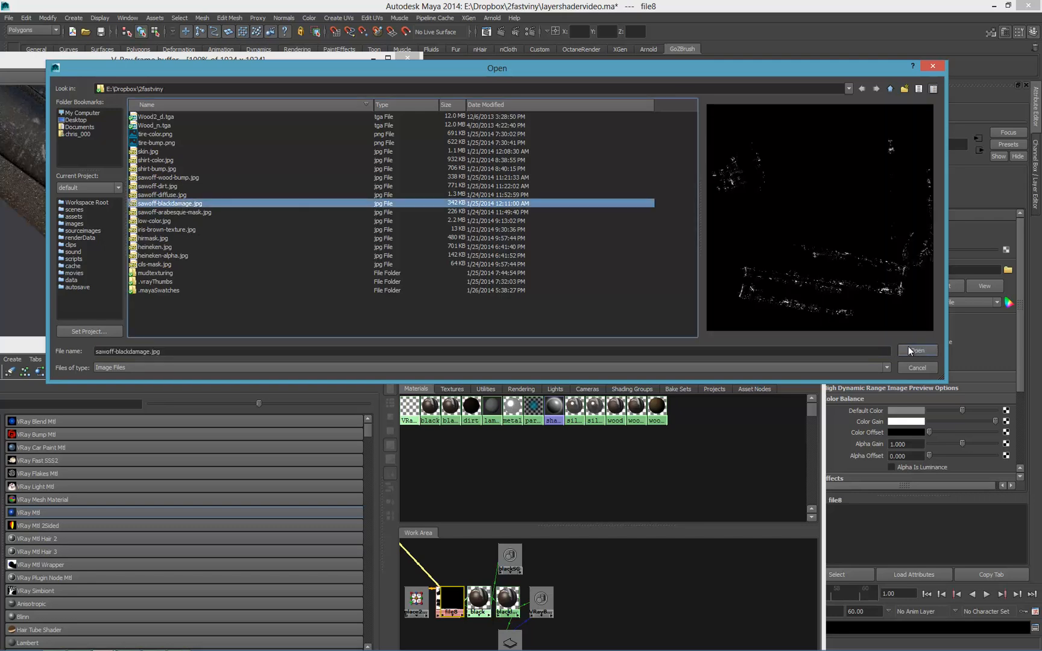
{"action": "left_click", "coordinate": [917, 351]}
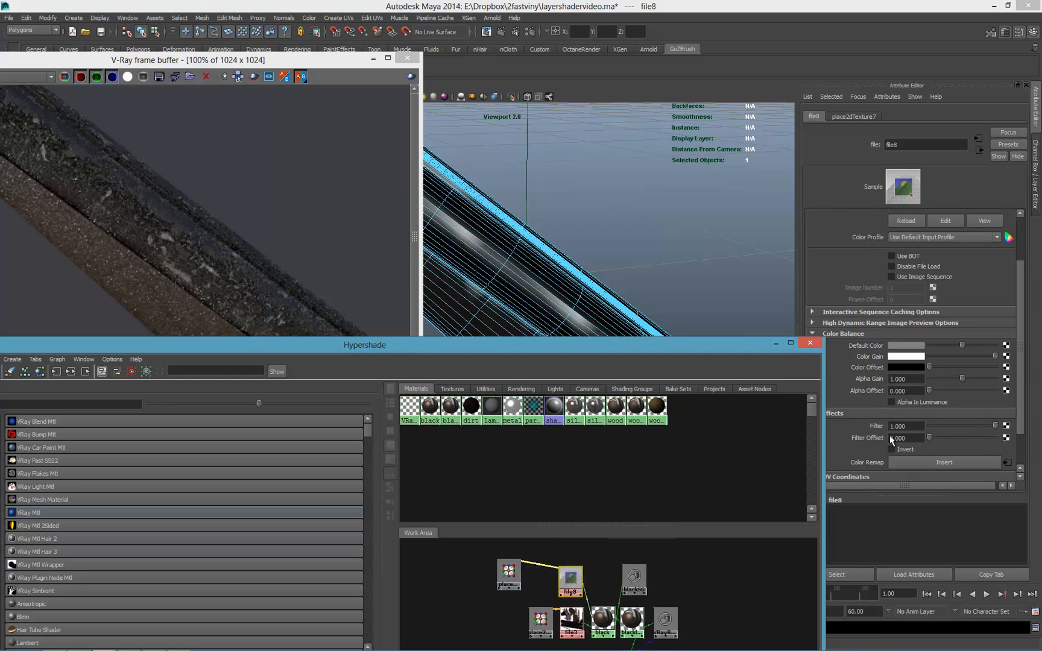
{"action": "left_click", "coordinate": [892, 449]}
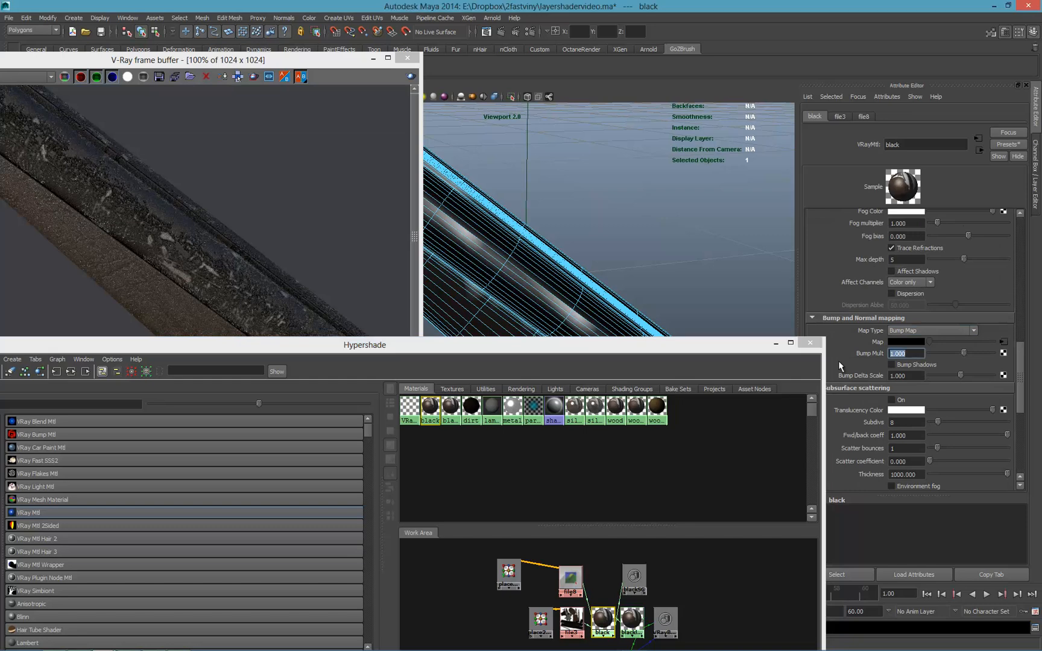
{"action": "type", "text": "0.002"}
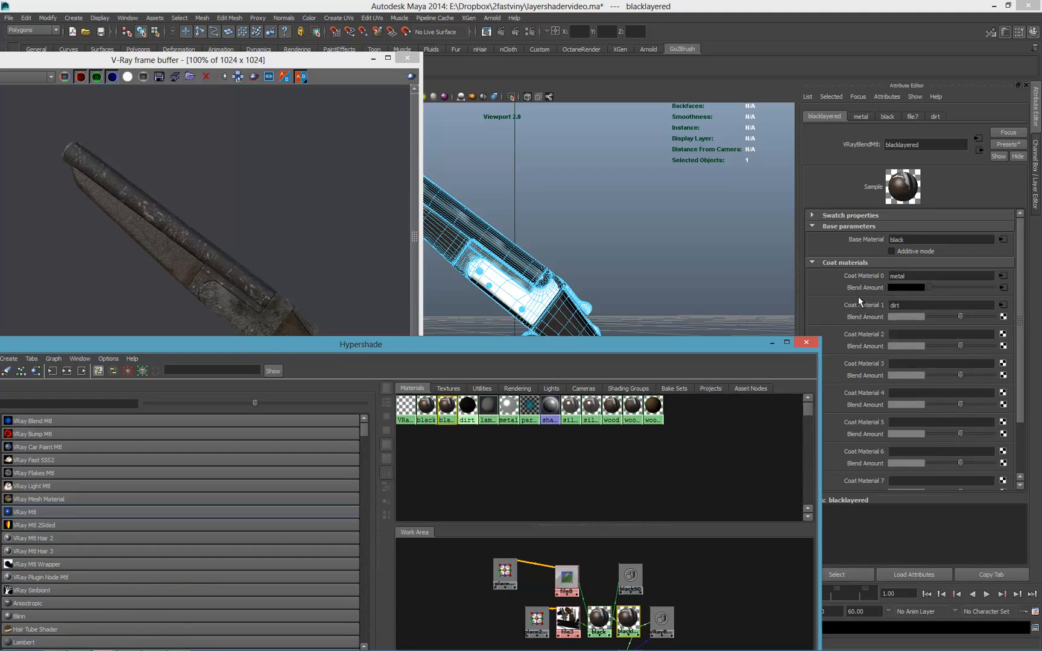
Switch the Hypershade from the Textures list back to the Materials list.
{"action": "left_click", "coordinate": [449, 389]}
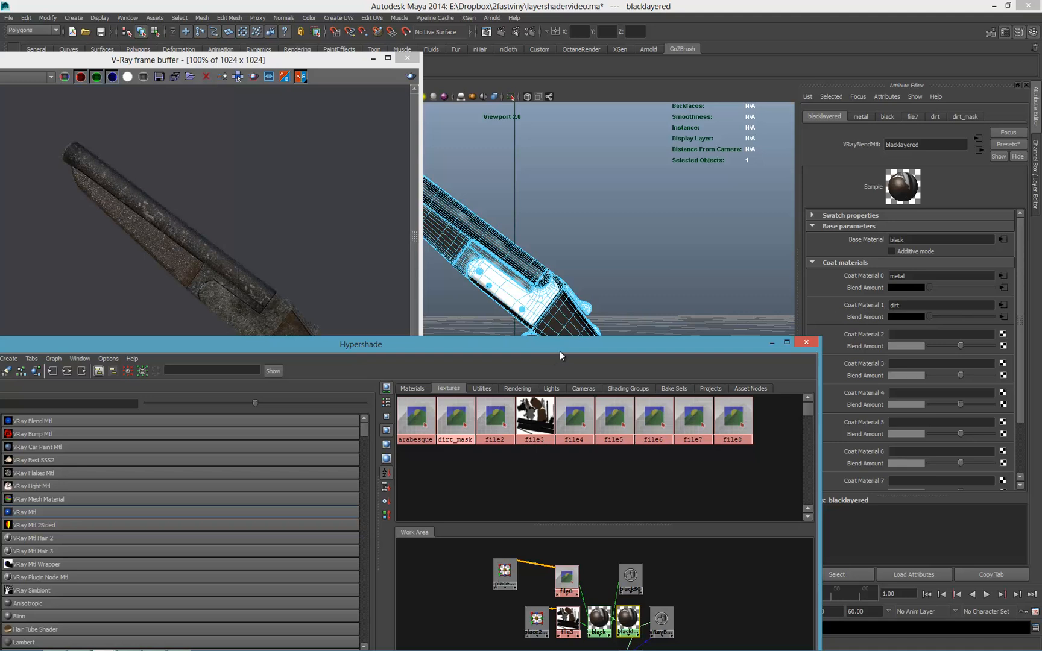
{"action": "left_click", "coordinate": [412, 388]}
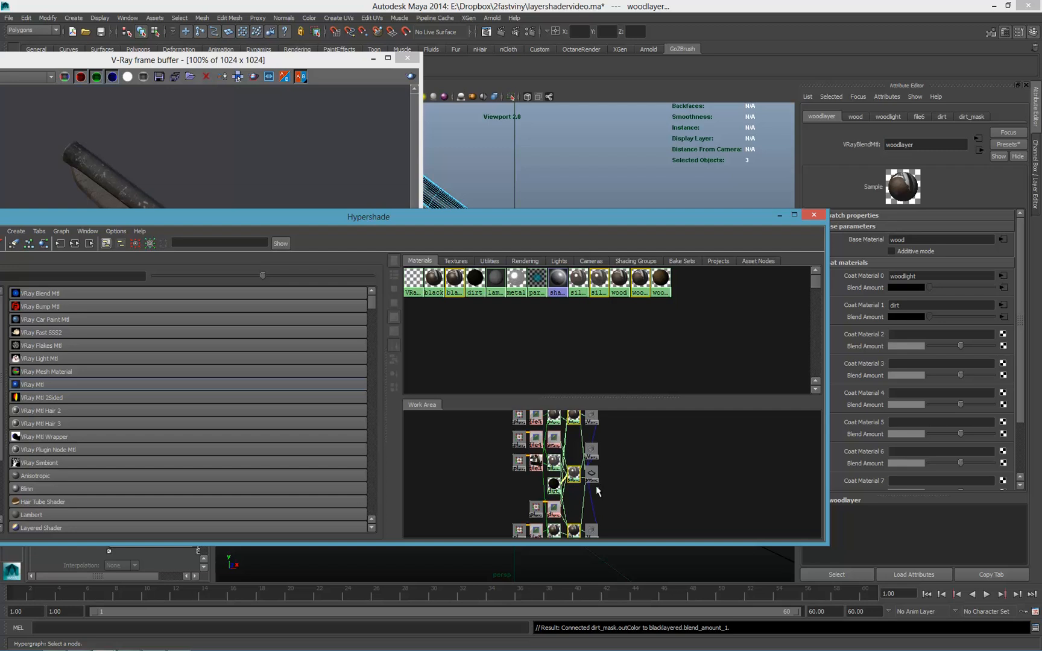
{"action": "mouse_move", "coordinate": [591, 475]}
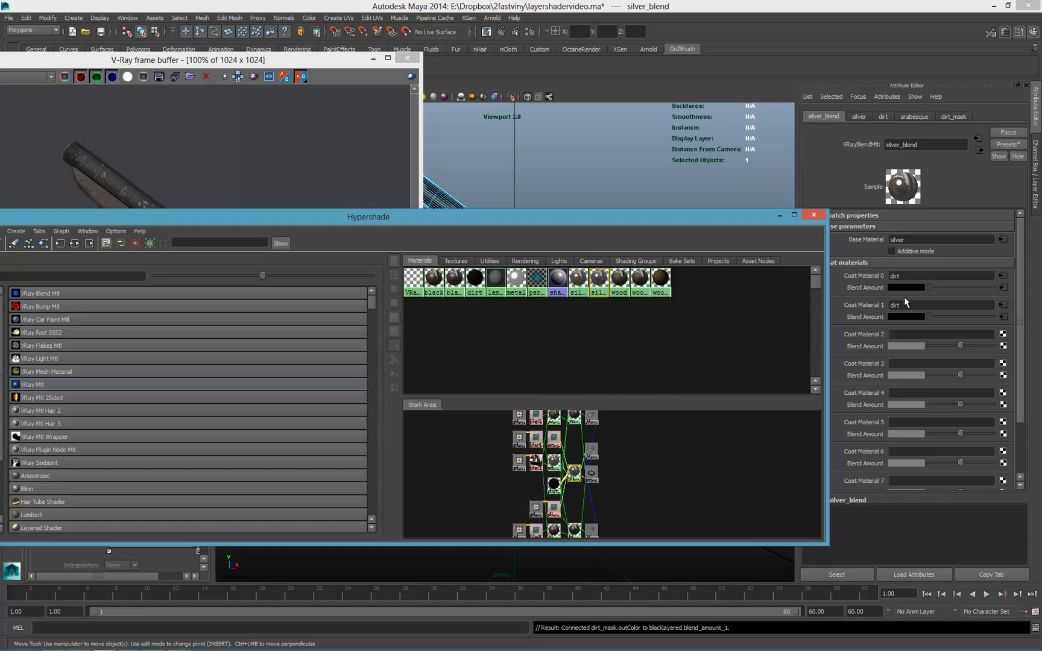
{"action": "mouse_move", "coordinate": [655, 463]}
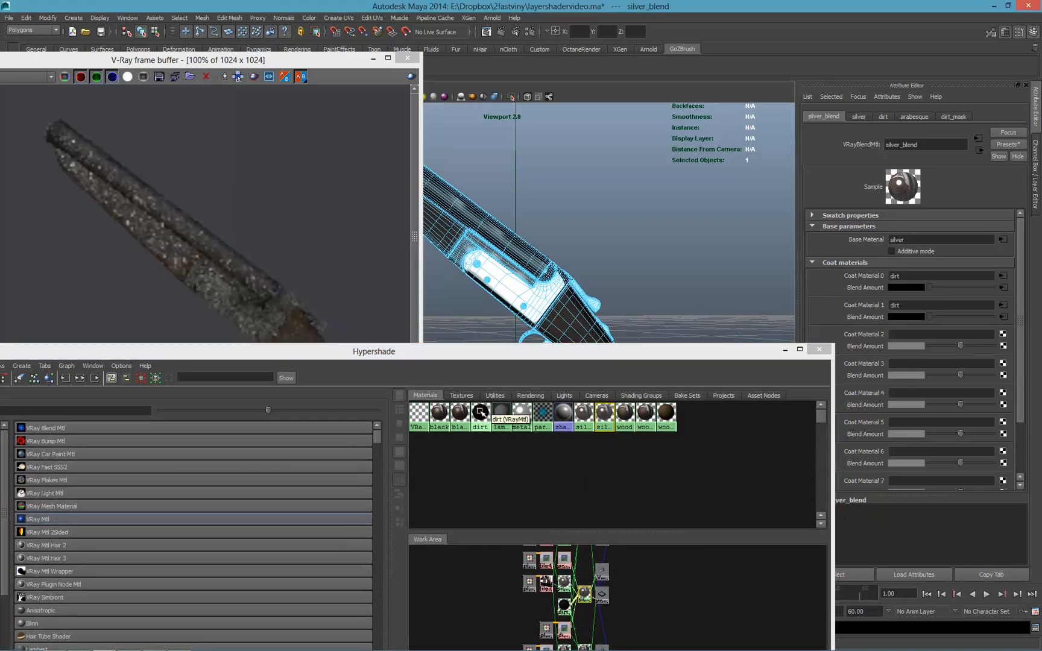
Set the dirt material's diffuse colour to orange, then revert it to dark.
{"action": "left_click", "coordinate": [480, 412]}
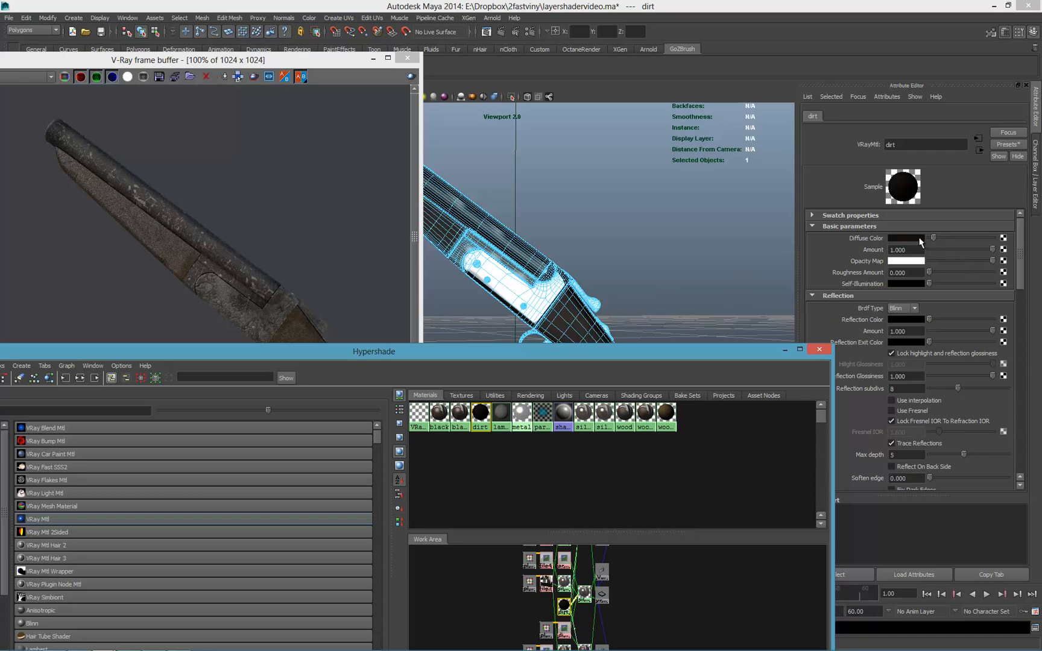
{"action": "left_click", "coordinate": [908, 238]}
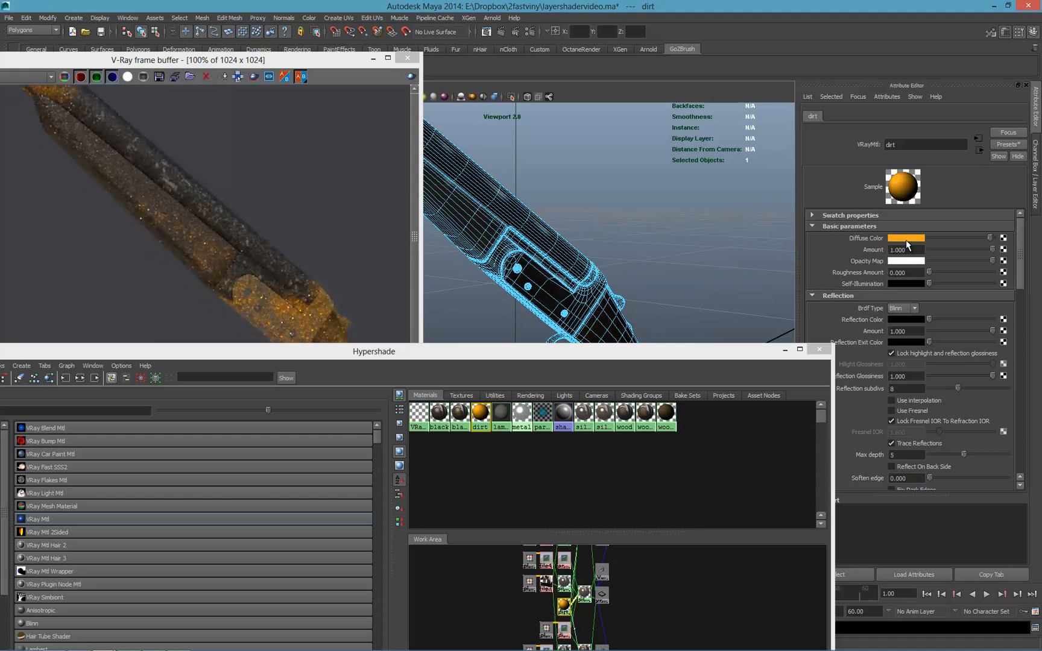
{"action": "left_click", "coordinate": [905, 239]}
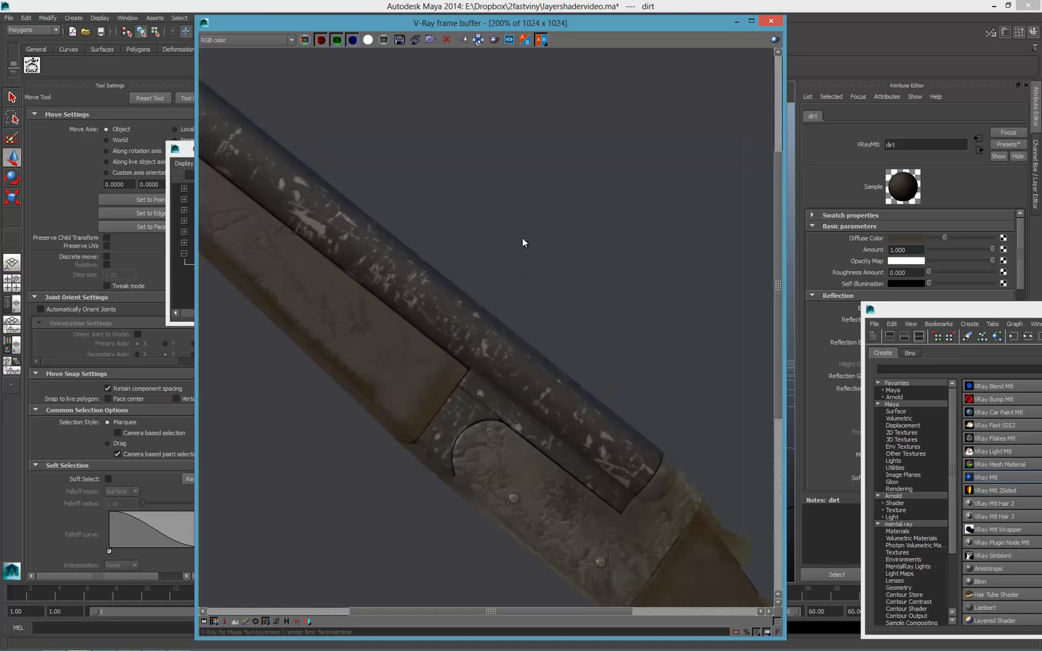
{"action": "mouse_move", "coordinate": [475, 331]}
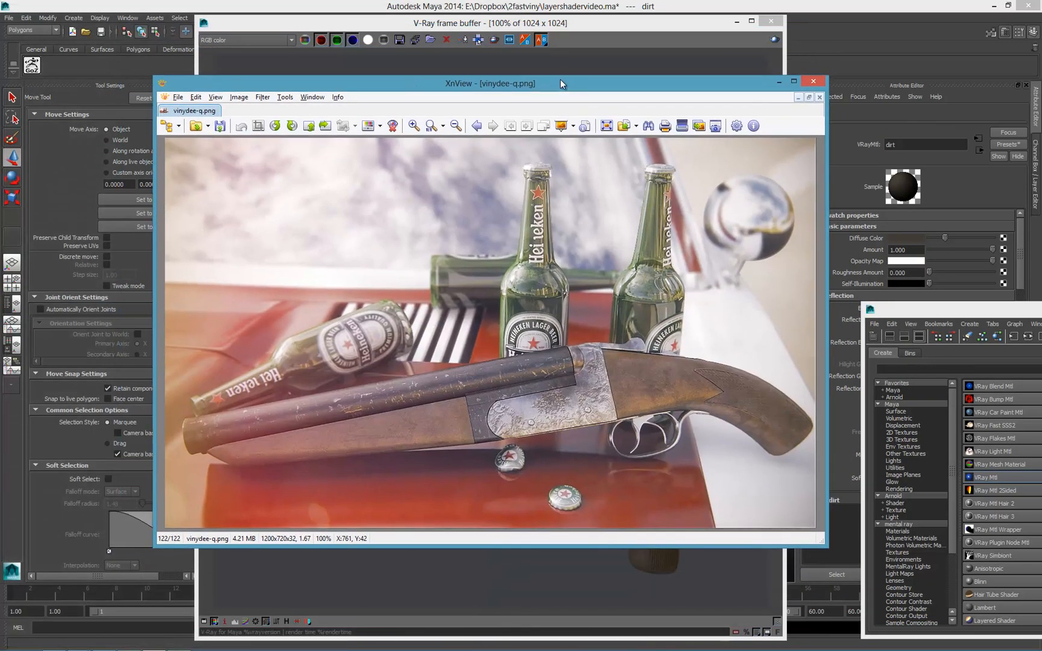
{"action": "mouse_move", "coordinate": [447, 266]}
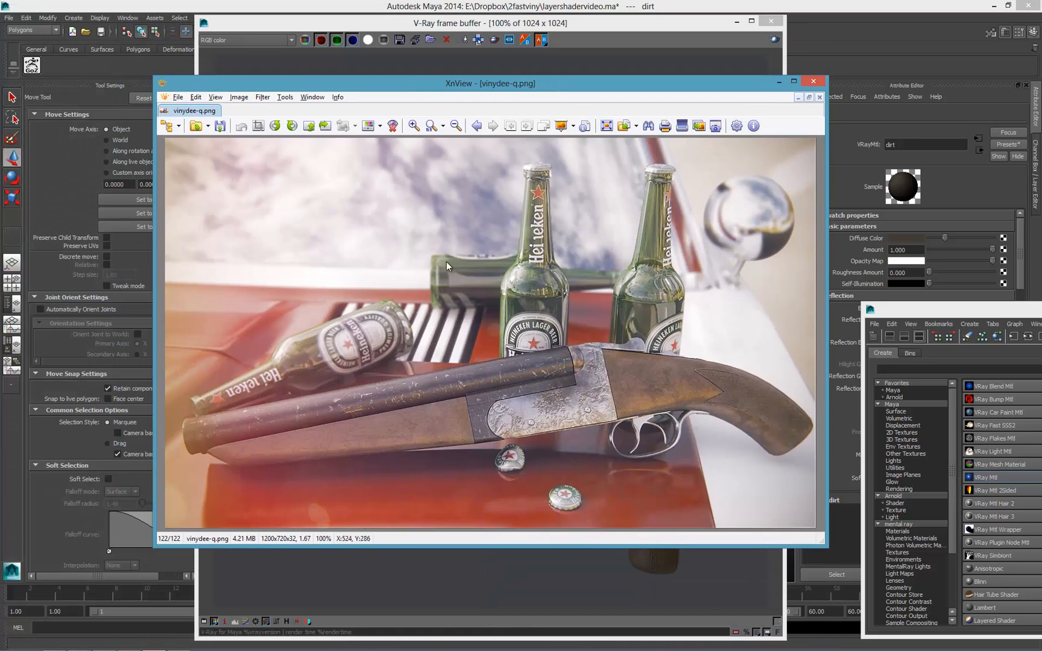